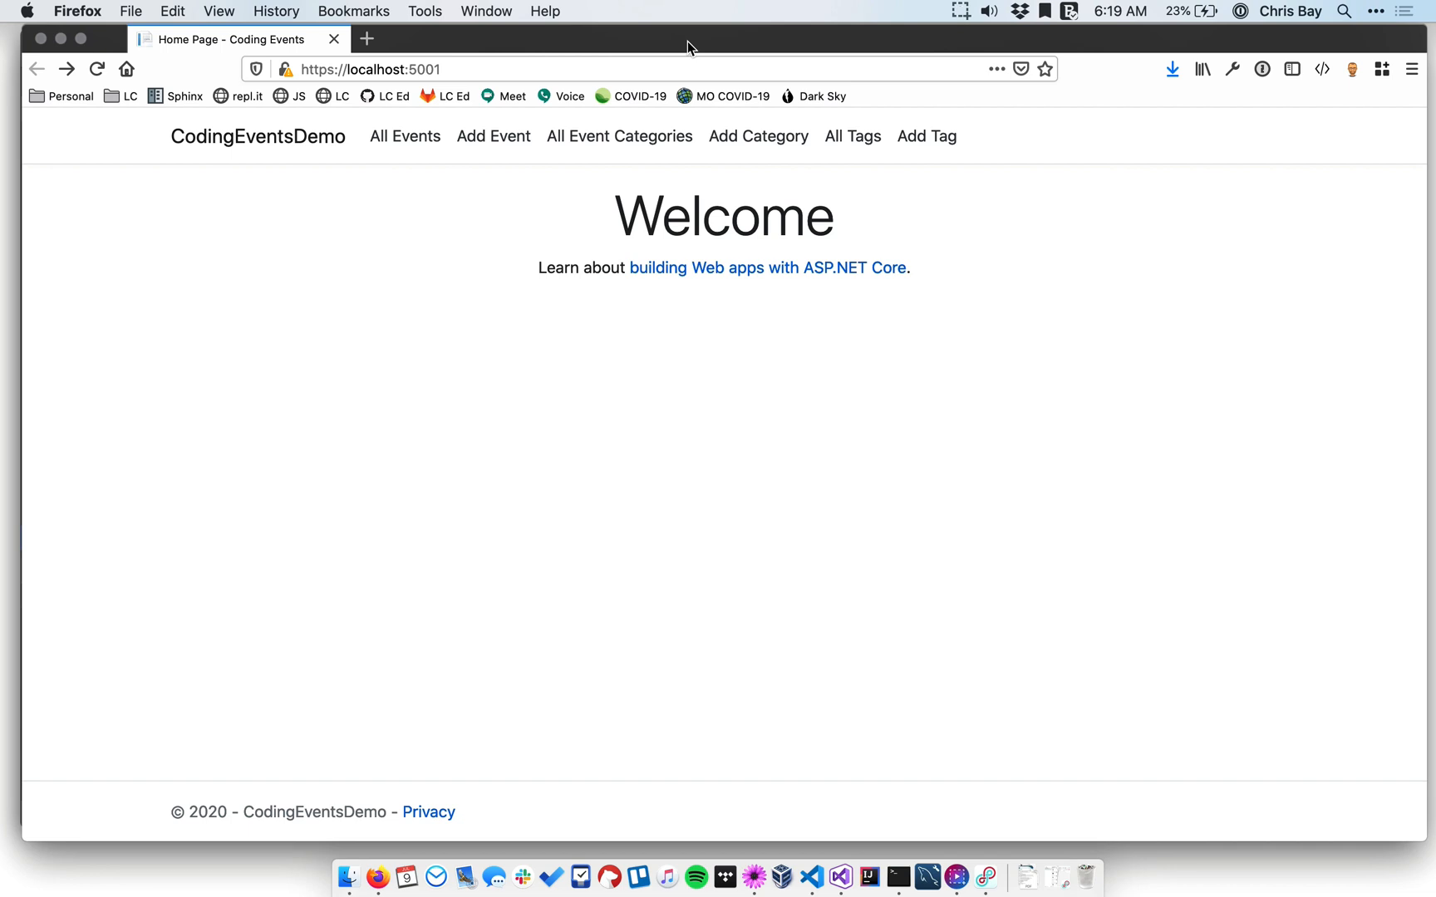
mouse_move(900, 57)
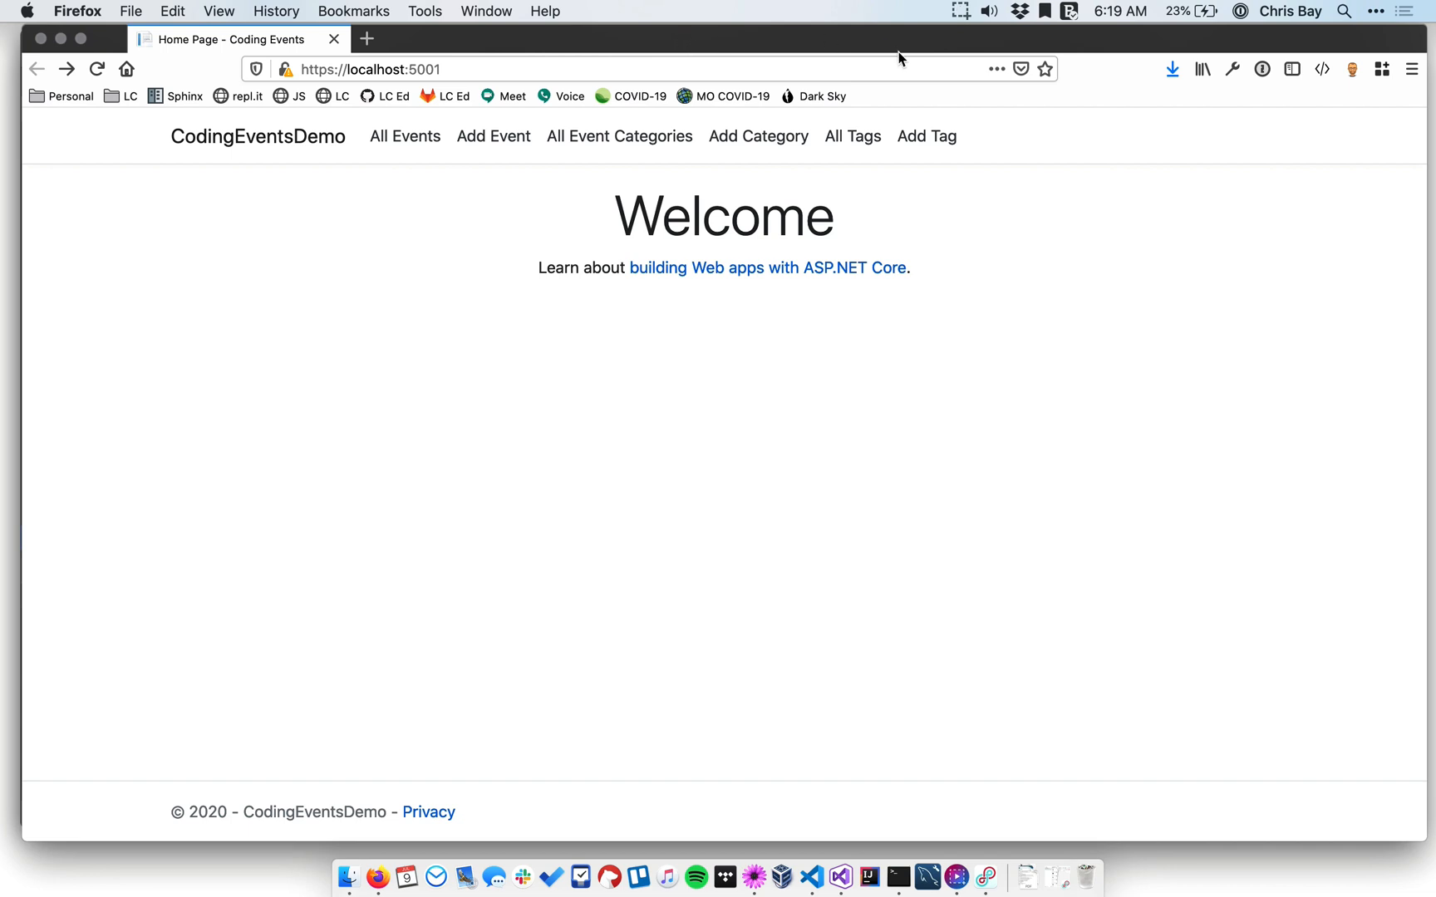
mouse_move(758, 137)
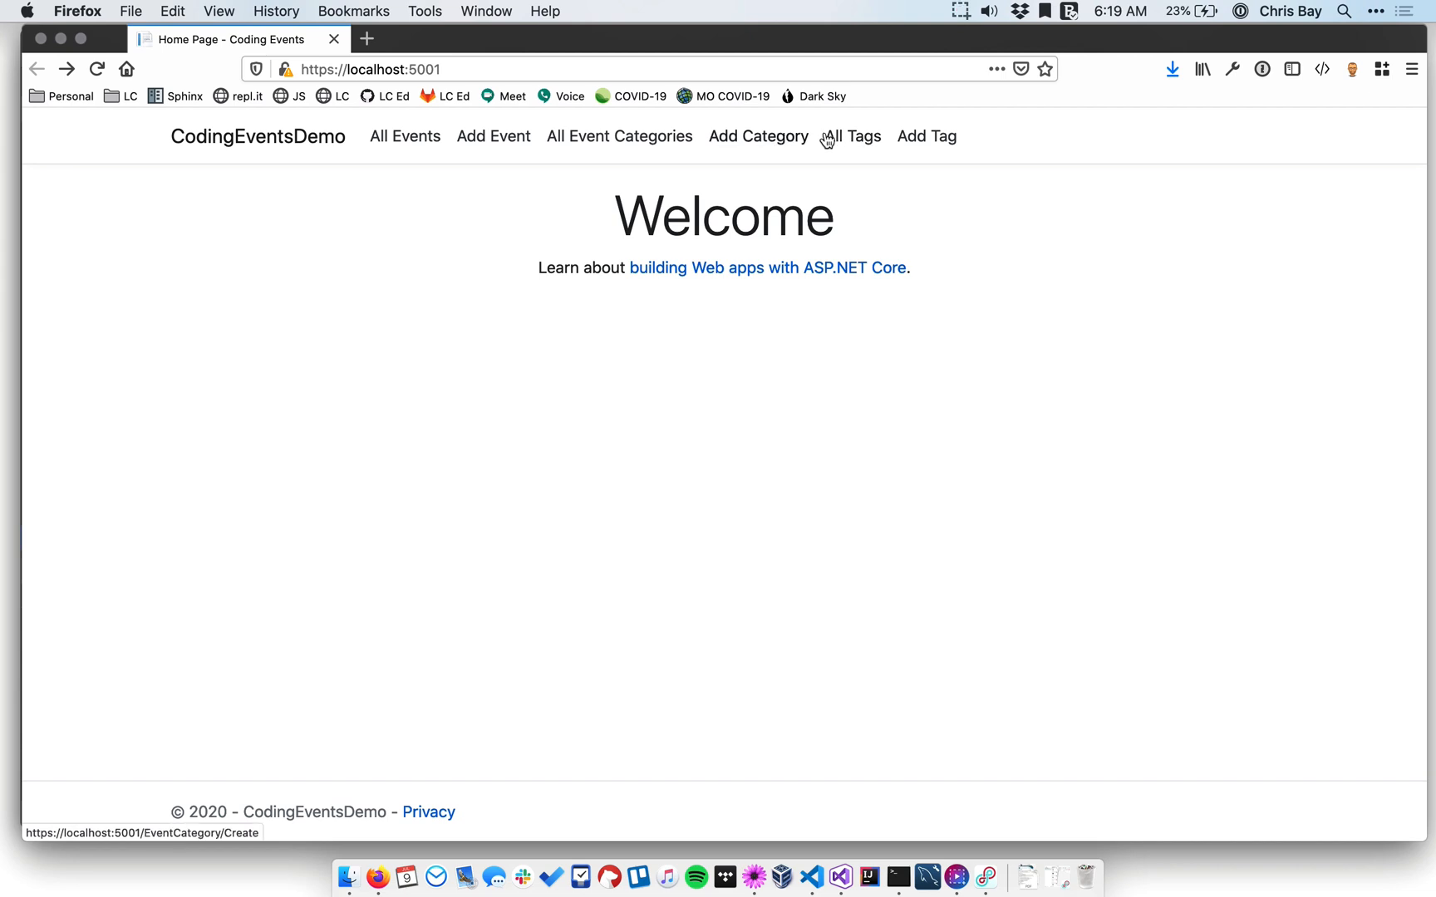
mouse_move(851, 136)
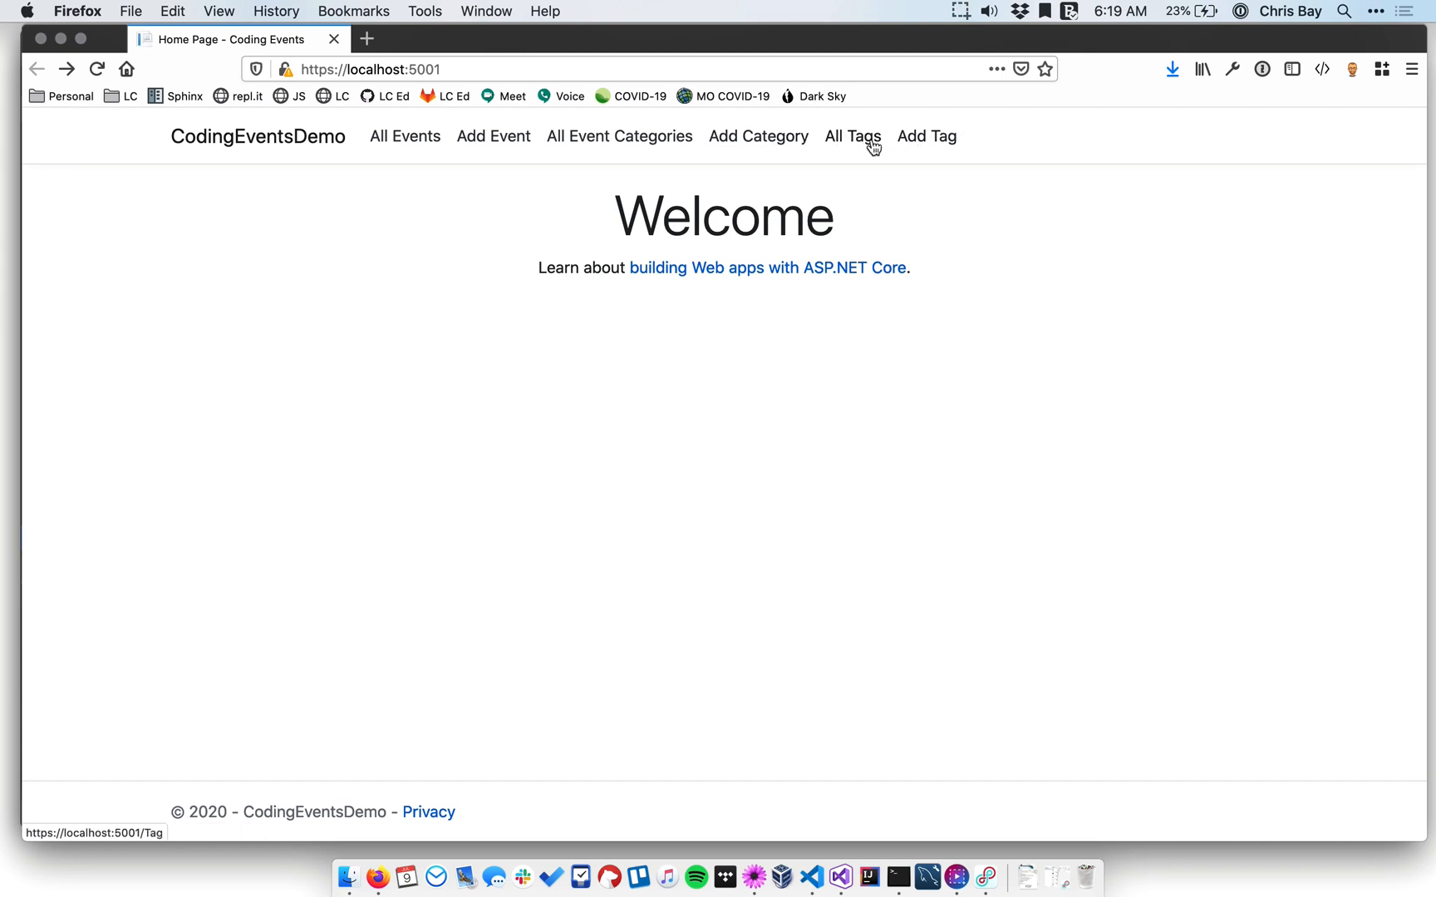
mouse_move(884, 148)
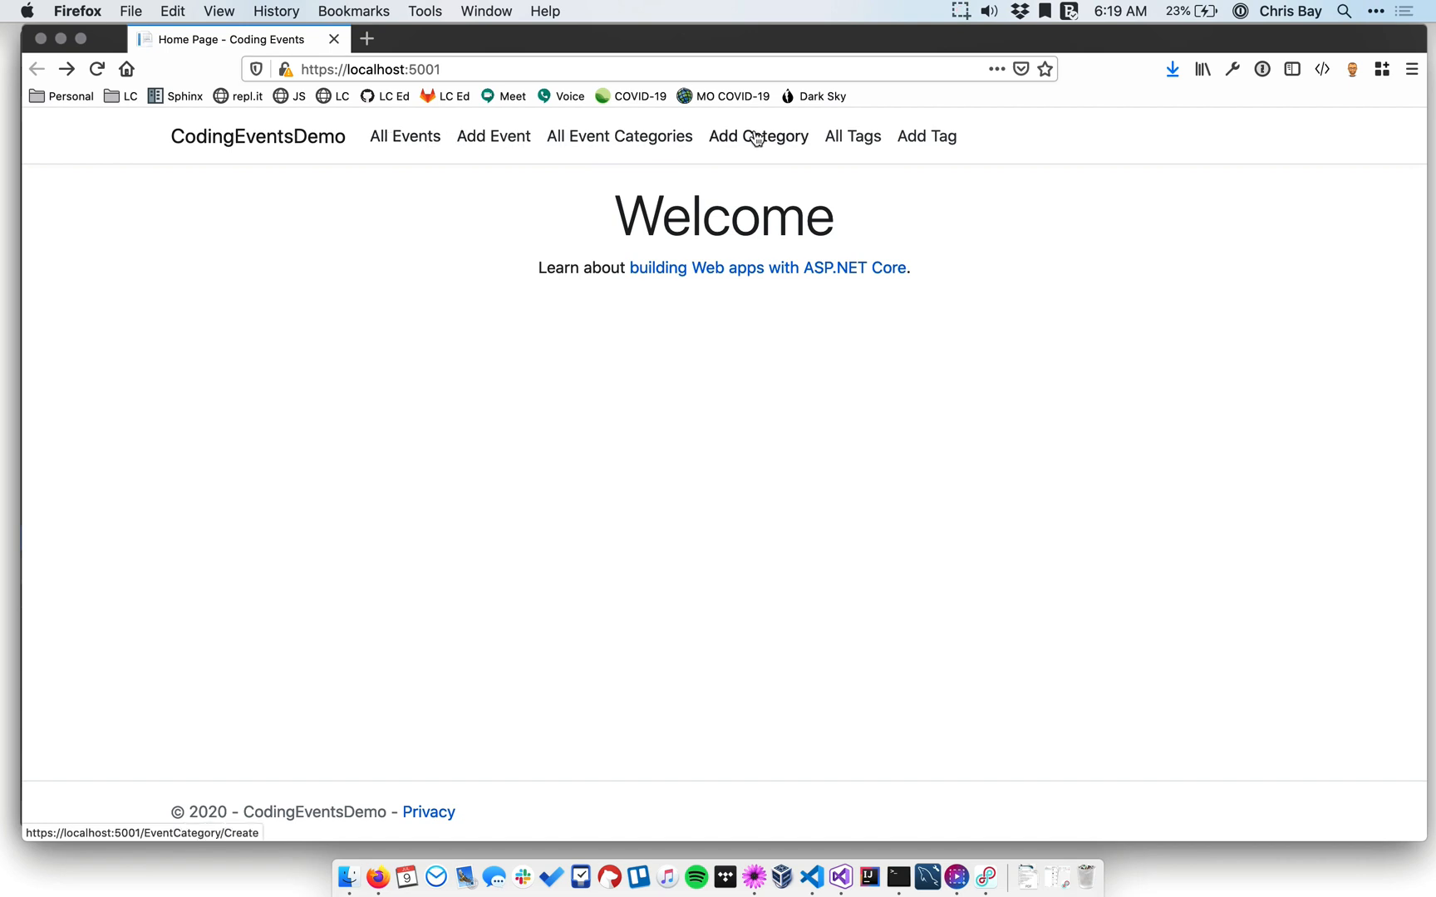
Navigate to the All Event Tags page listing java and javascript.
left_click(851, 136)
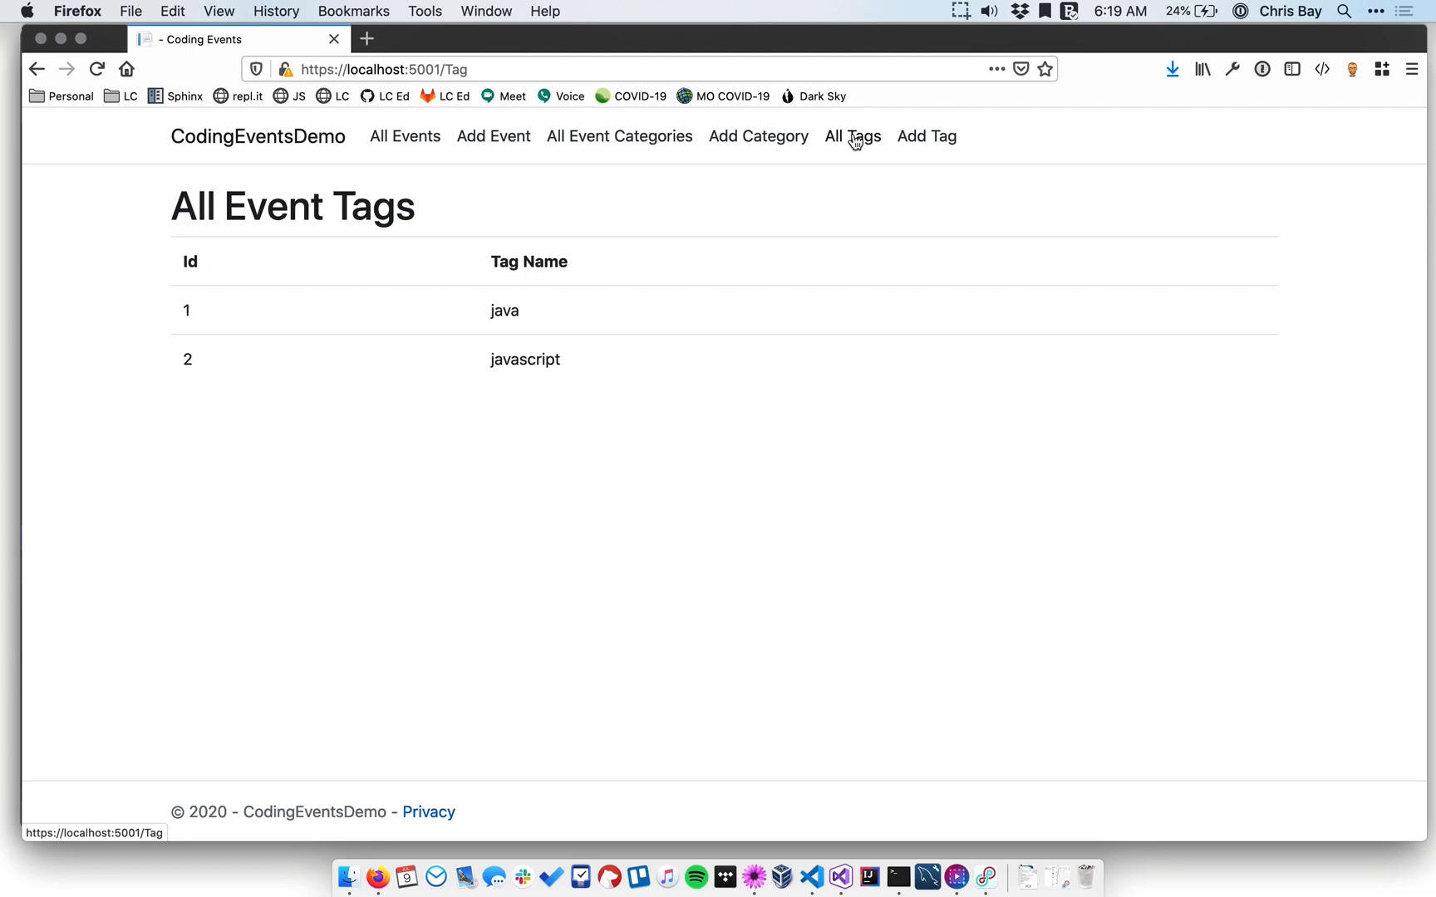
Create a new tag named csharp via the Add Tag form so it appears as Id 3.
left_click(926, 136)
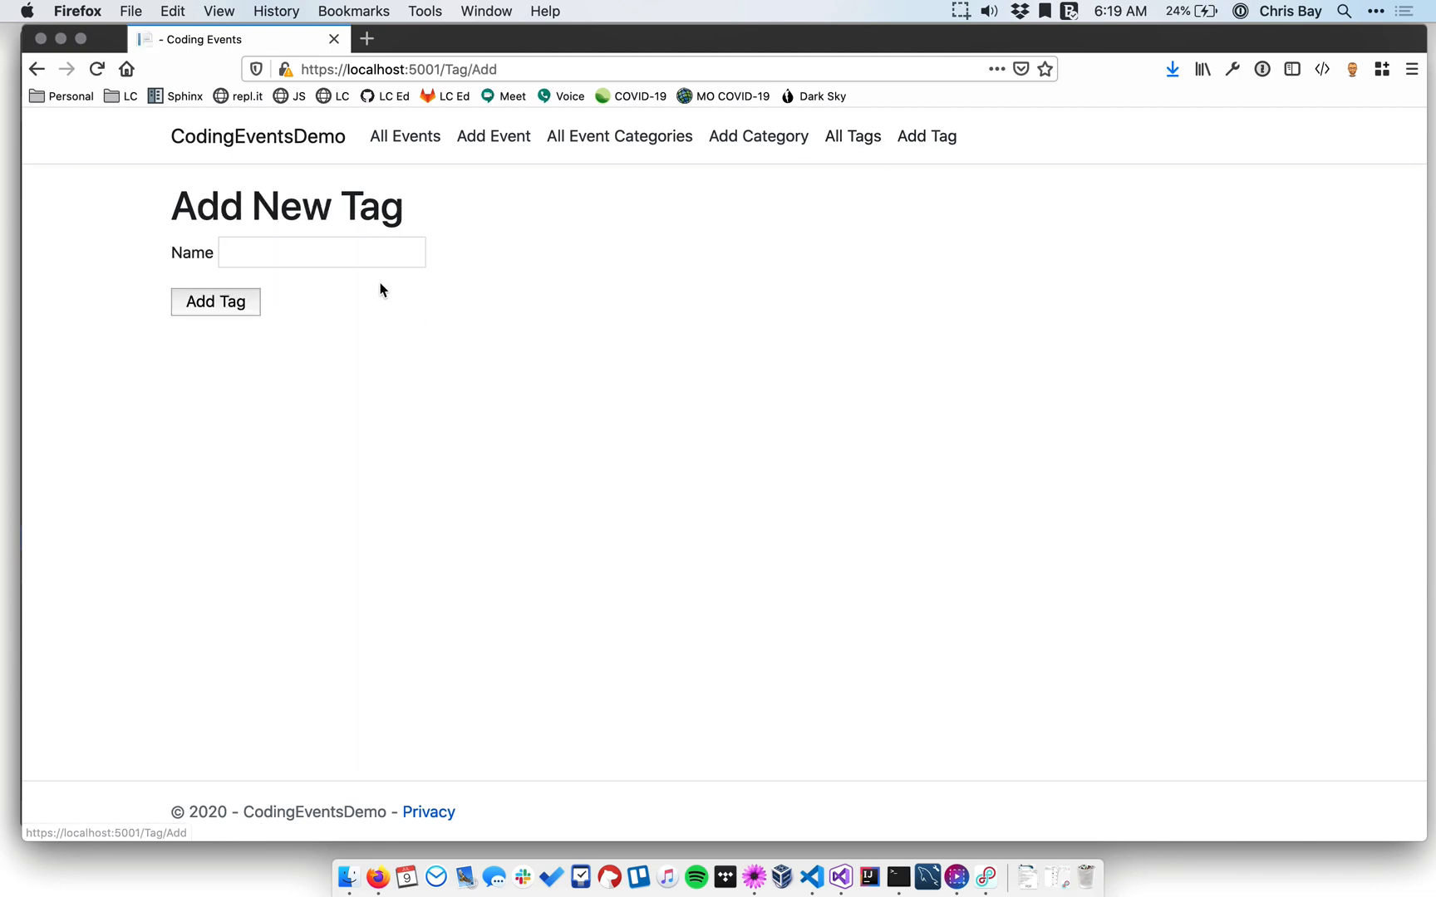
type("csharp")
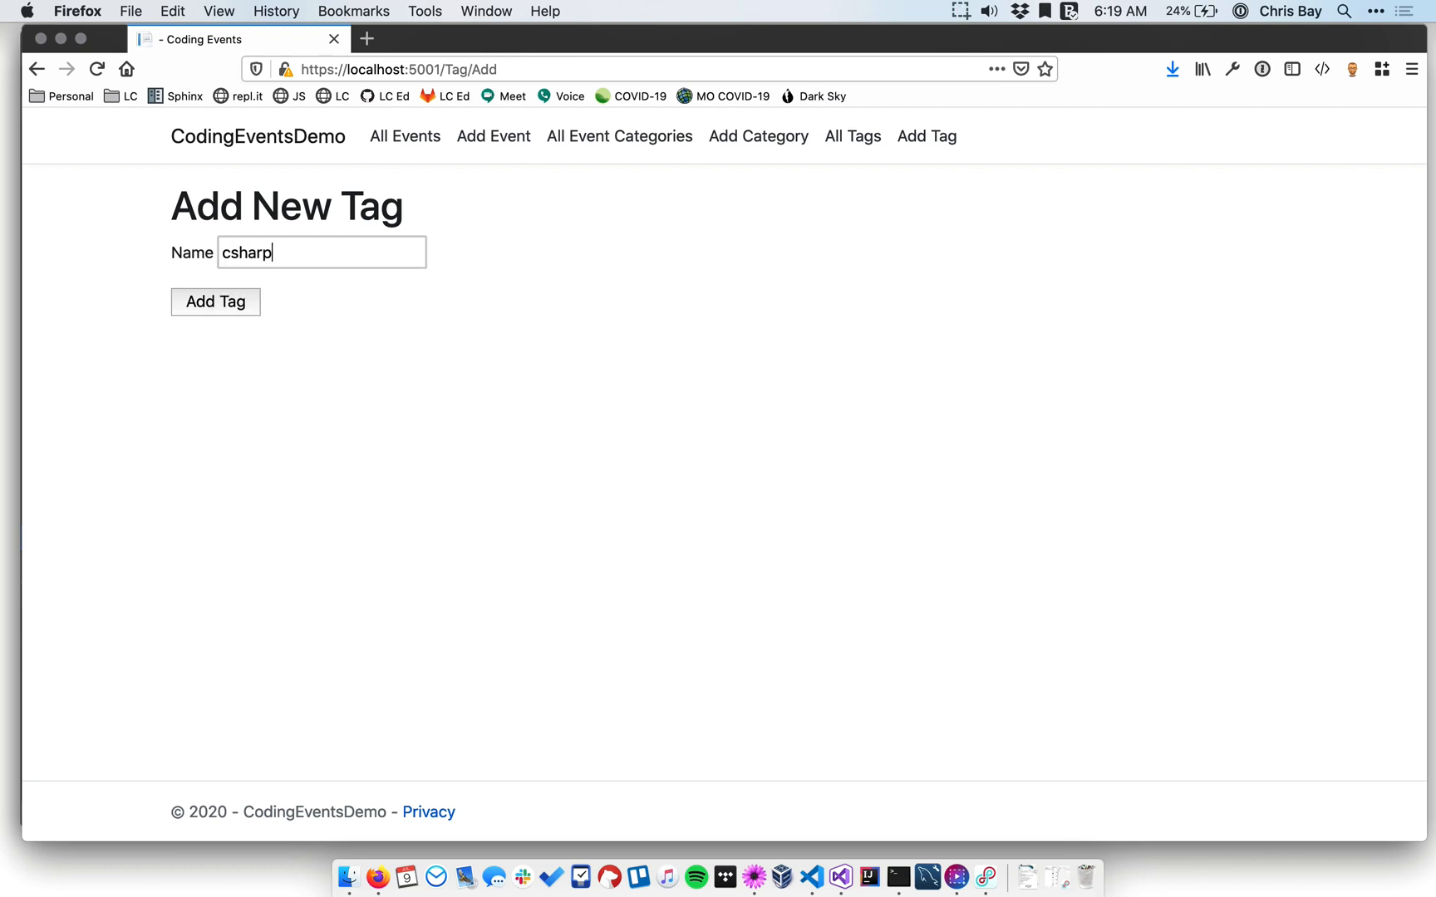
left_click(214, 302)
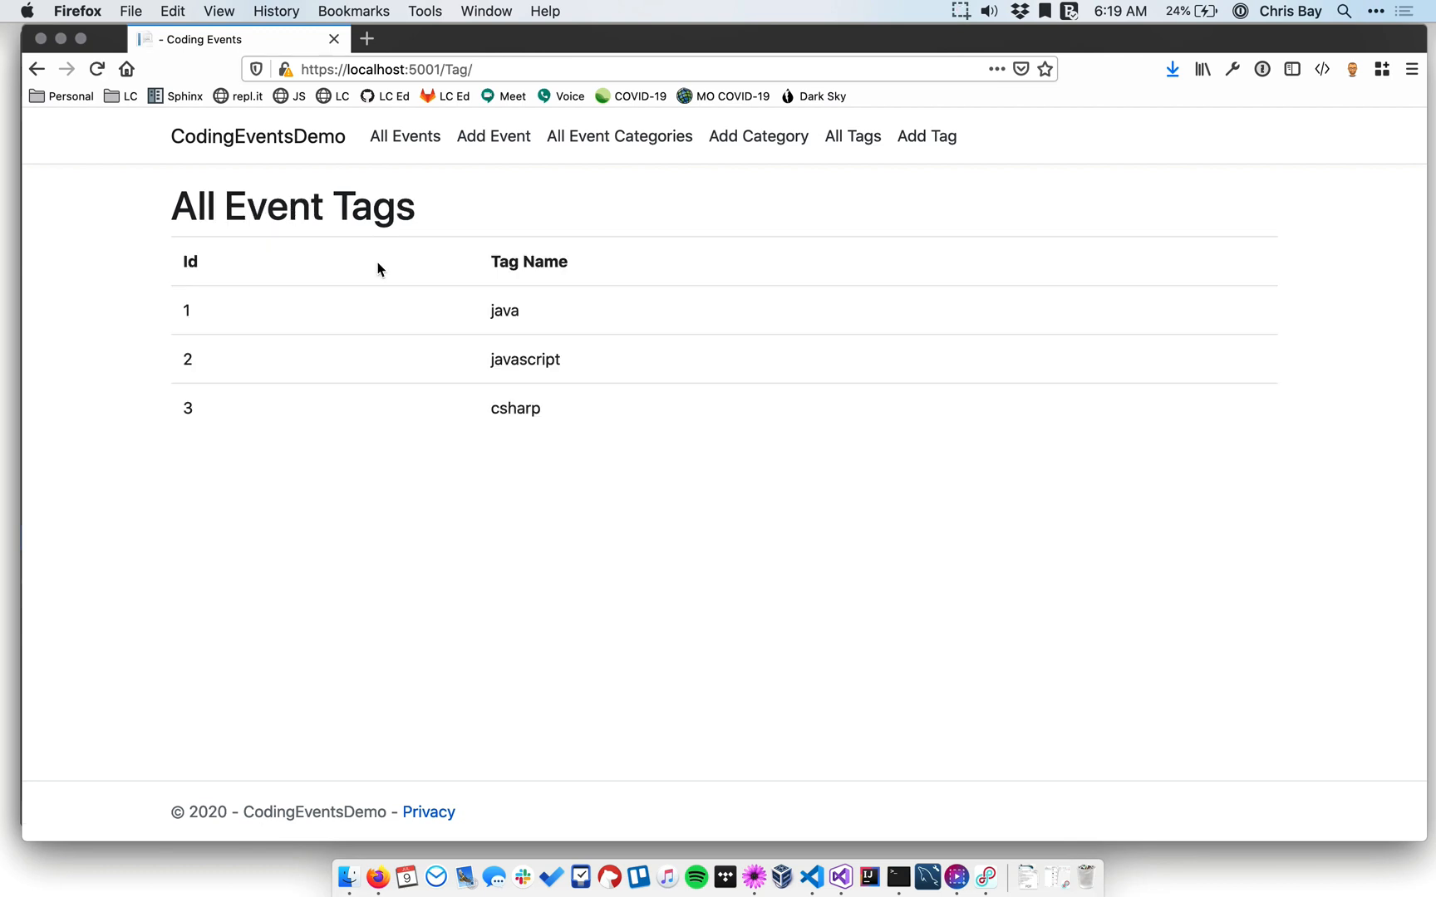
mouse_move(363, 266)
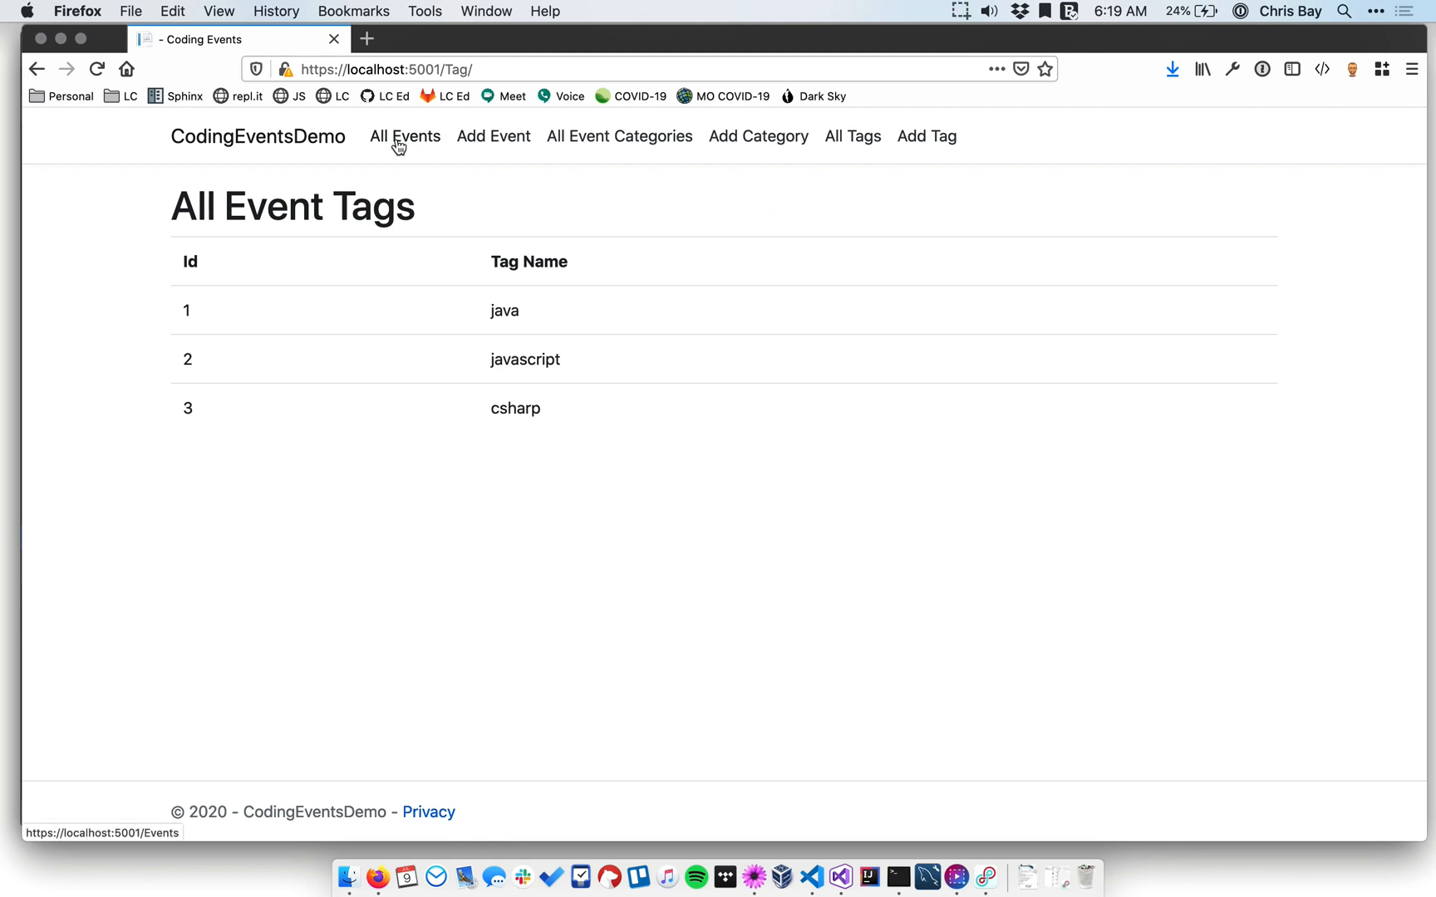
Navigate to the Coding Events list showing Code With Pride and WWDC.
left_click(404, 136)
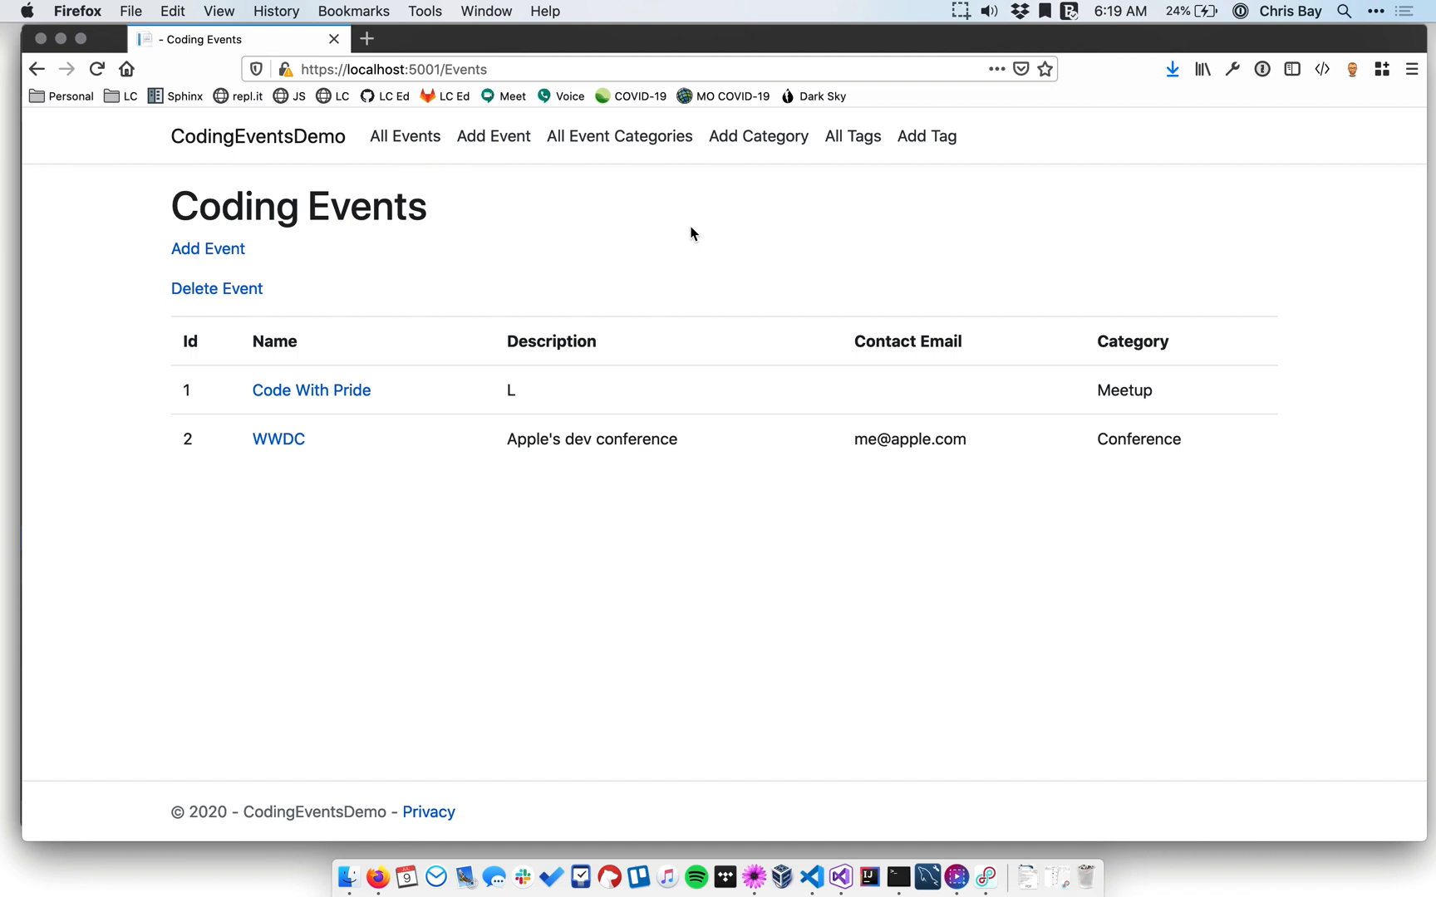
mouse_move(614, 397)
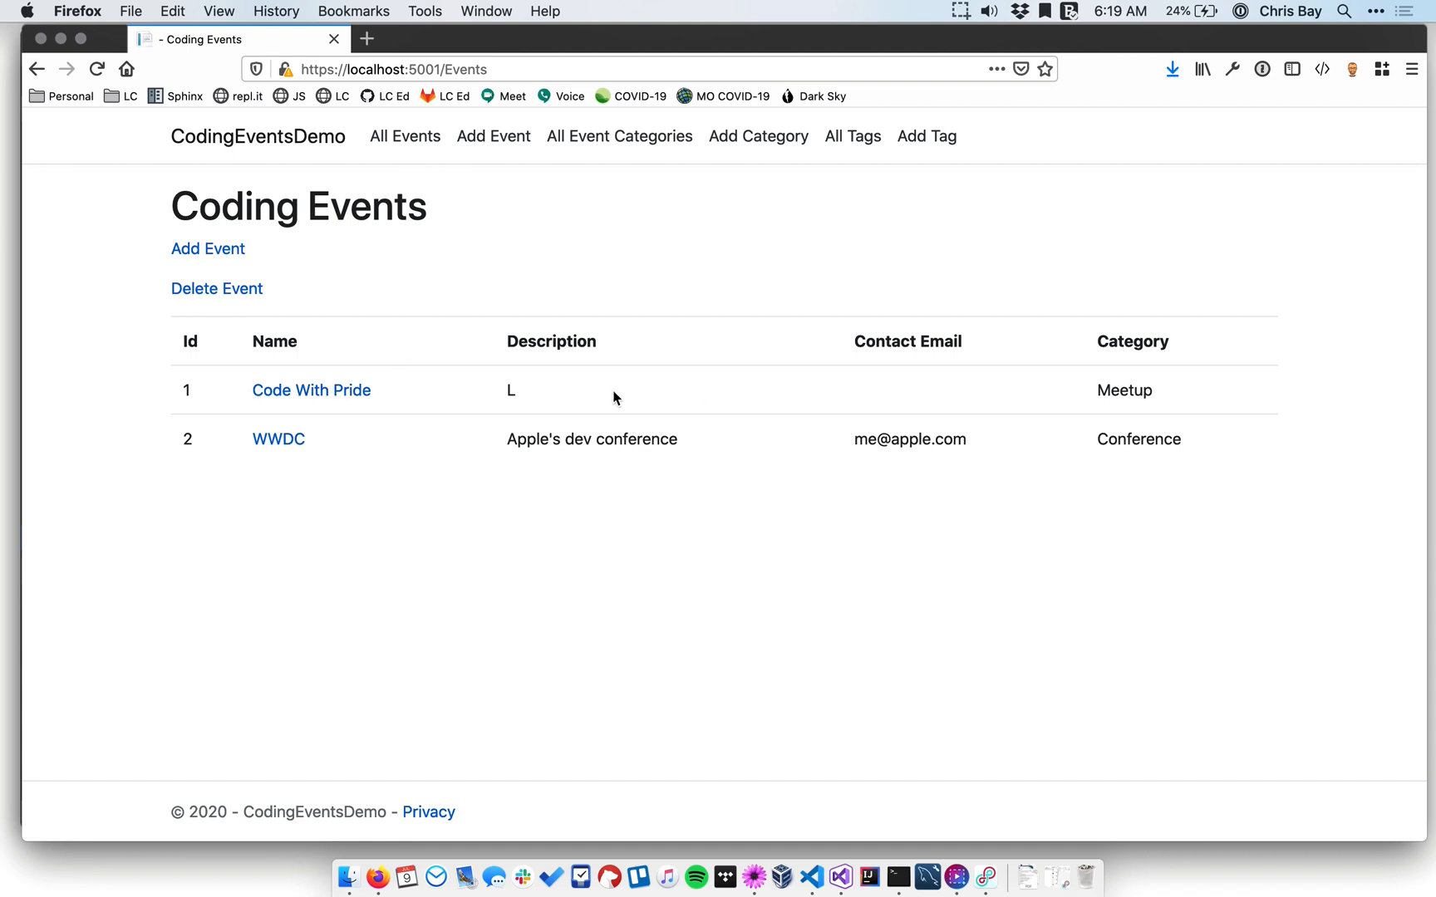
mouse_move(311, 390)
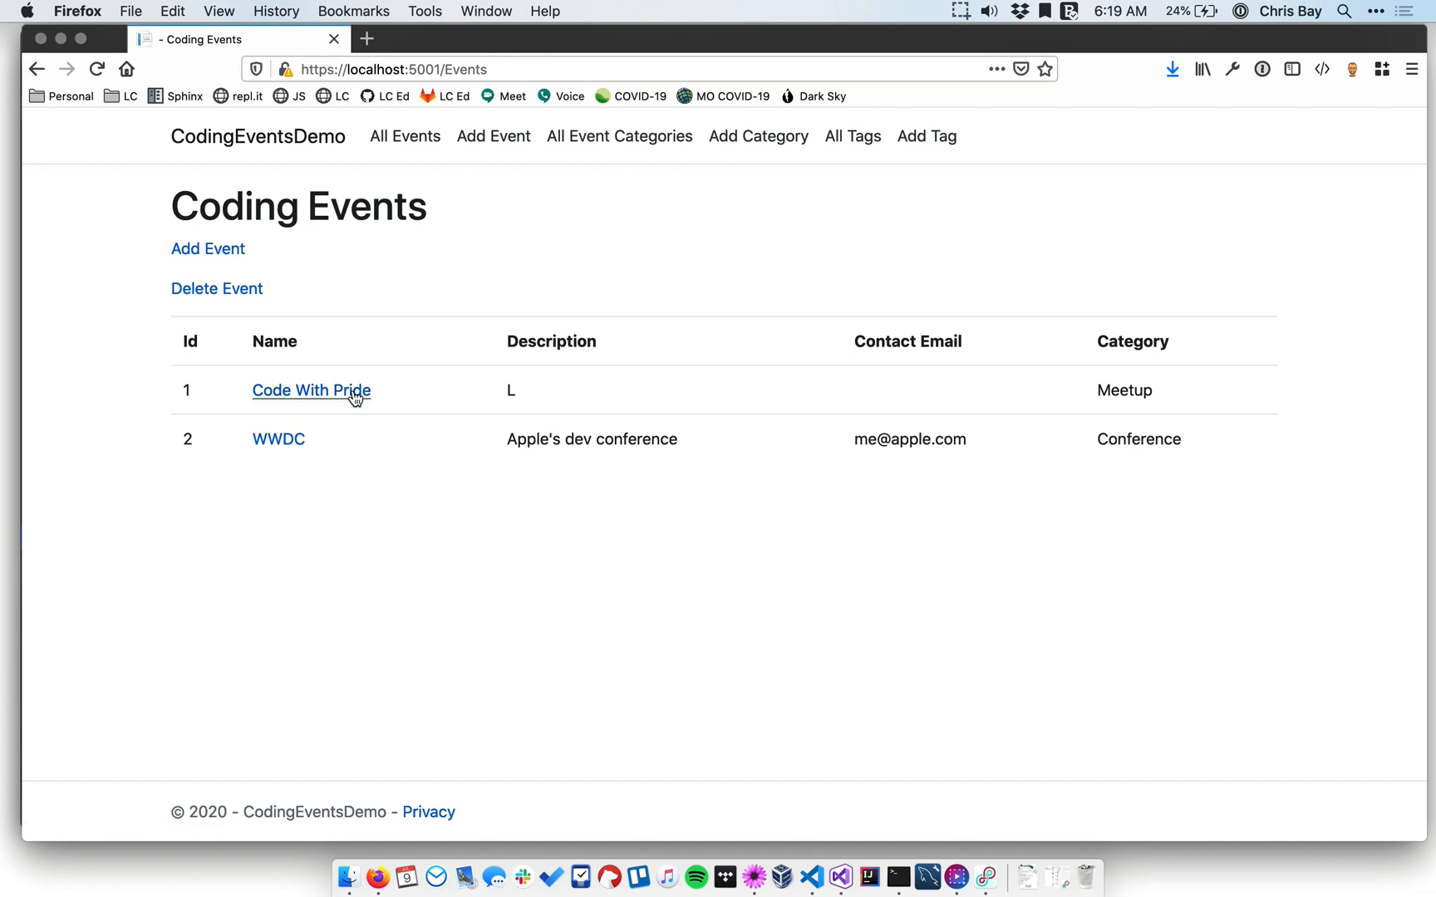
mouse_move(319, 434)
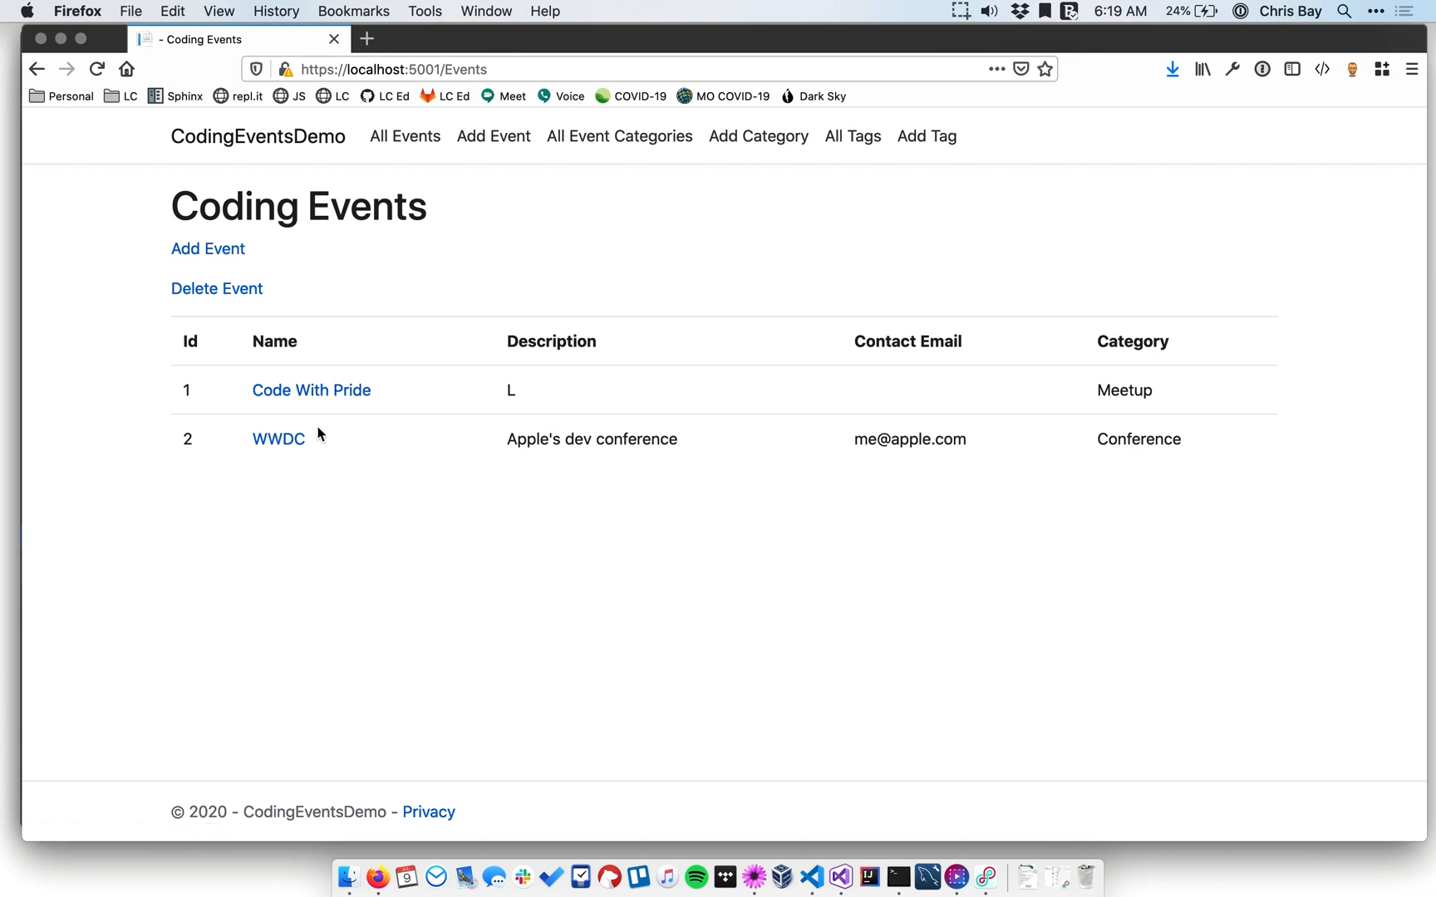
mouse_move(905, 382)
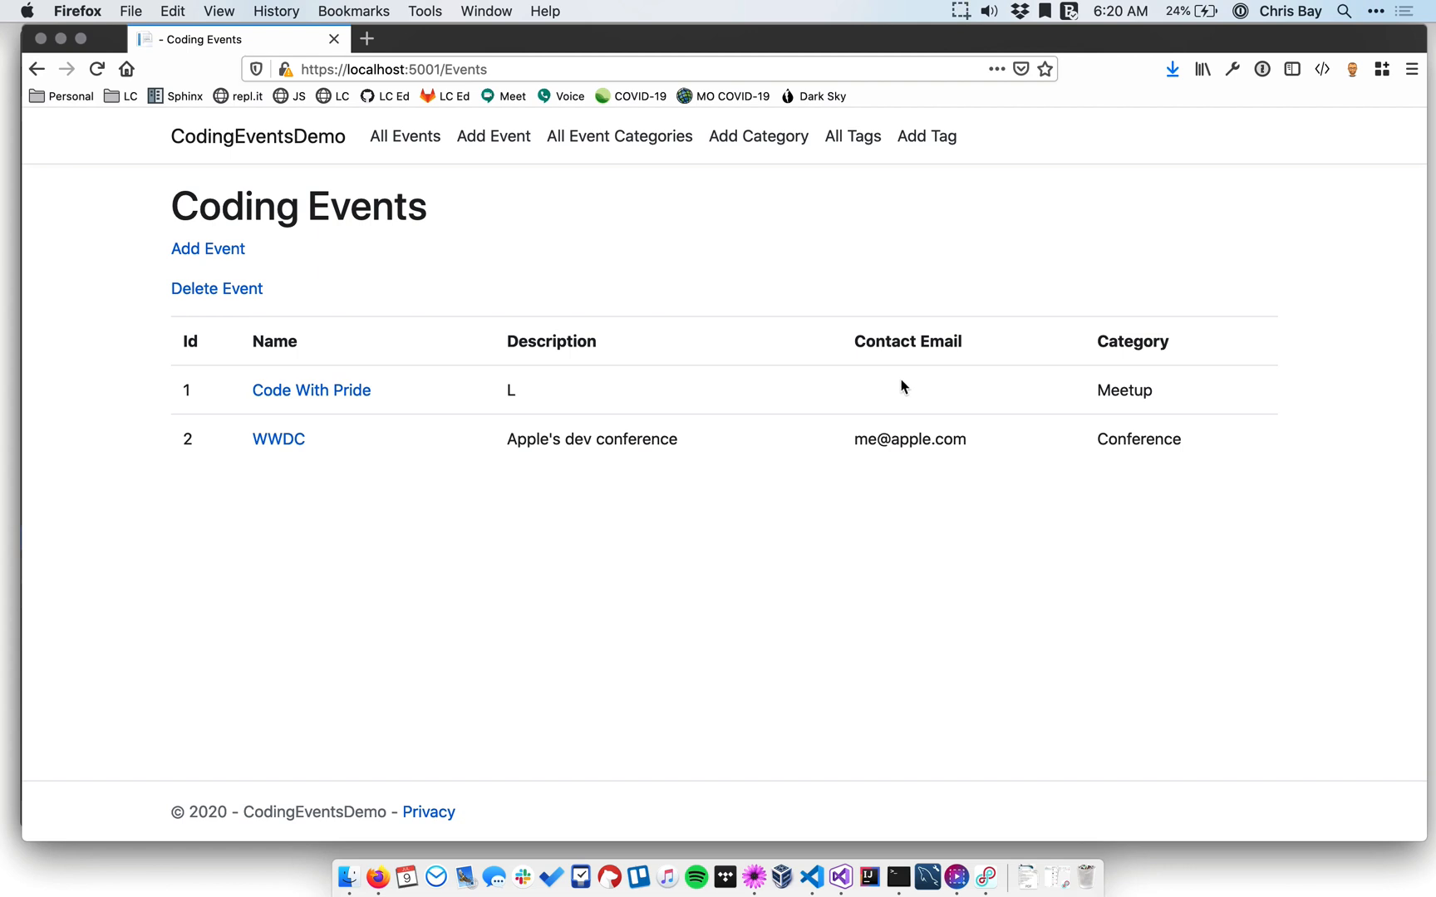
mouse_move(783, 406)
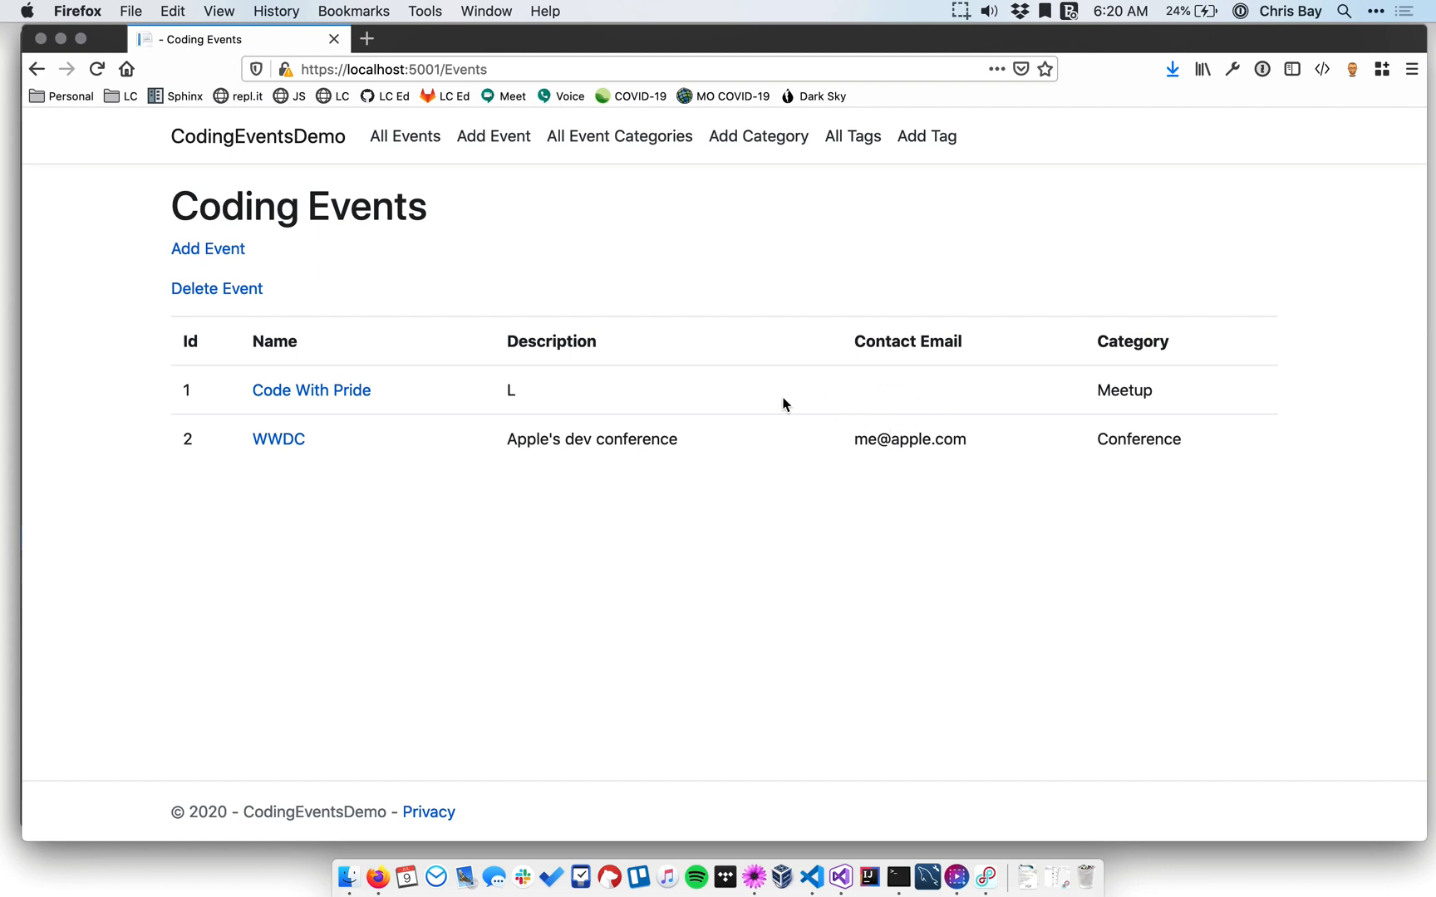
mouse_move(698, 414)
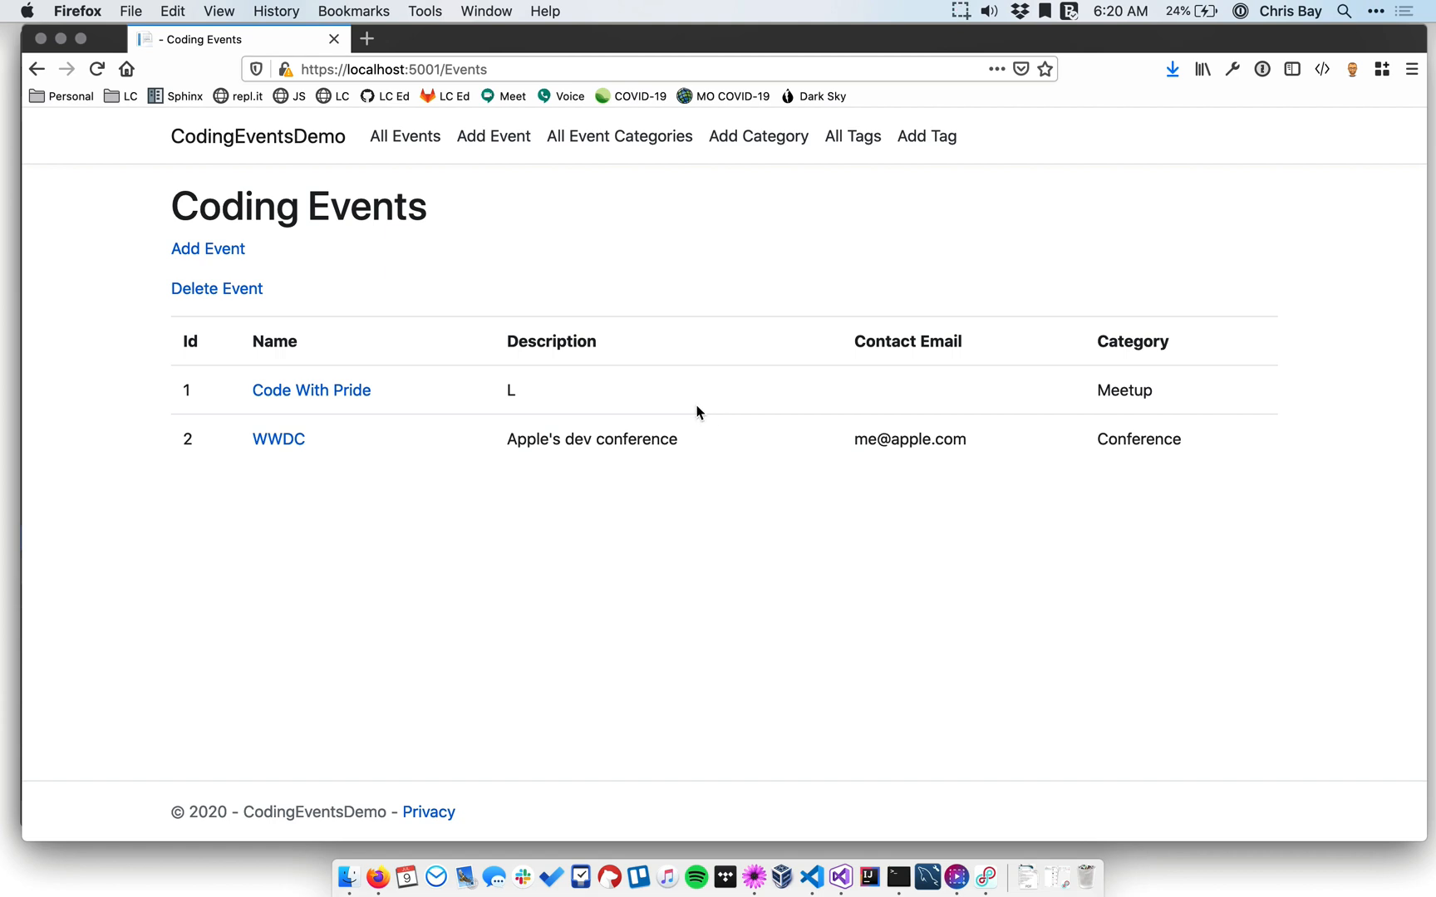
mouse_move(311, 390)
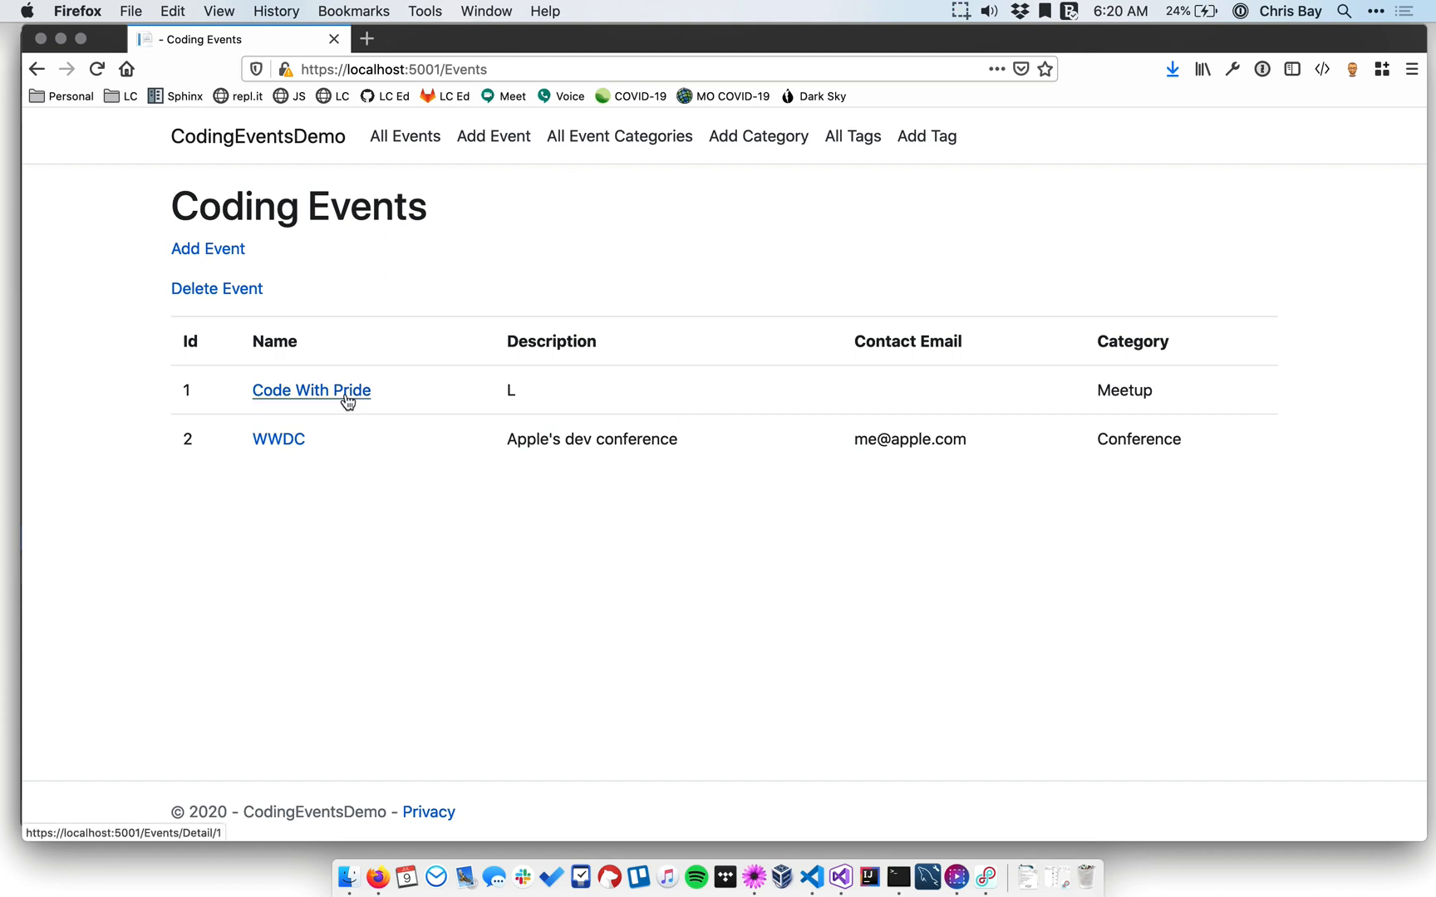
View the WWDC event's detail page with its description, contact email and Conference category.
left_click(277, 438)
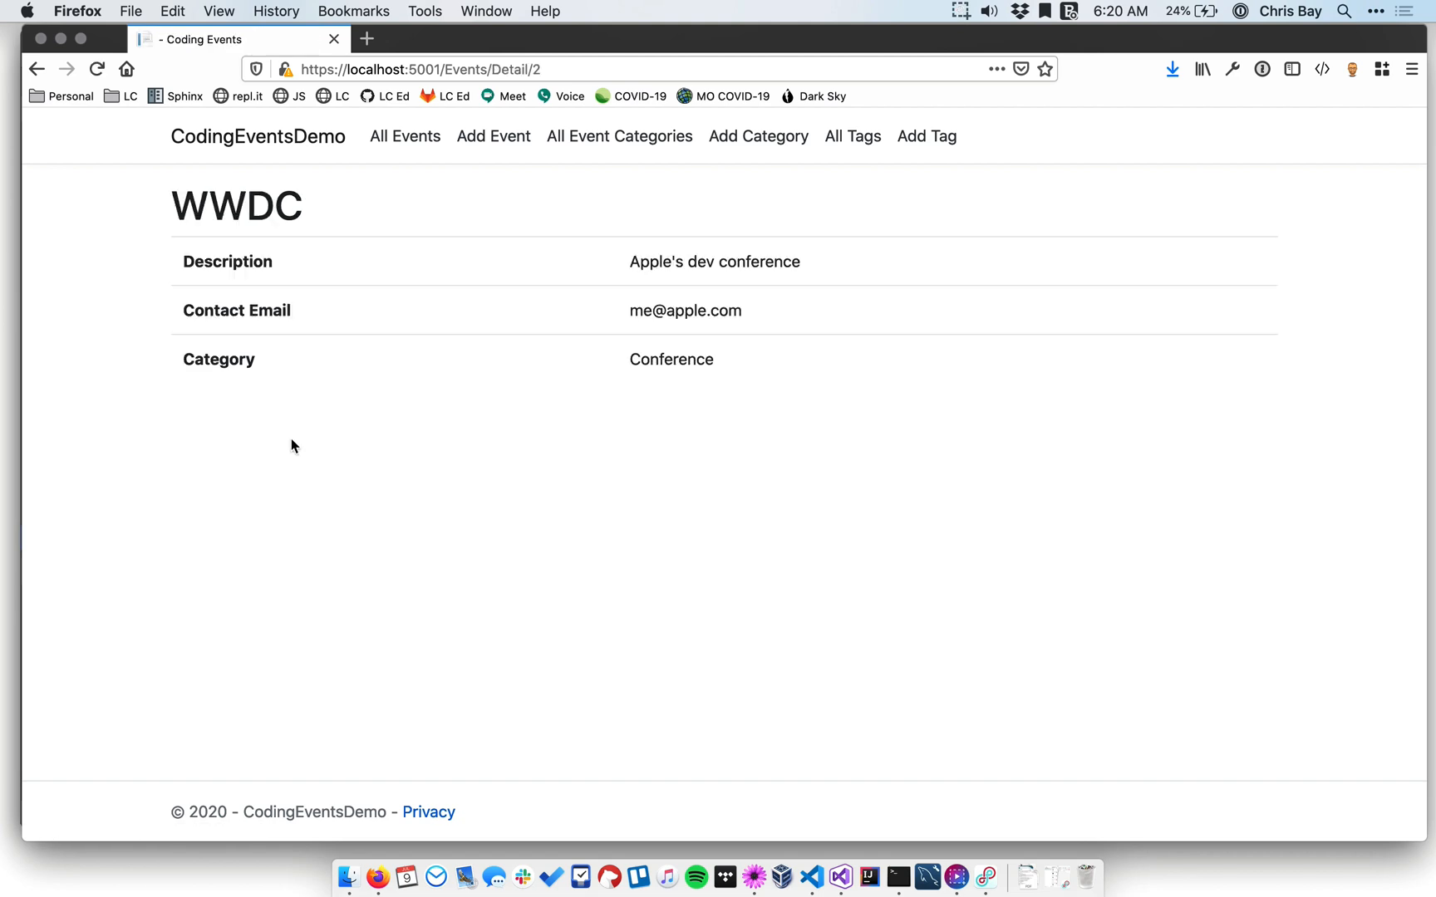
mouse_move(319, 409)
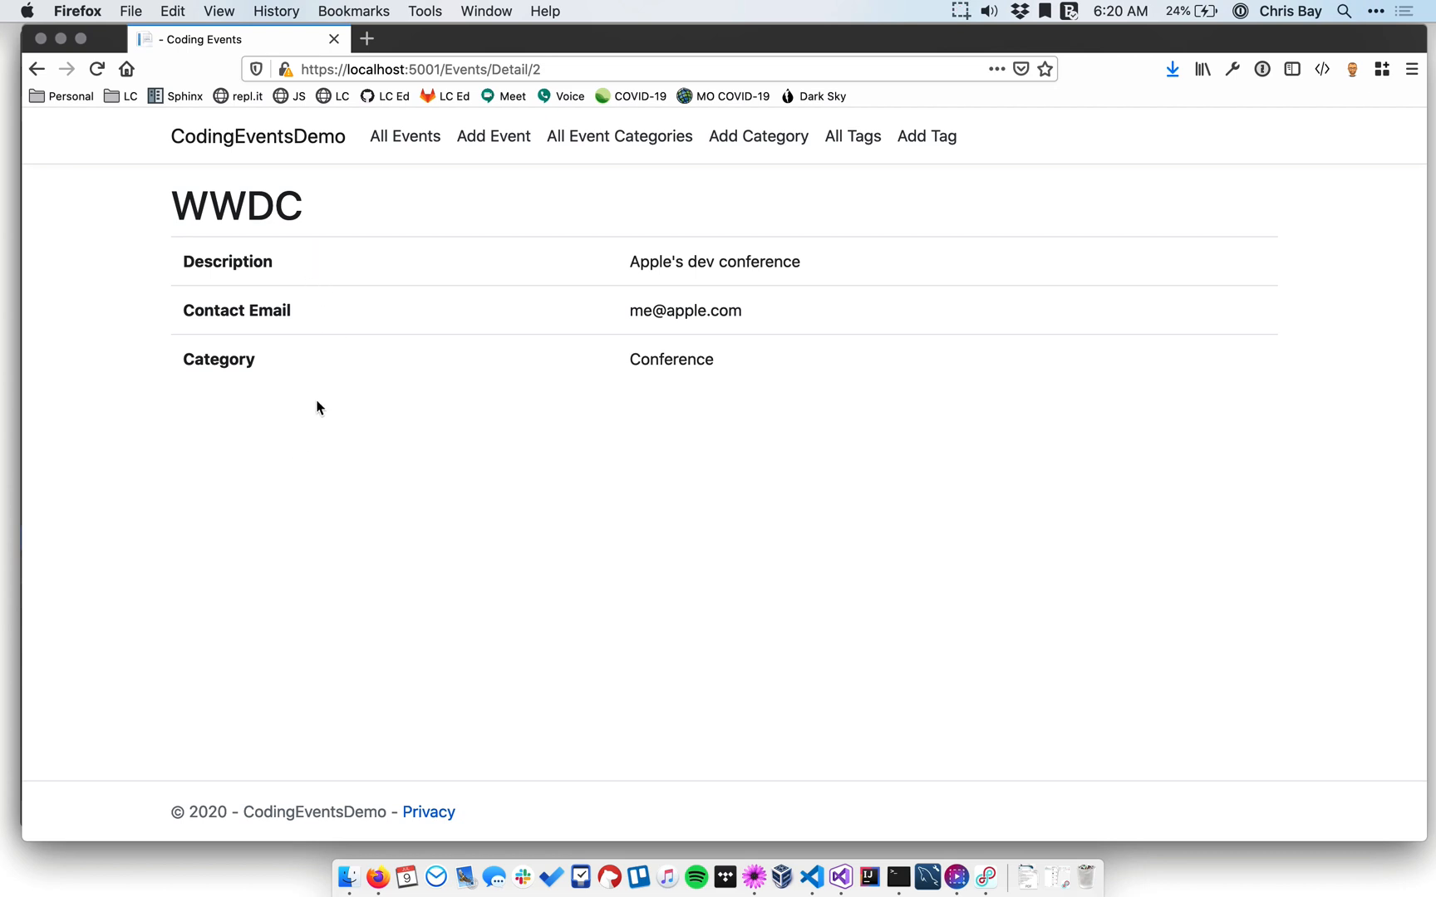
mouse_move(331, 383)
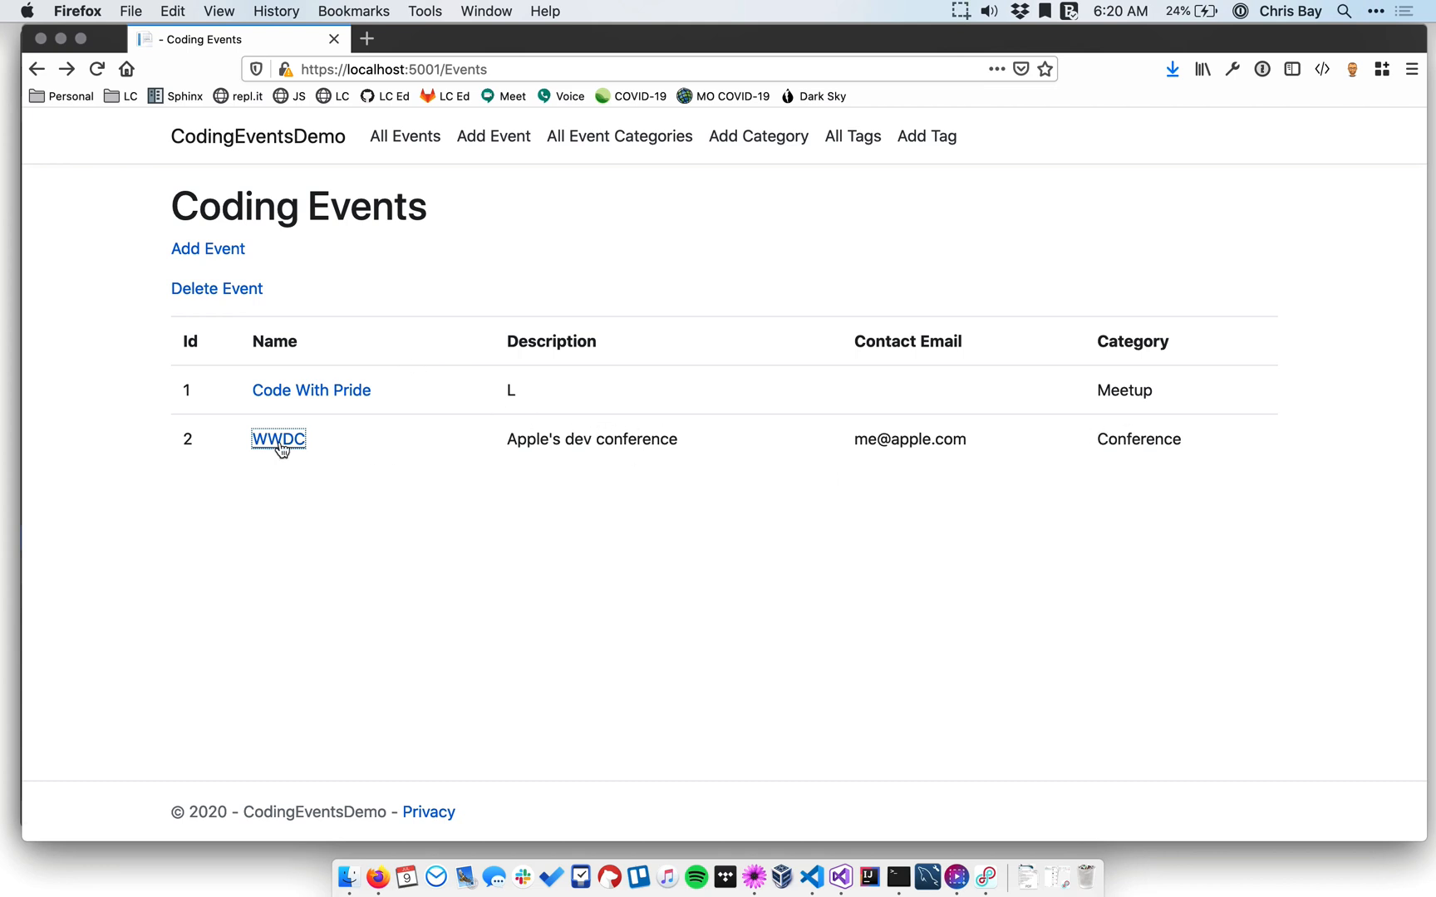
left_click(276, 439)
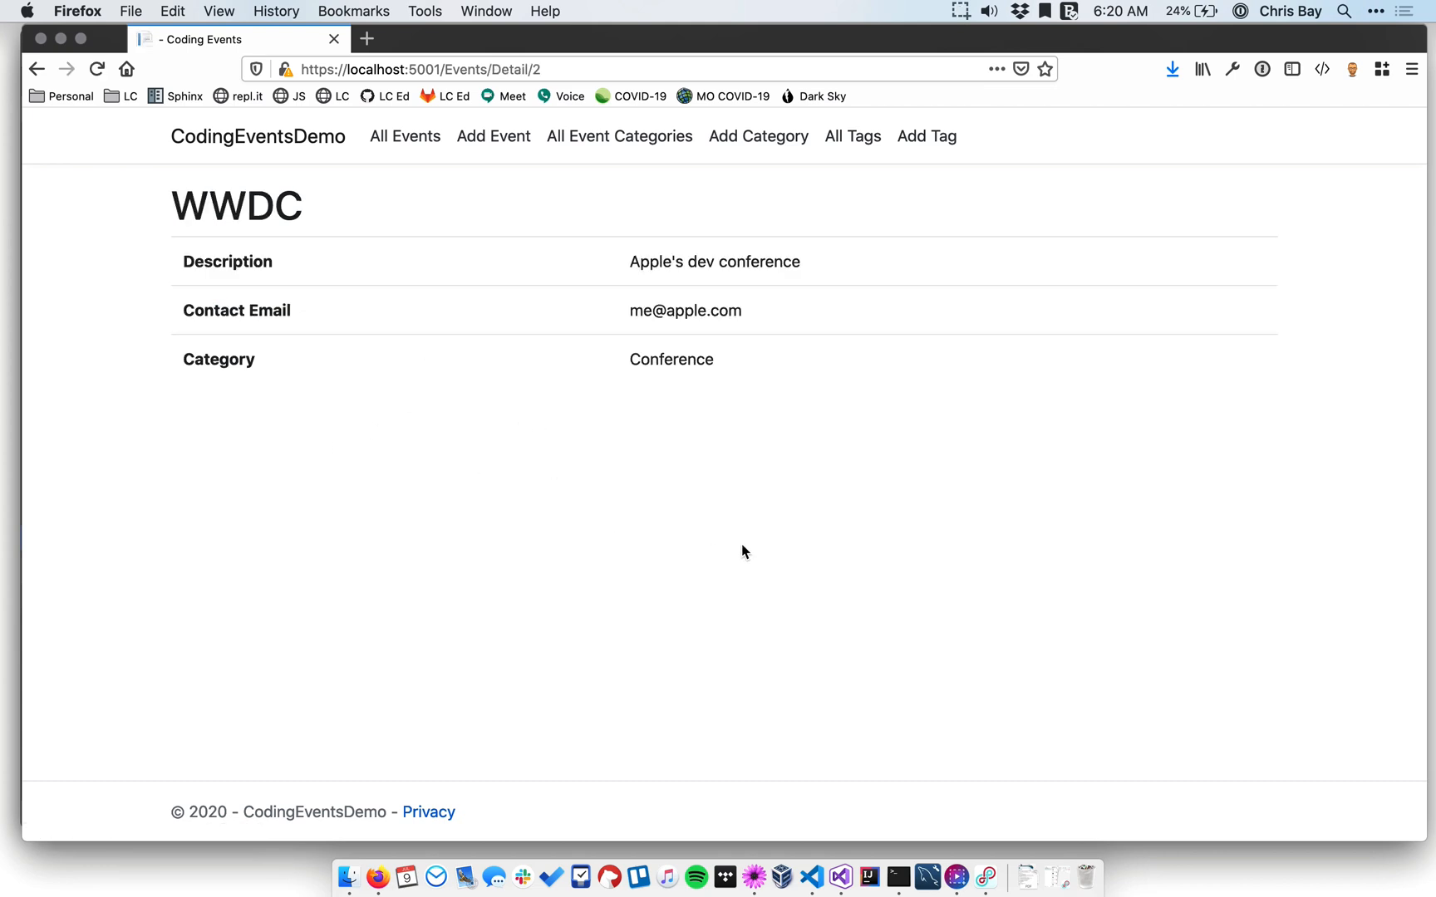
mouse_move(719, 505)
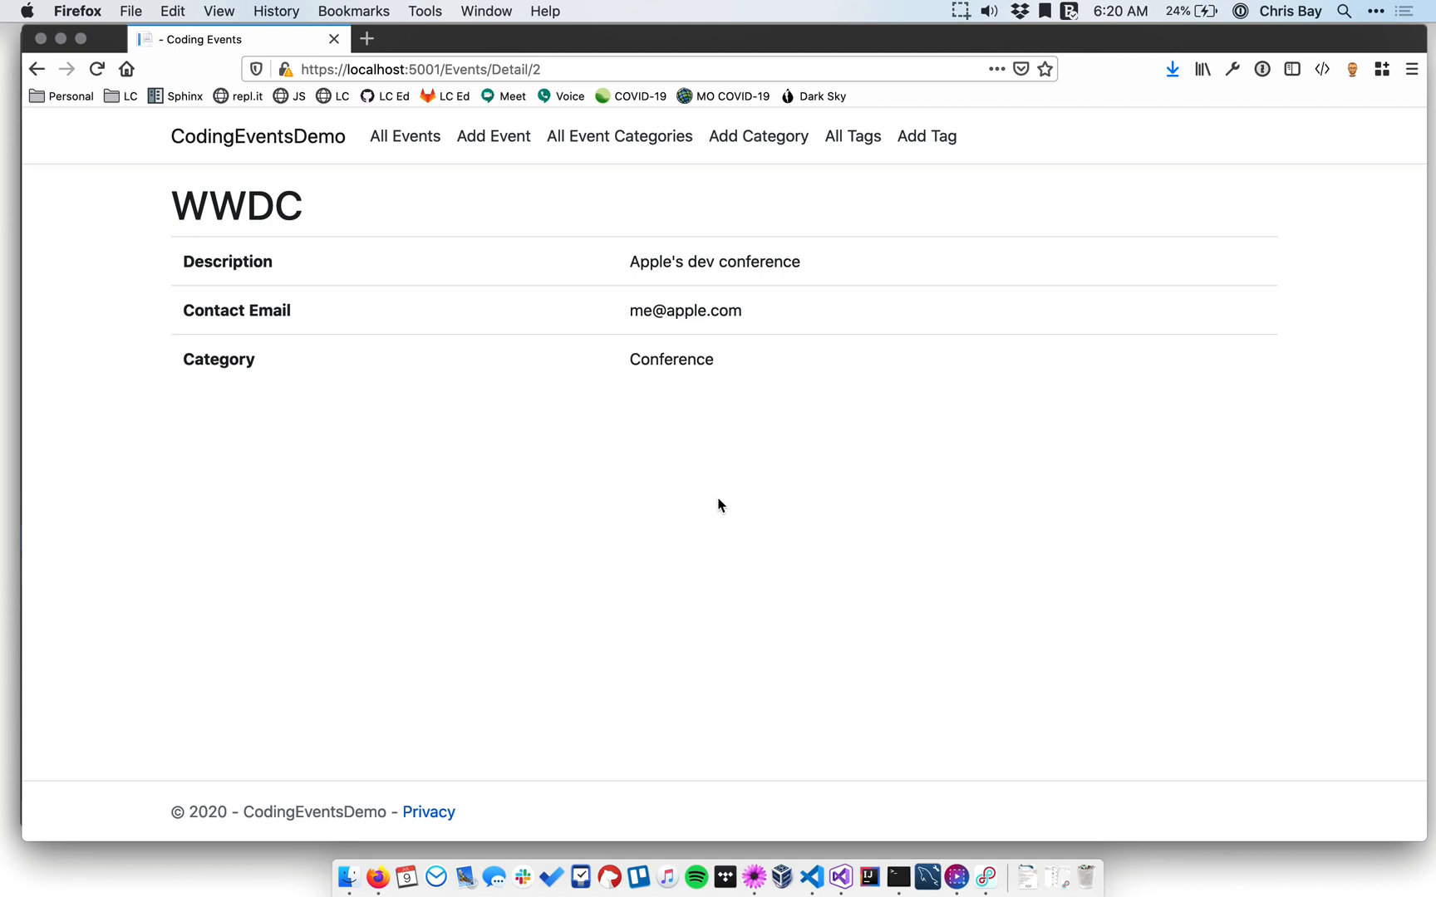
mouse_move(399, 316)
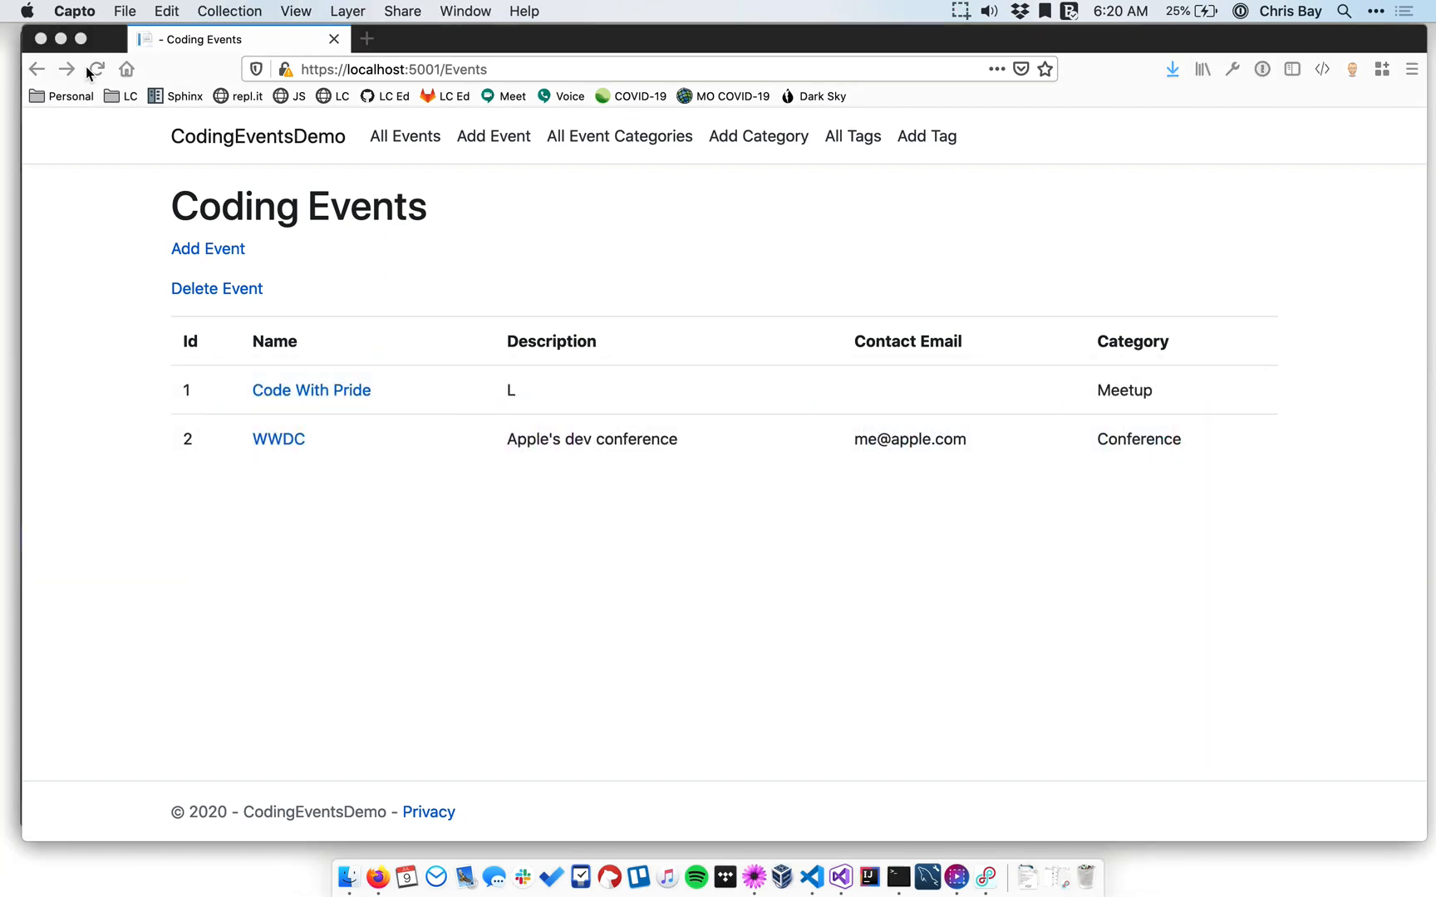
mouse_move(841, 881)
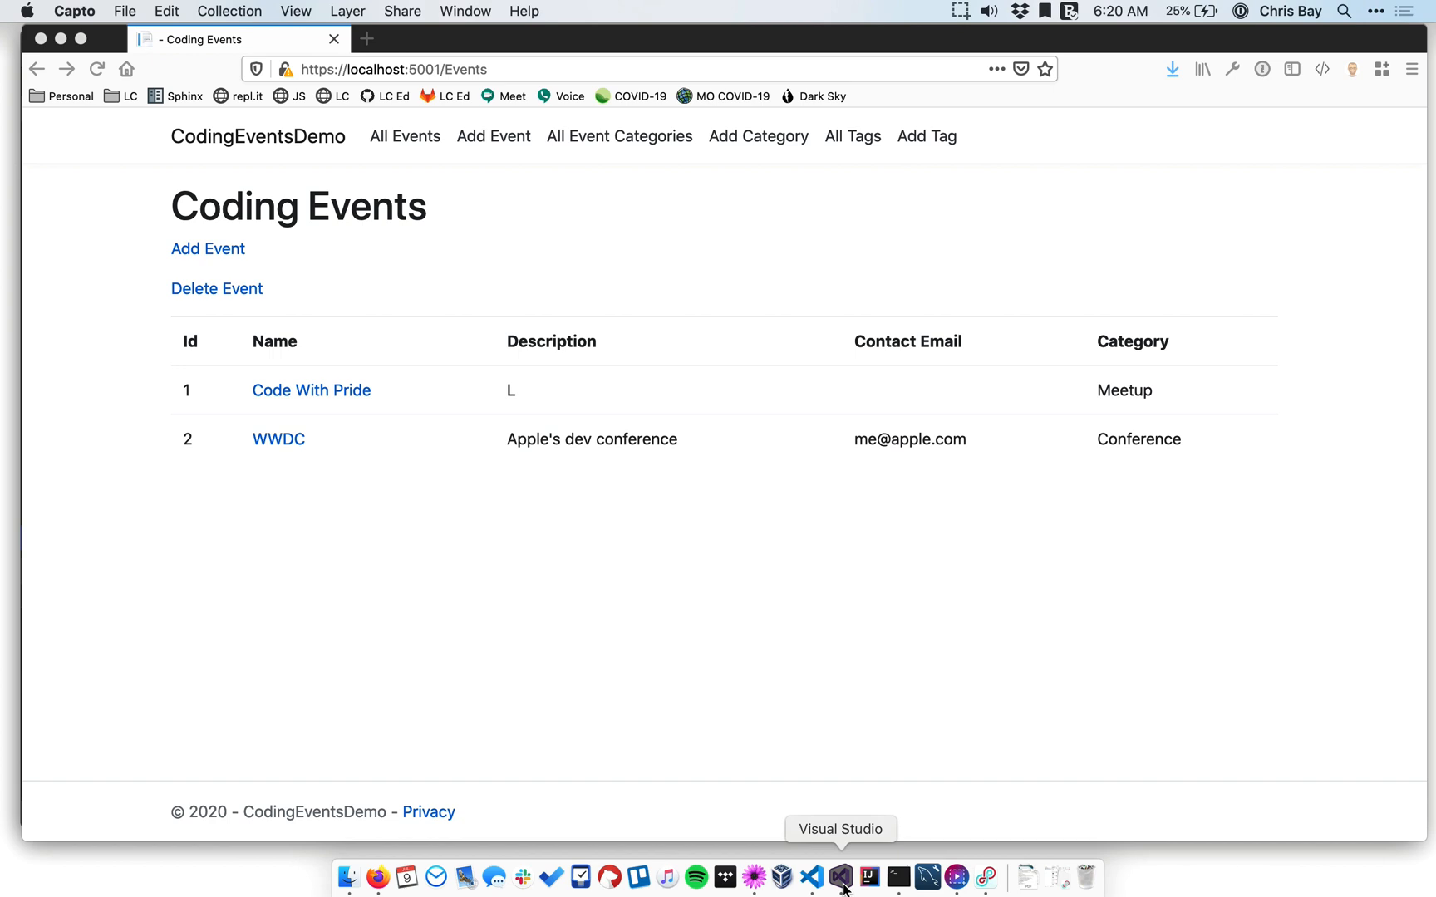
Bring Visual Studio for Mac to the front and show the TagController.cs source.
left_click(840, 877)
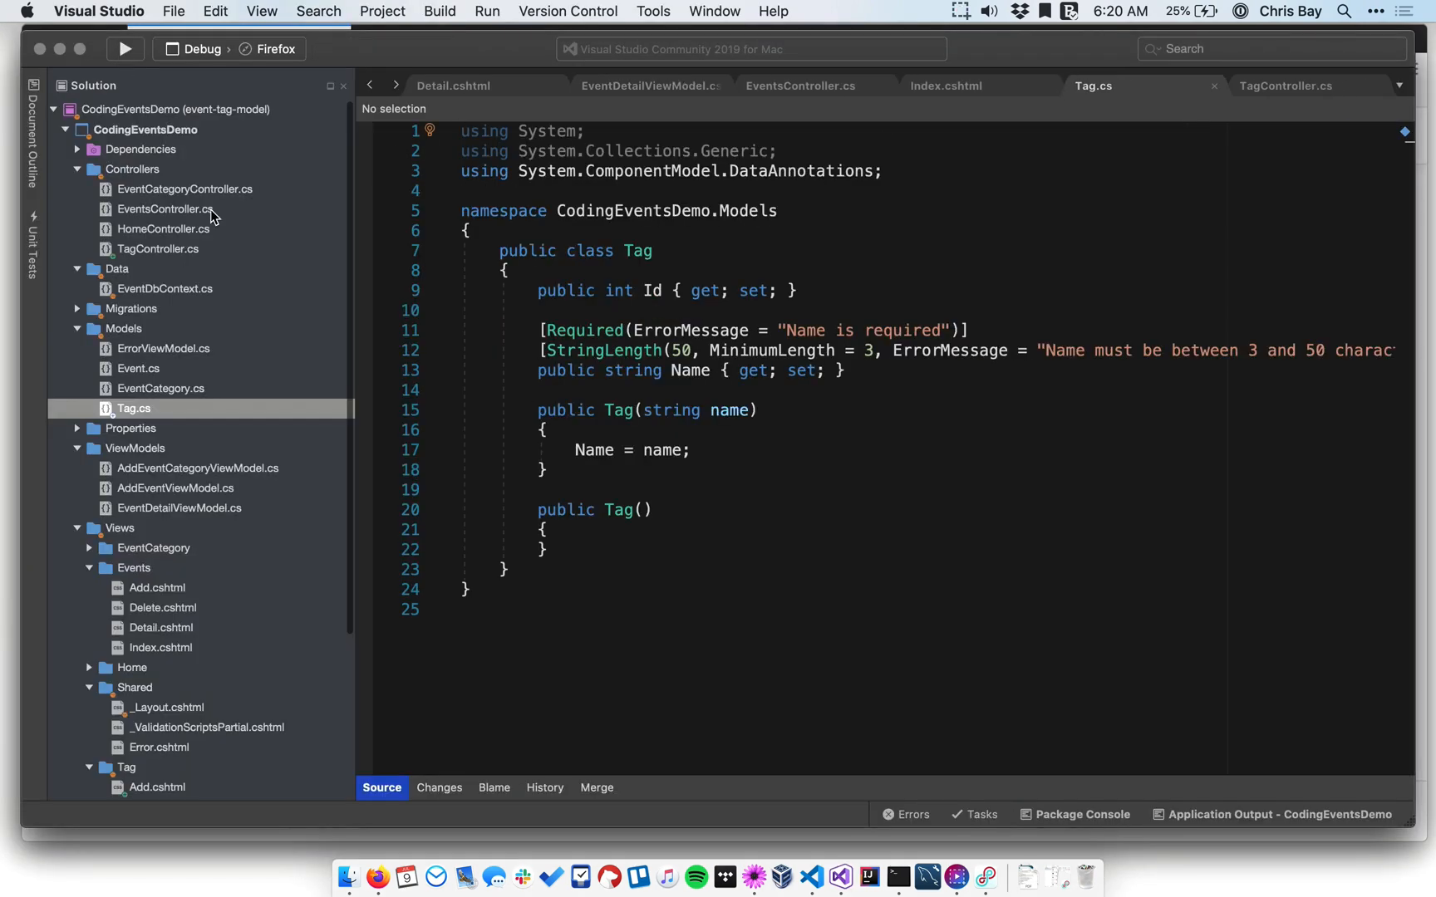
mouse_move(912, 298)
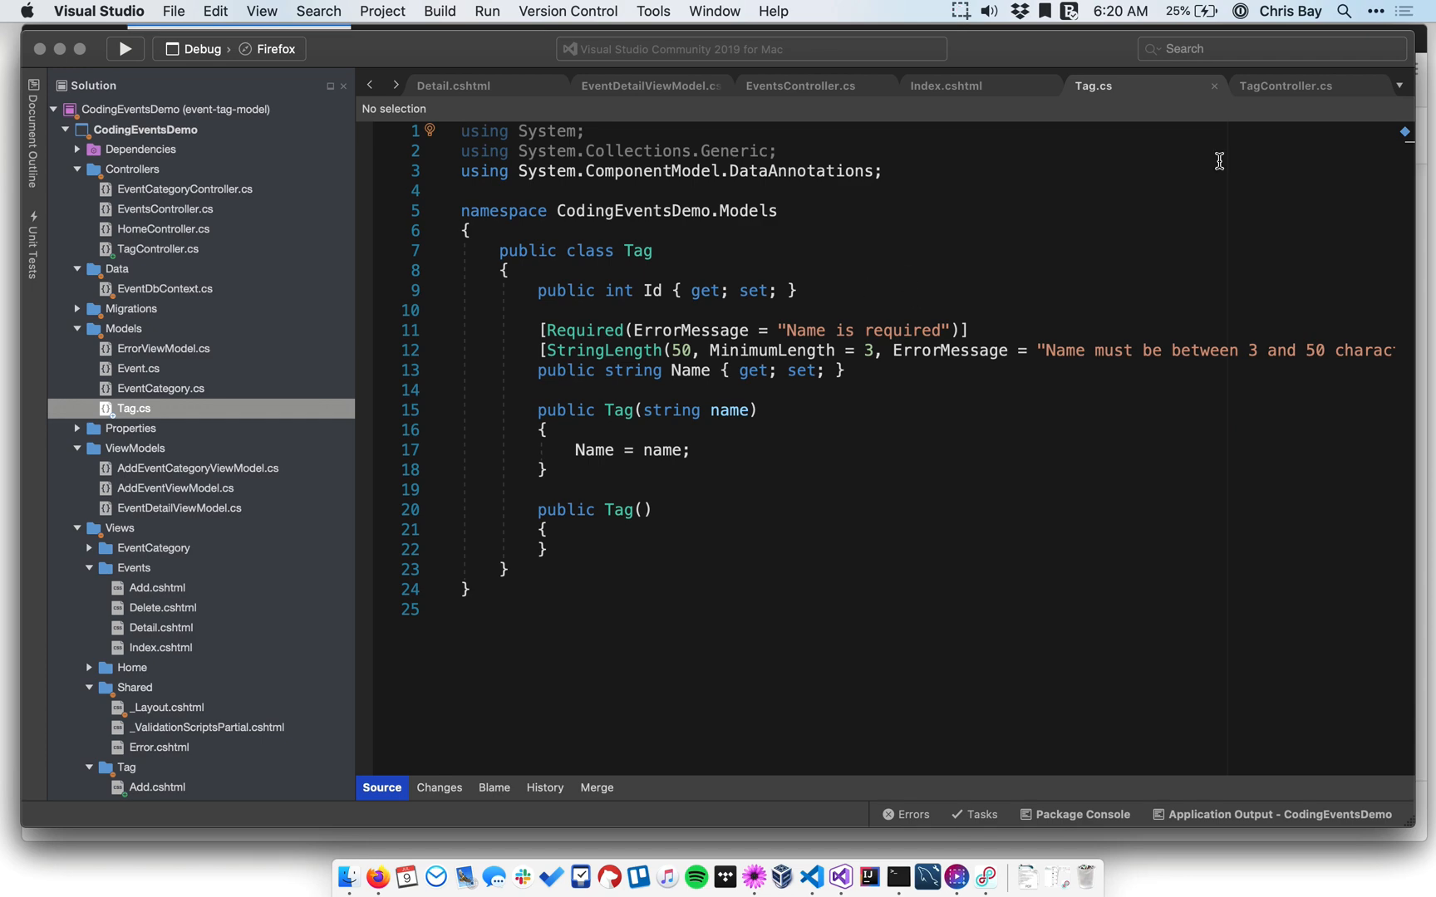
left_click(1286, 85)
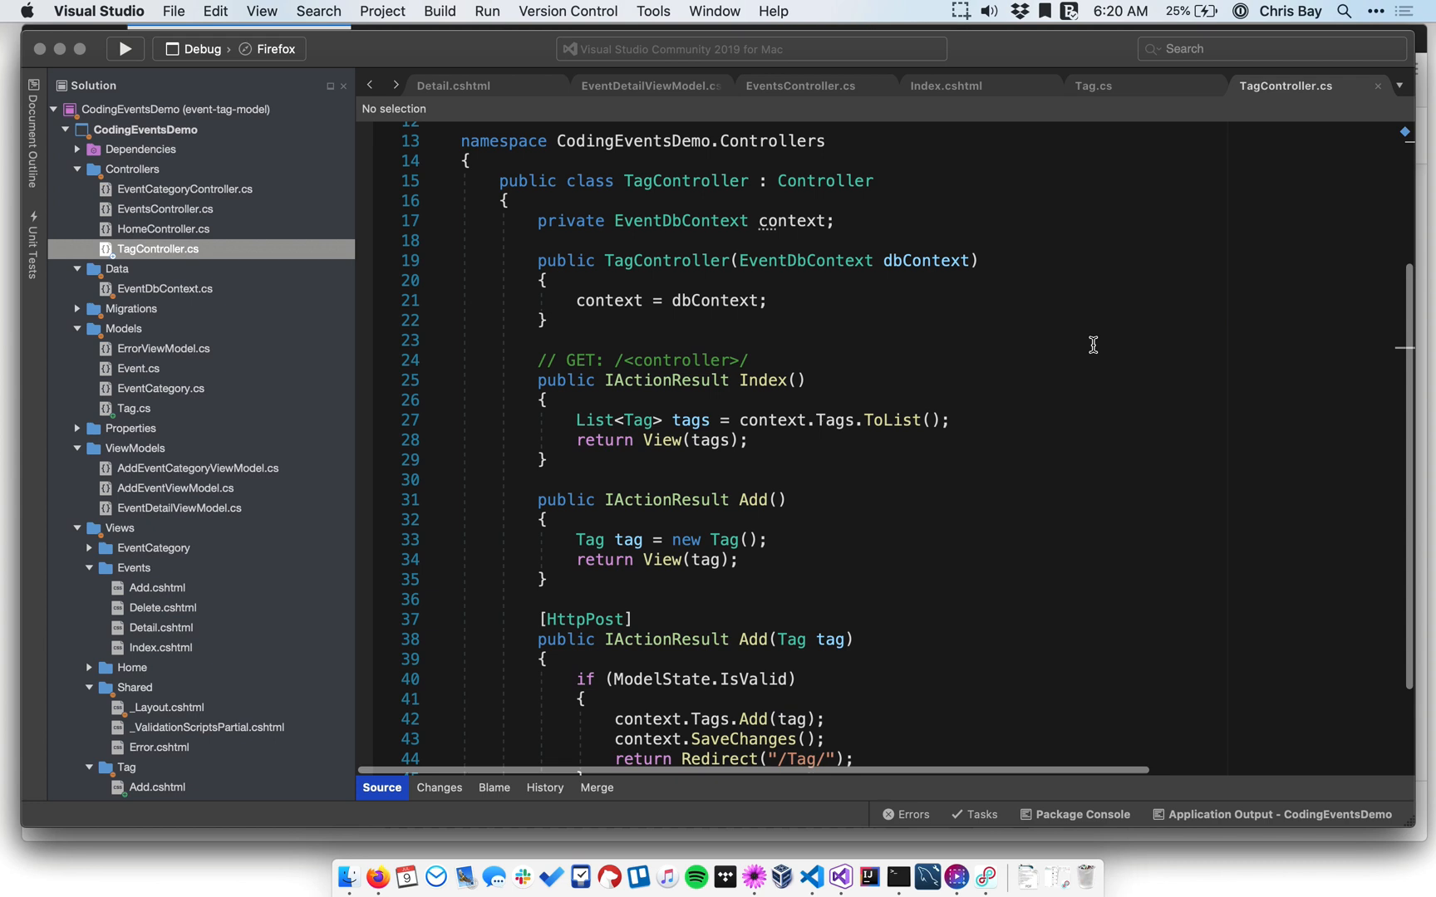
scroll("down", 3)
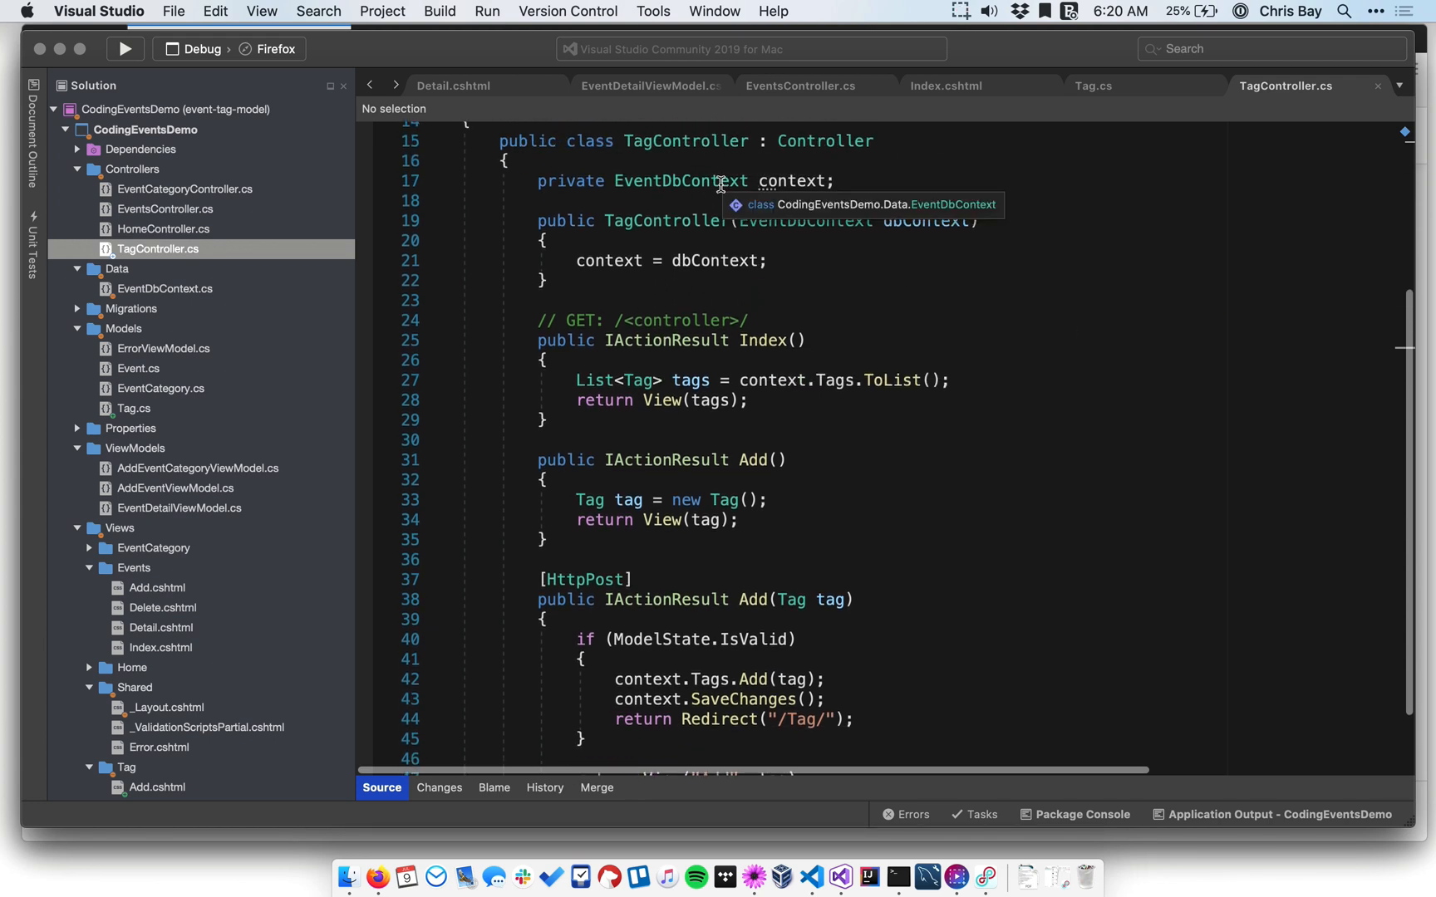
left_click(683, 181)
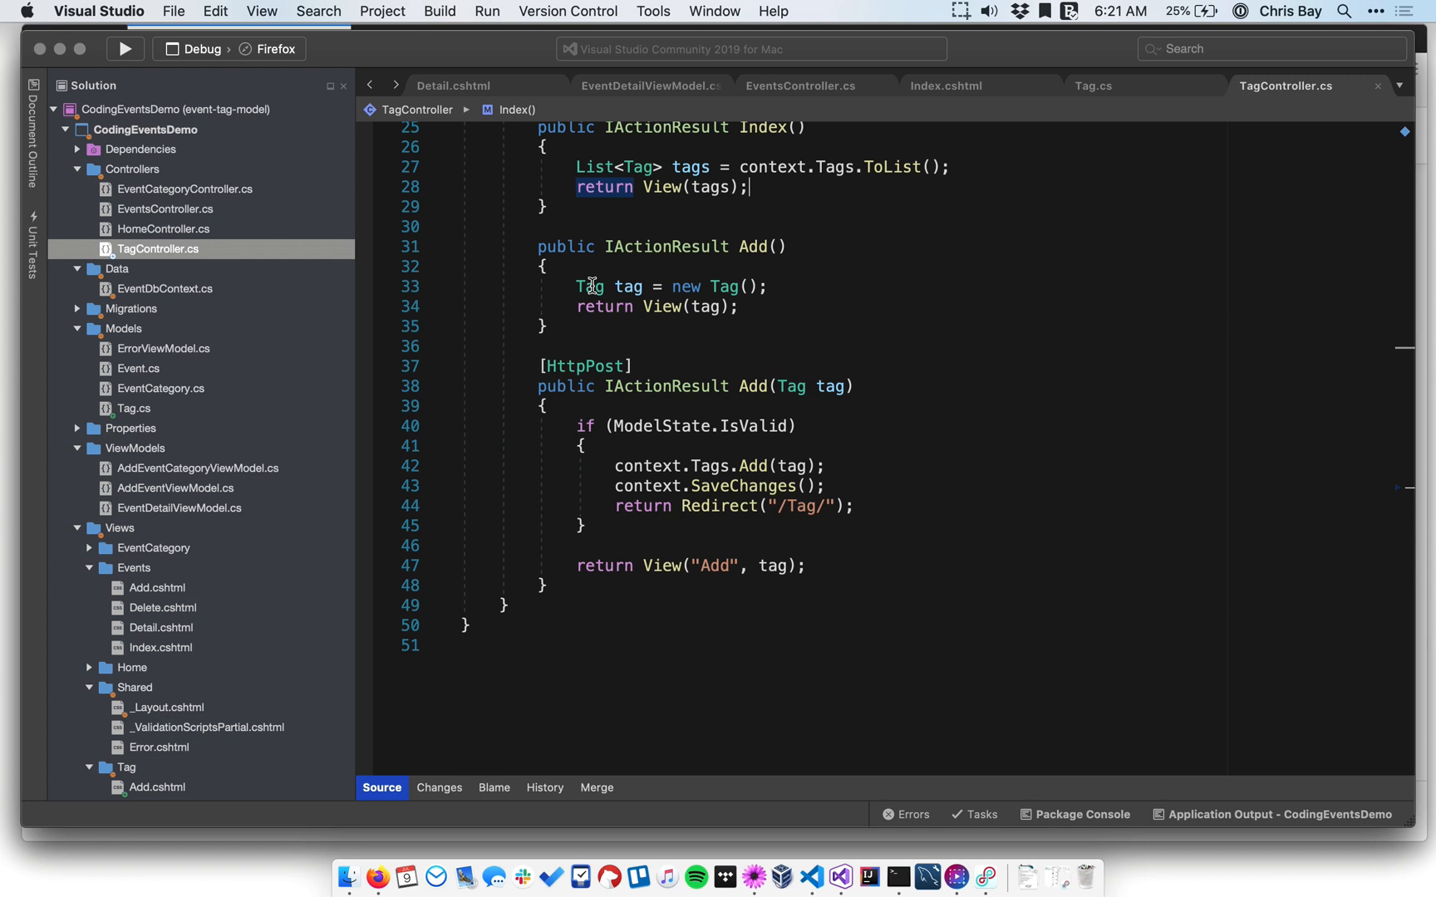
mouse_move(723, 286)
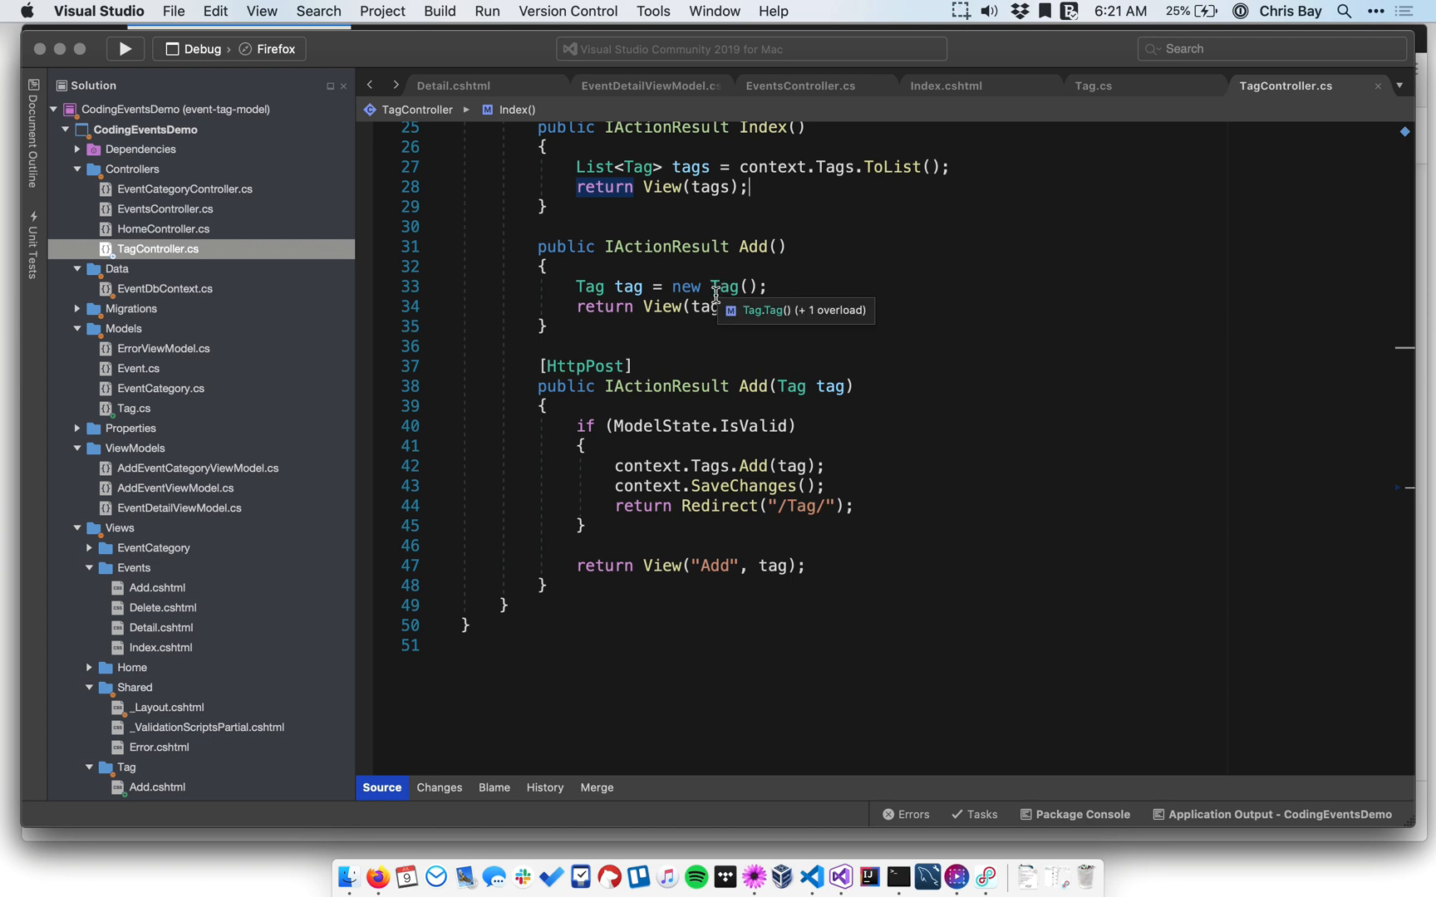
mouse_move(835, 297)
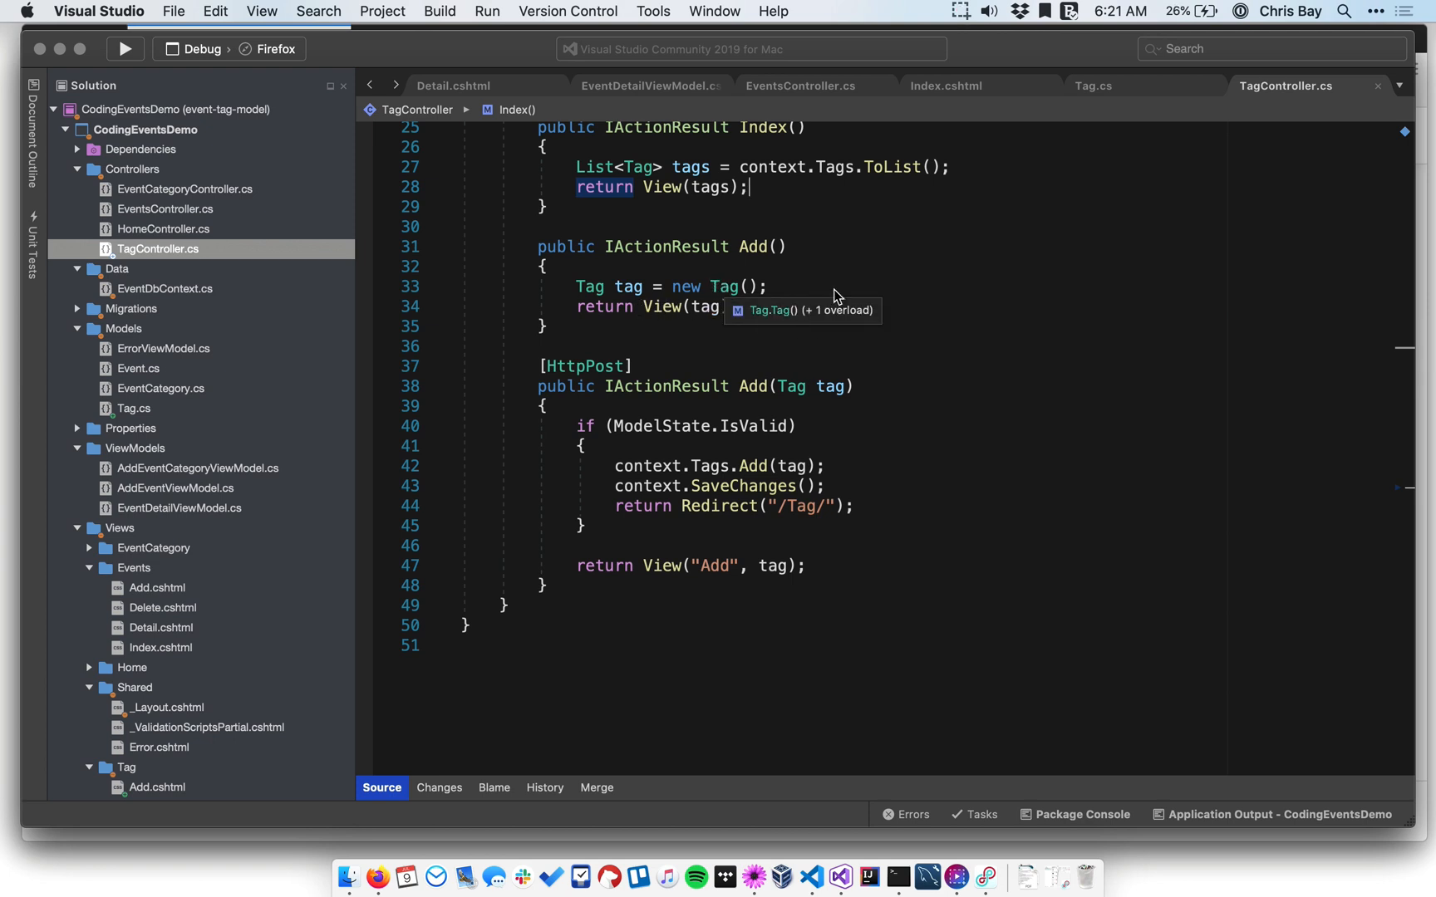
scroll("down", 3)
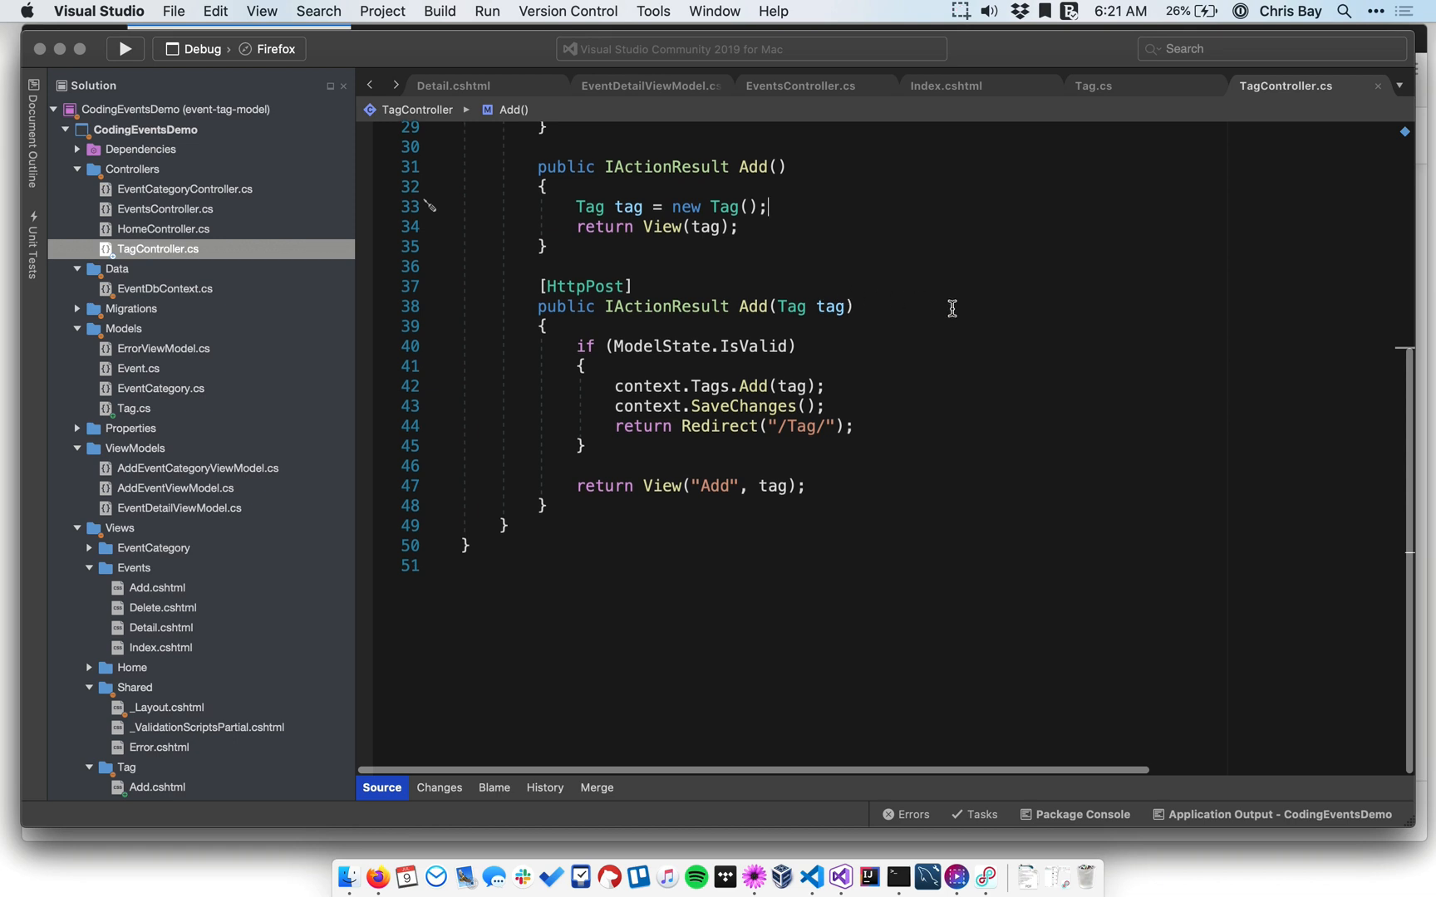
mouse_move(677, 356)
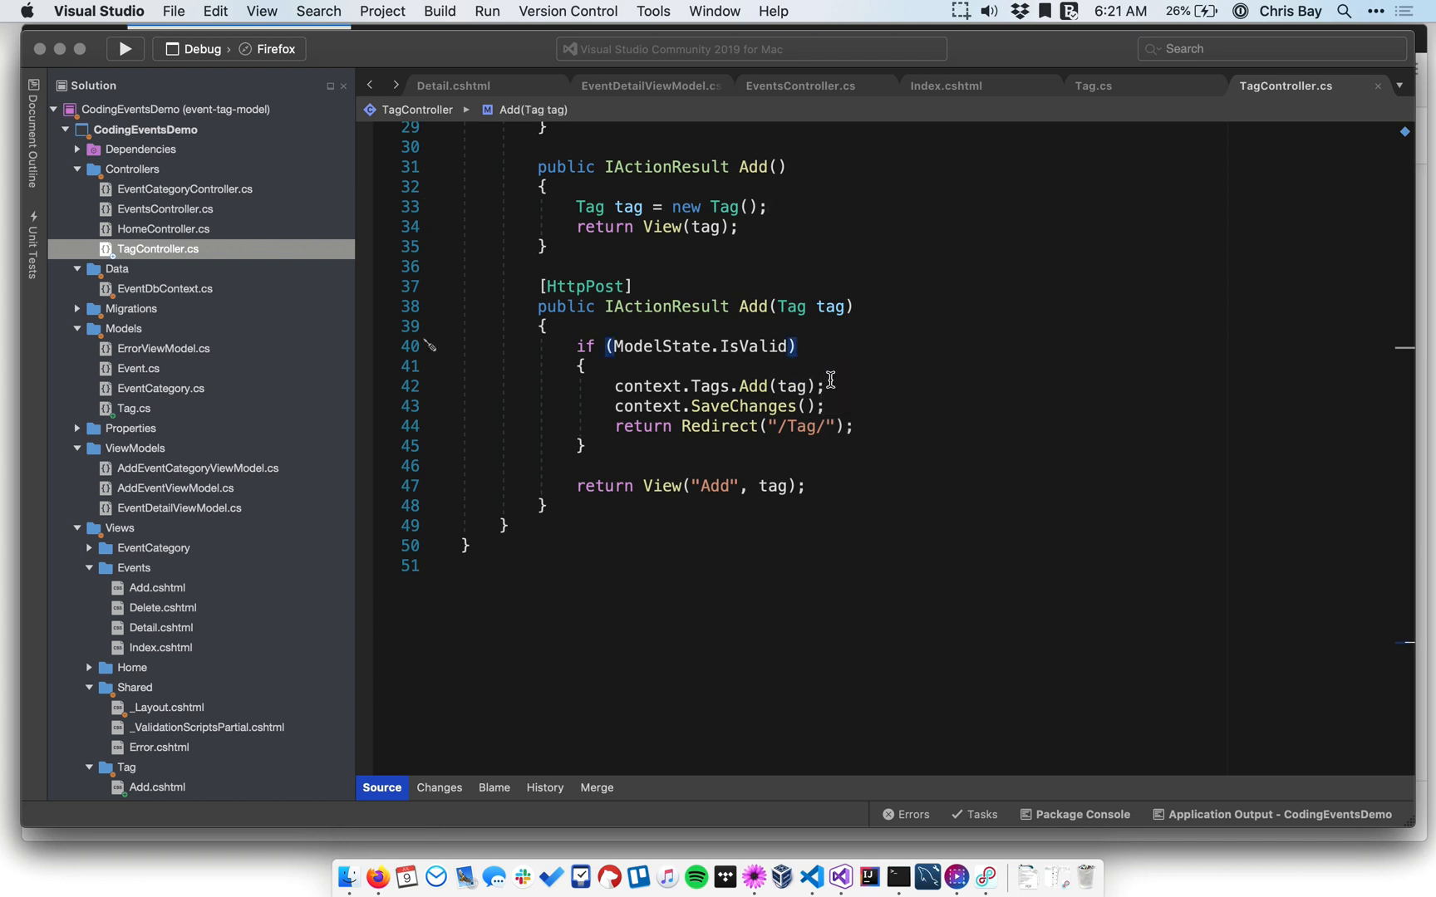
mouse_move(884, 426)
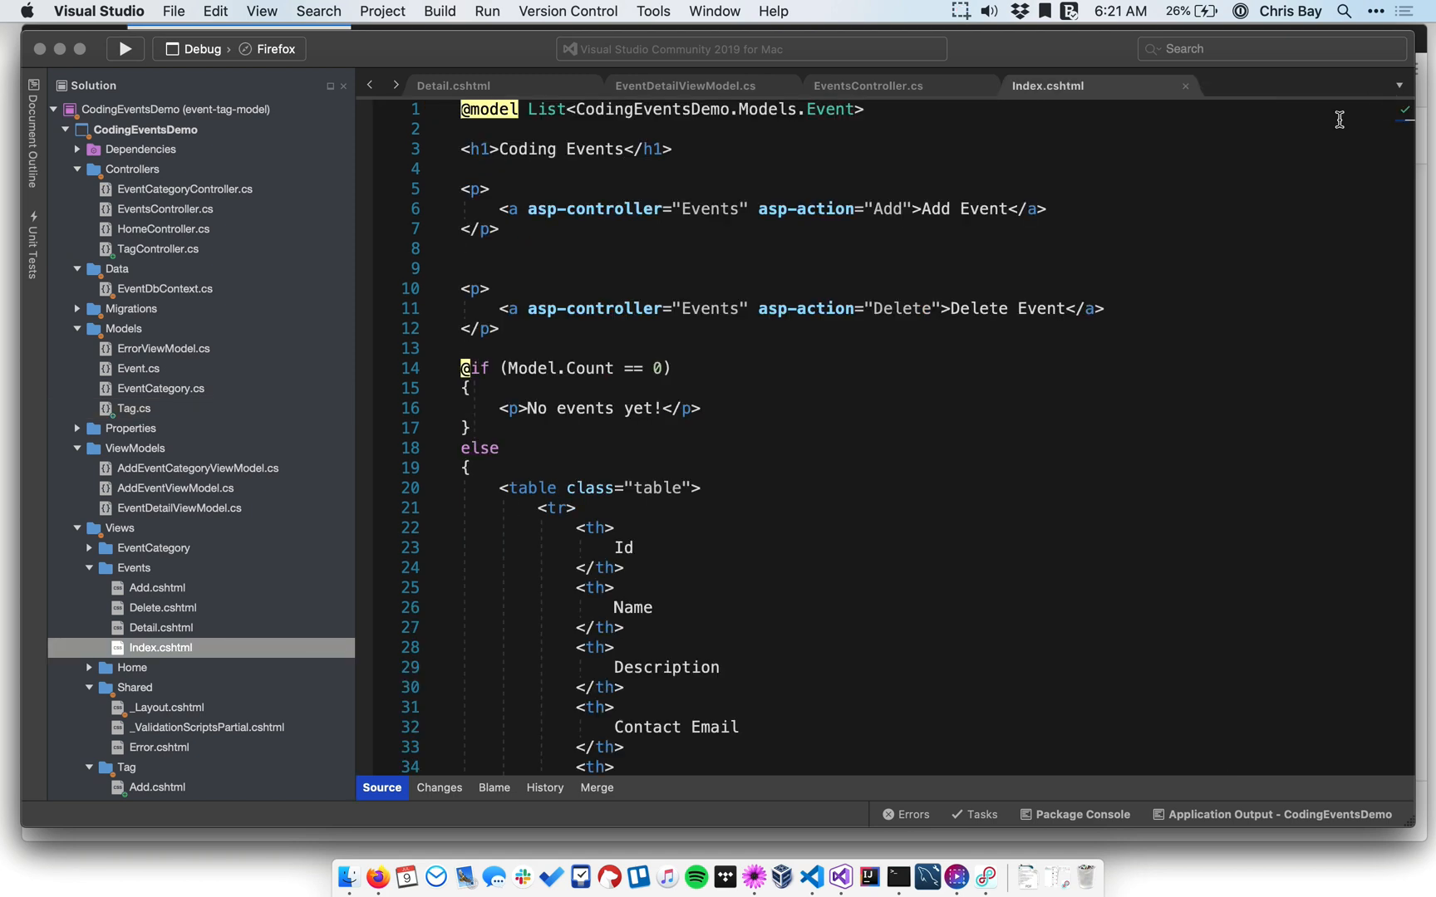
Review the Detail.cshtml markup, then show the EventsController Detail action.
left_click(453, 85)
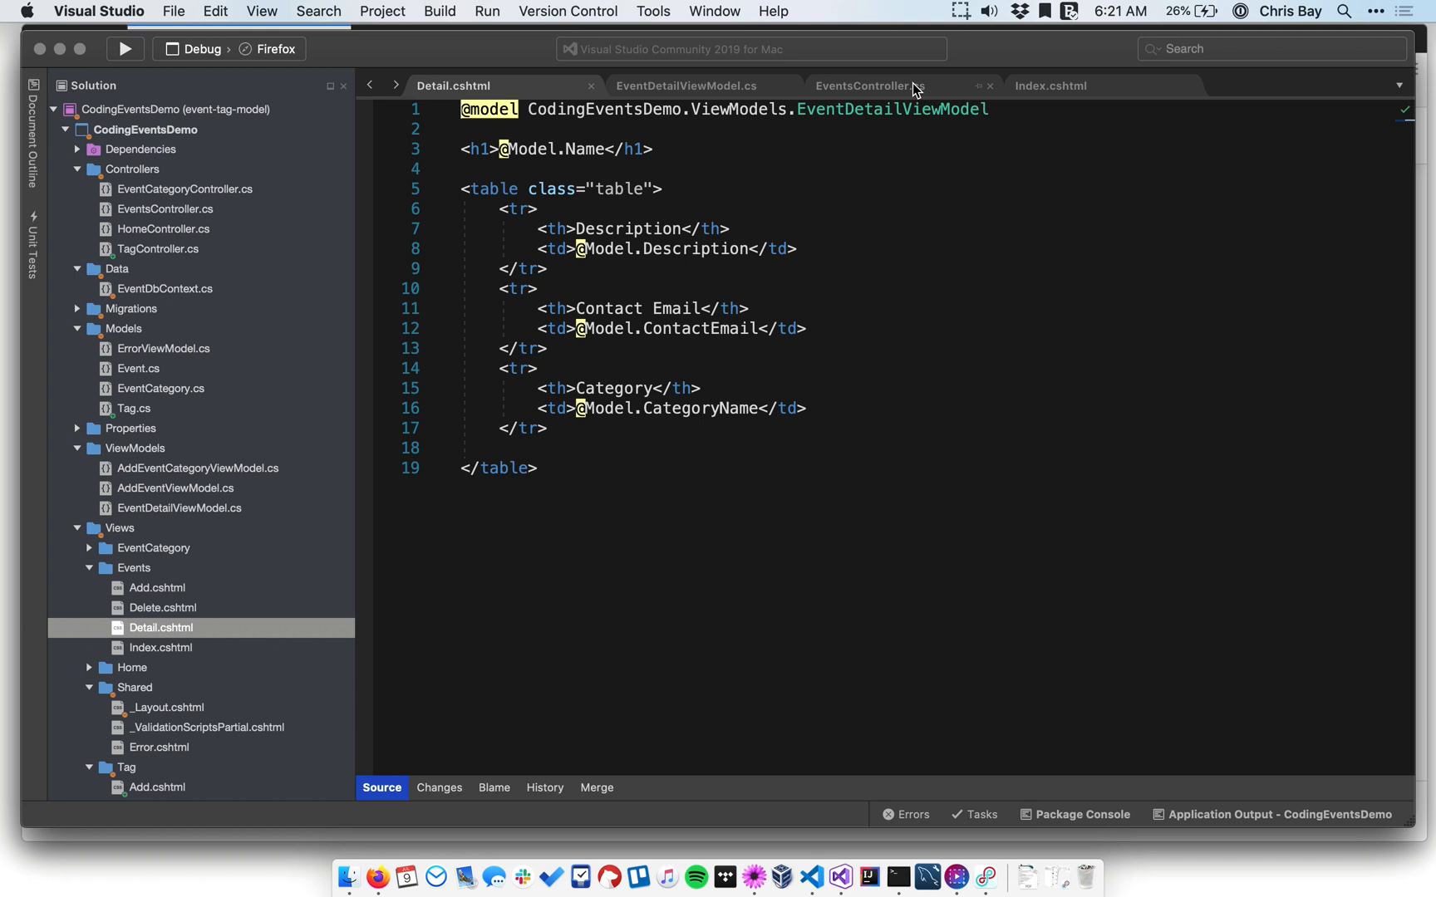
left_click(868, 85)
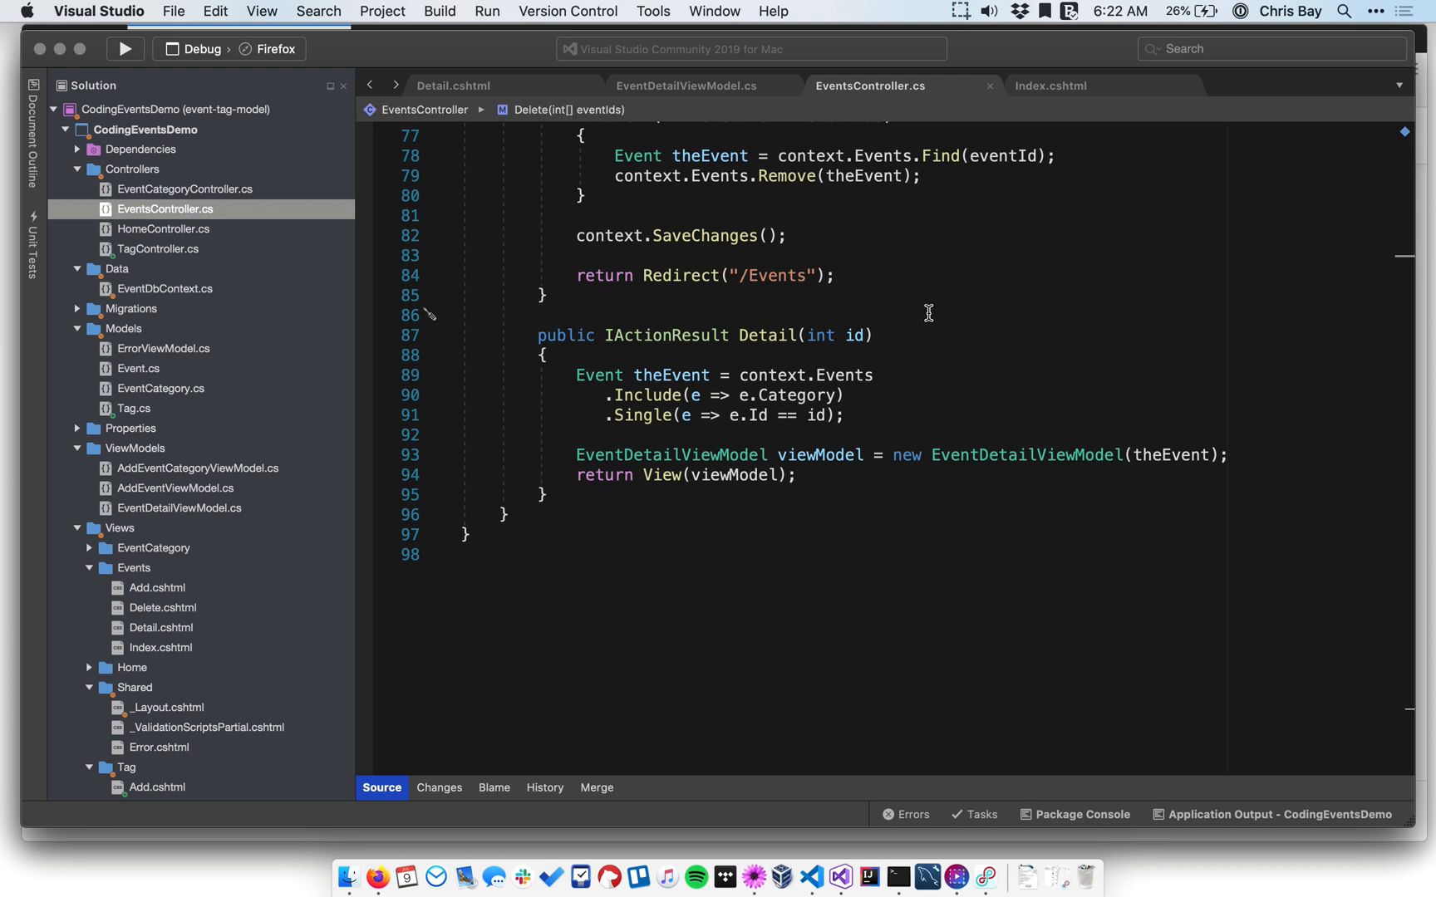
type("//")
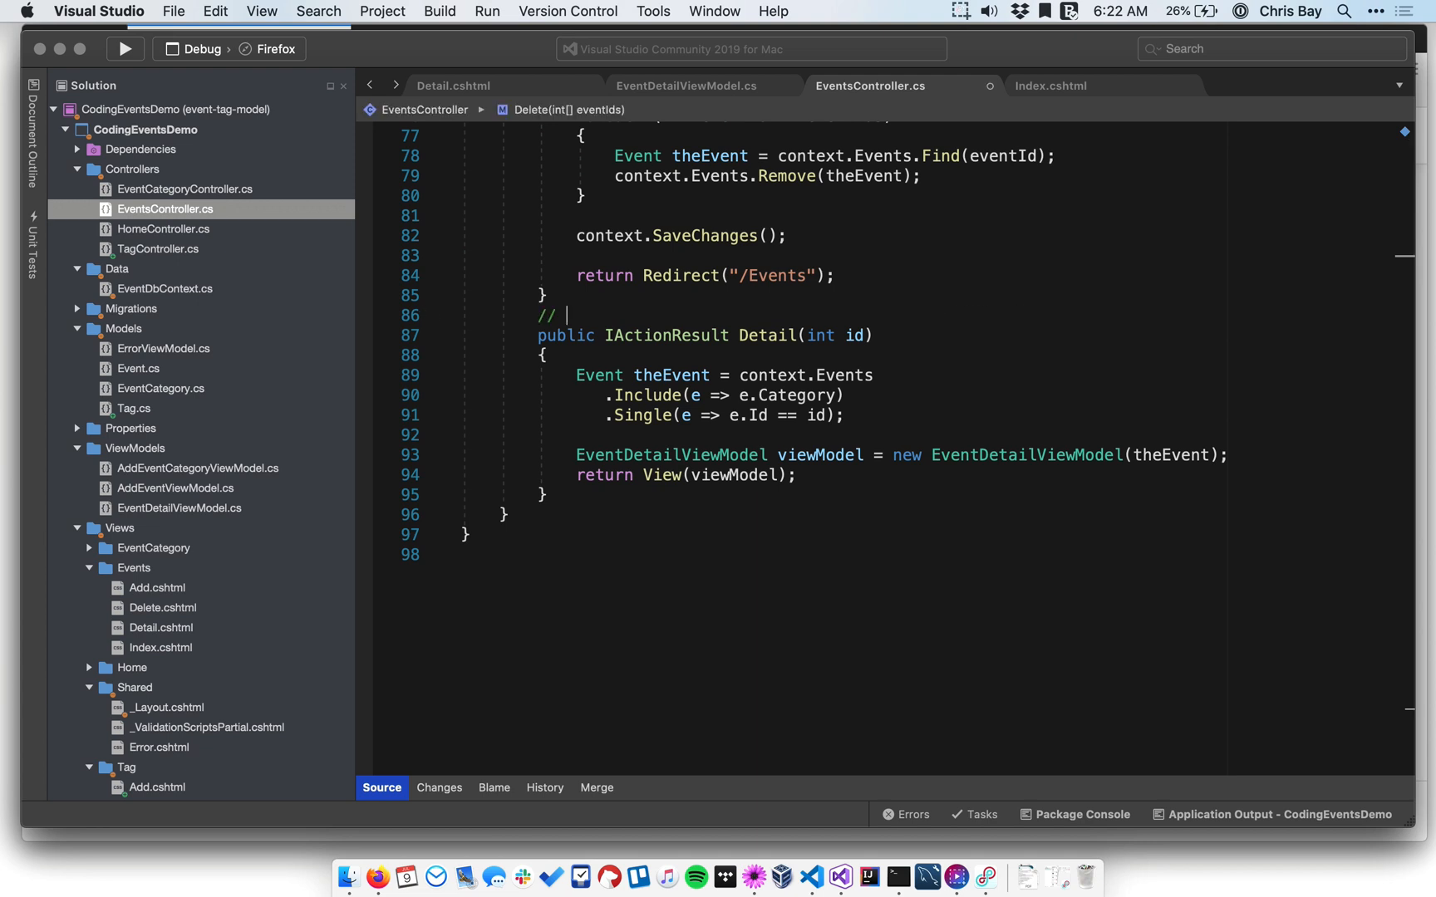
type("/Events")
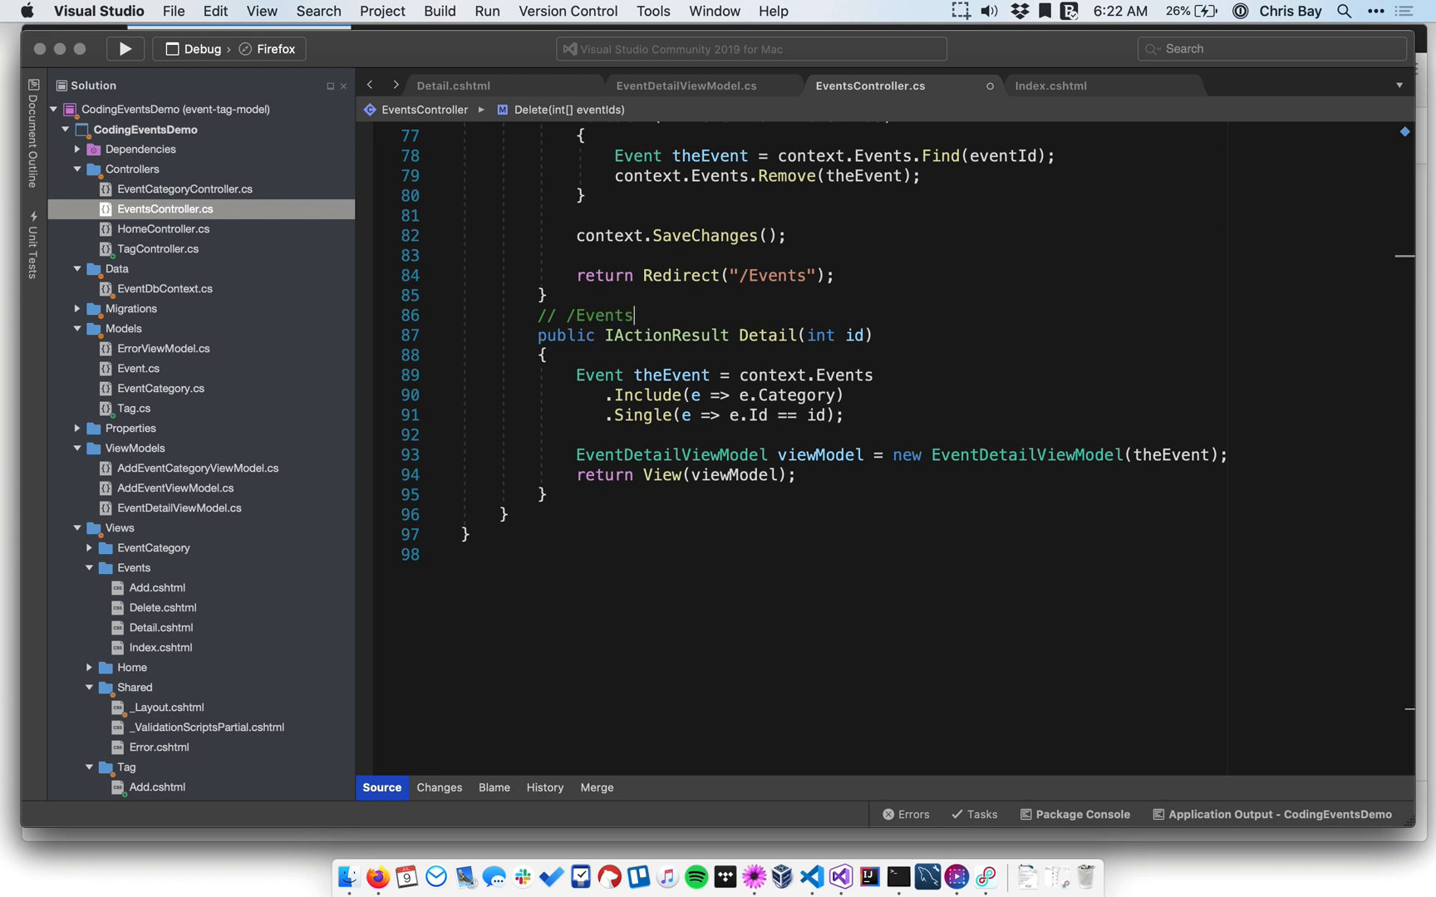
type("/Detail/")
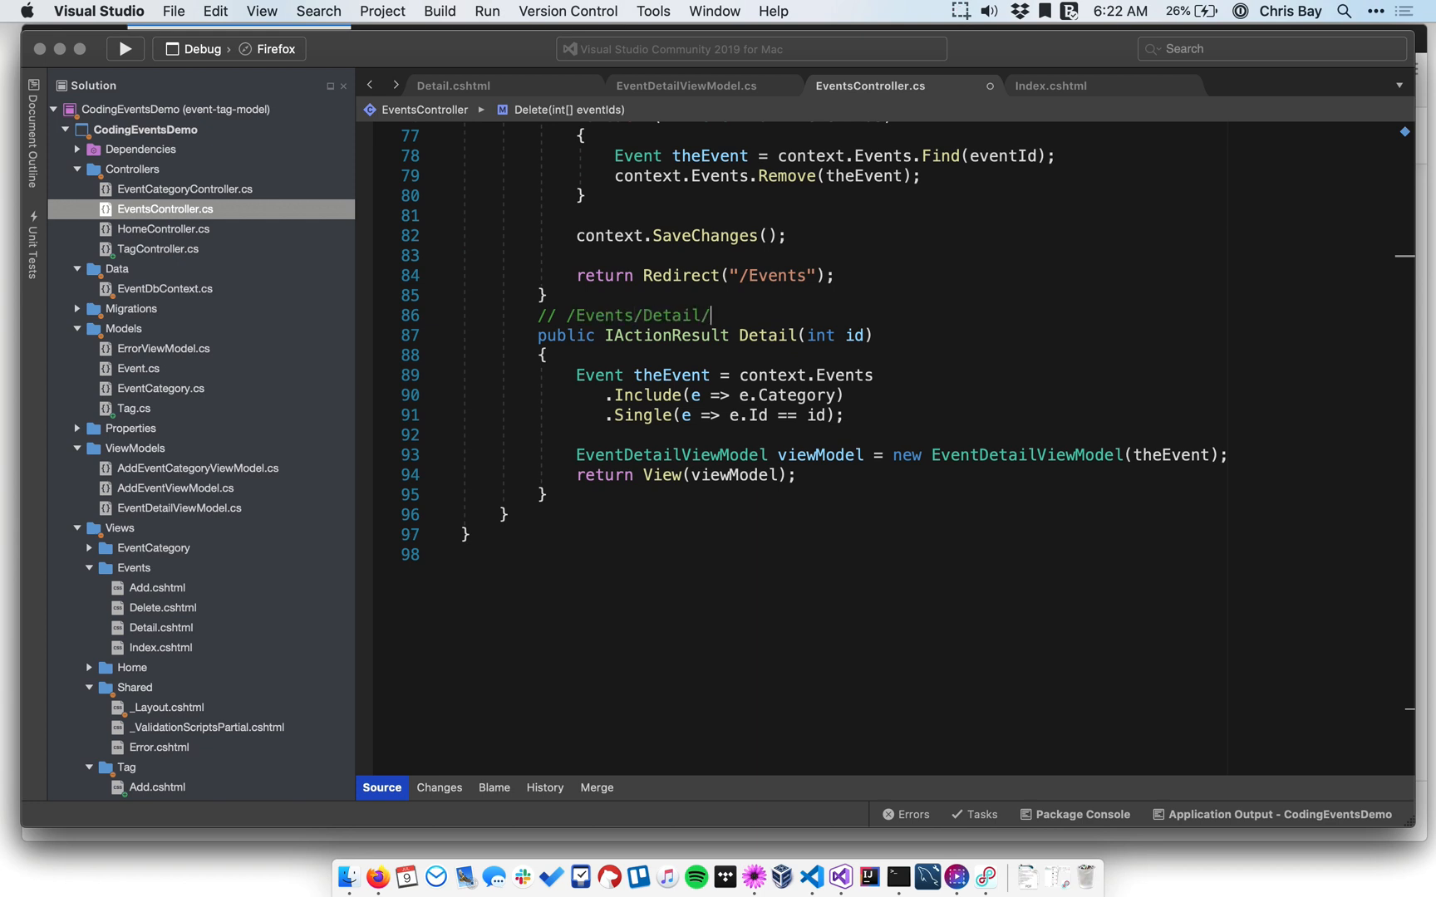
type("5")
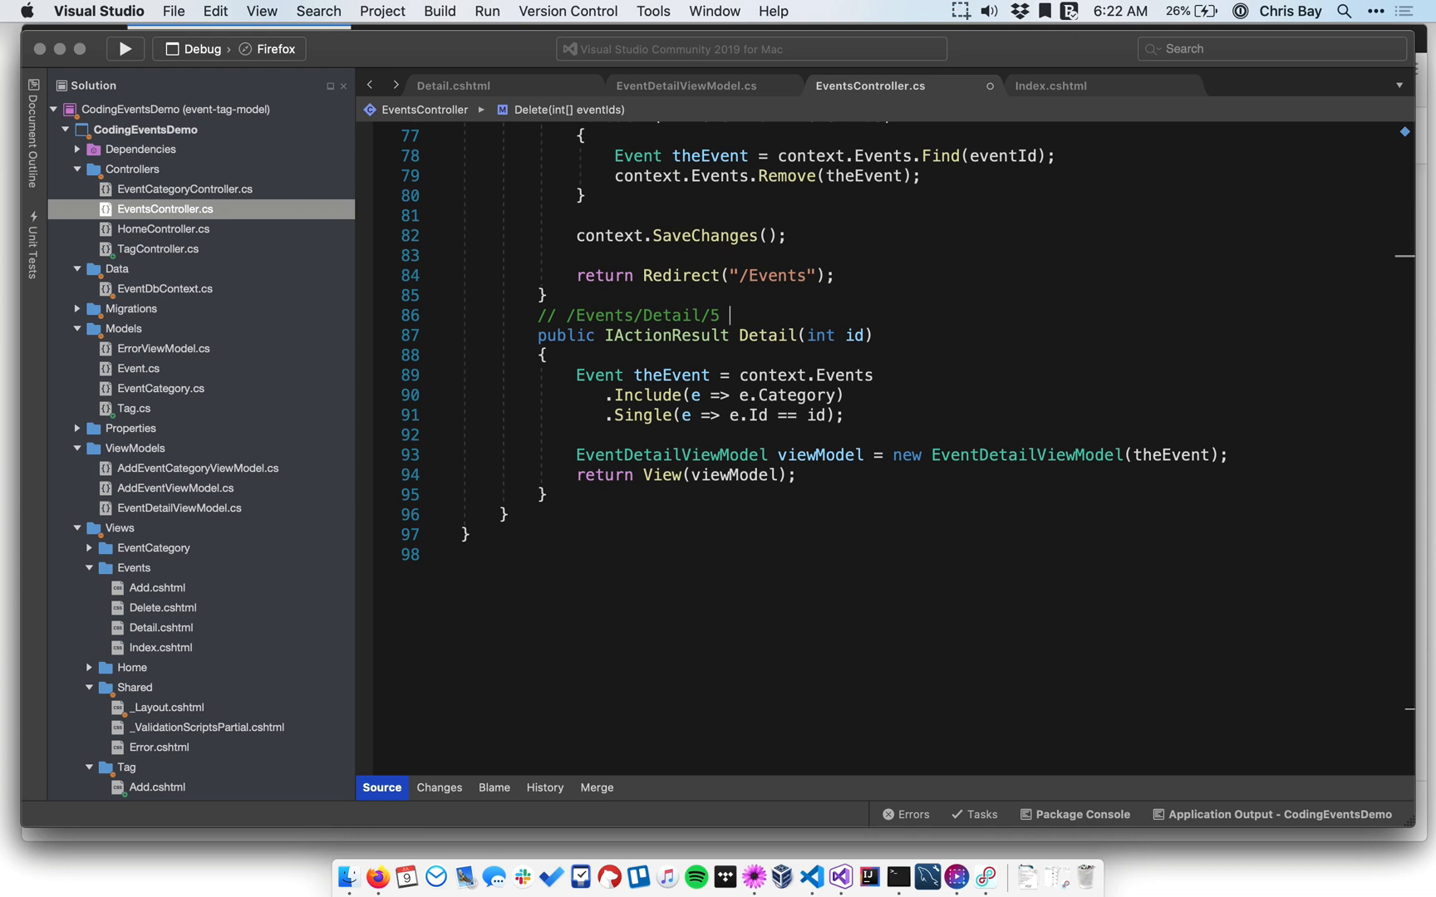
mouse_move(703, 316)
type("?")
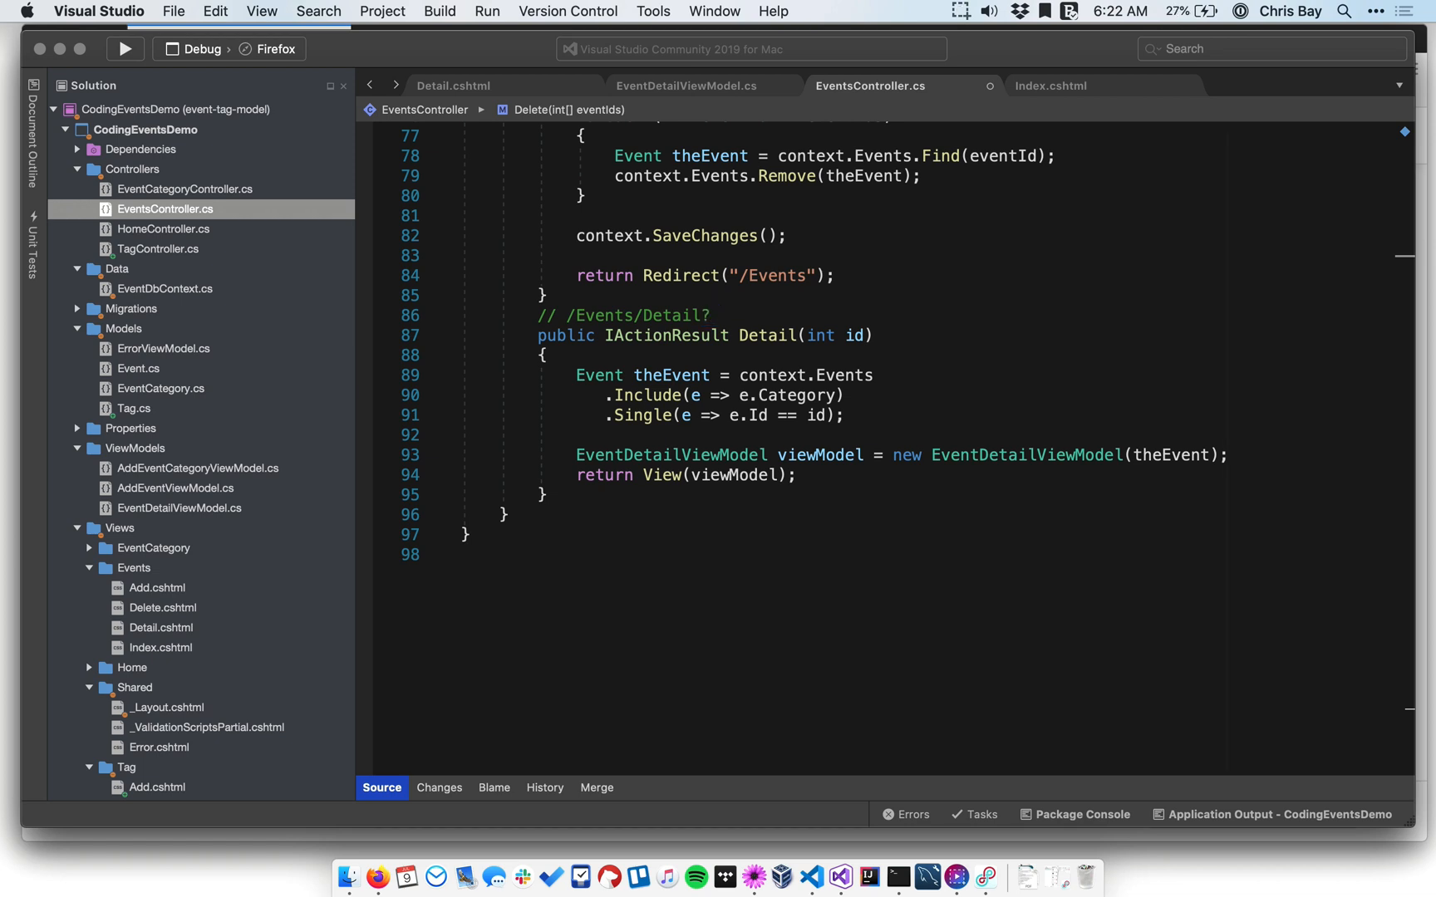
type("id=5")
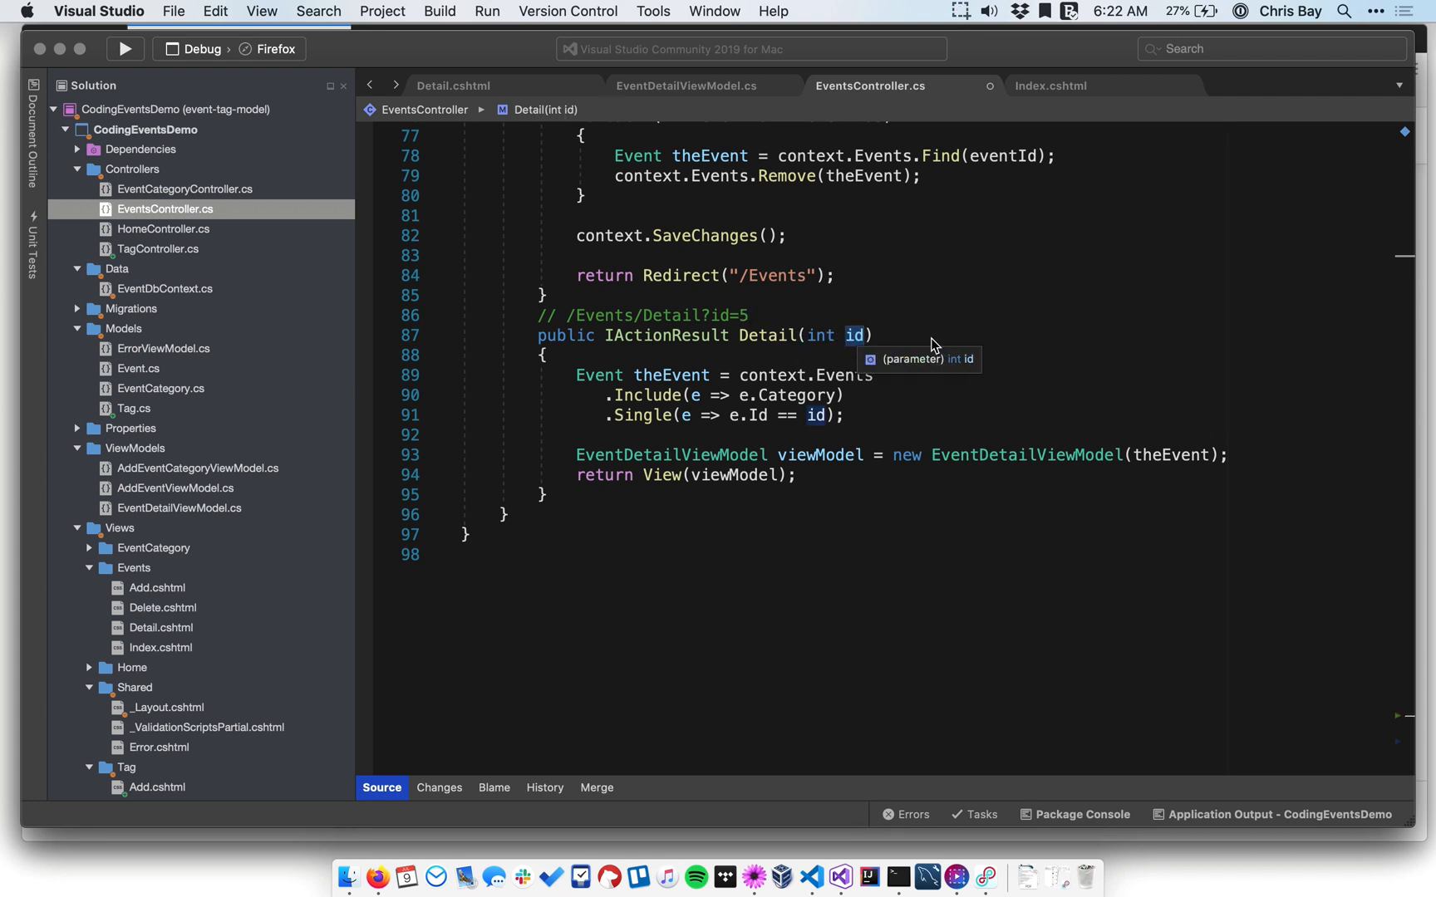
mouse_move(805, 324)
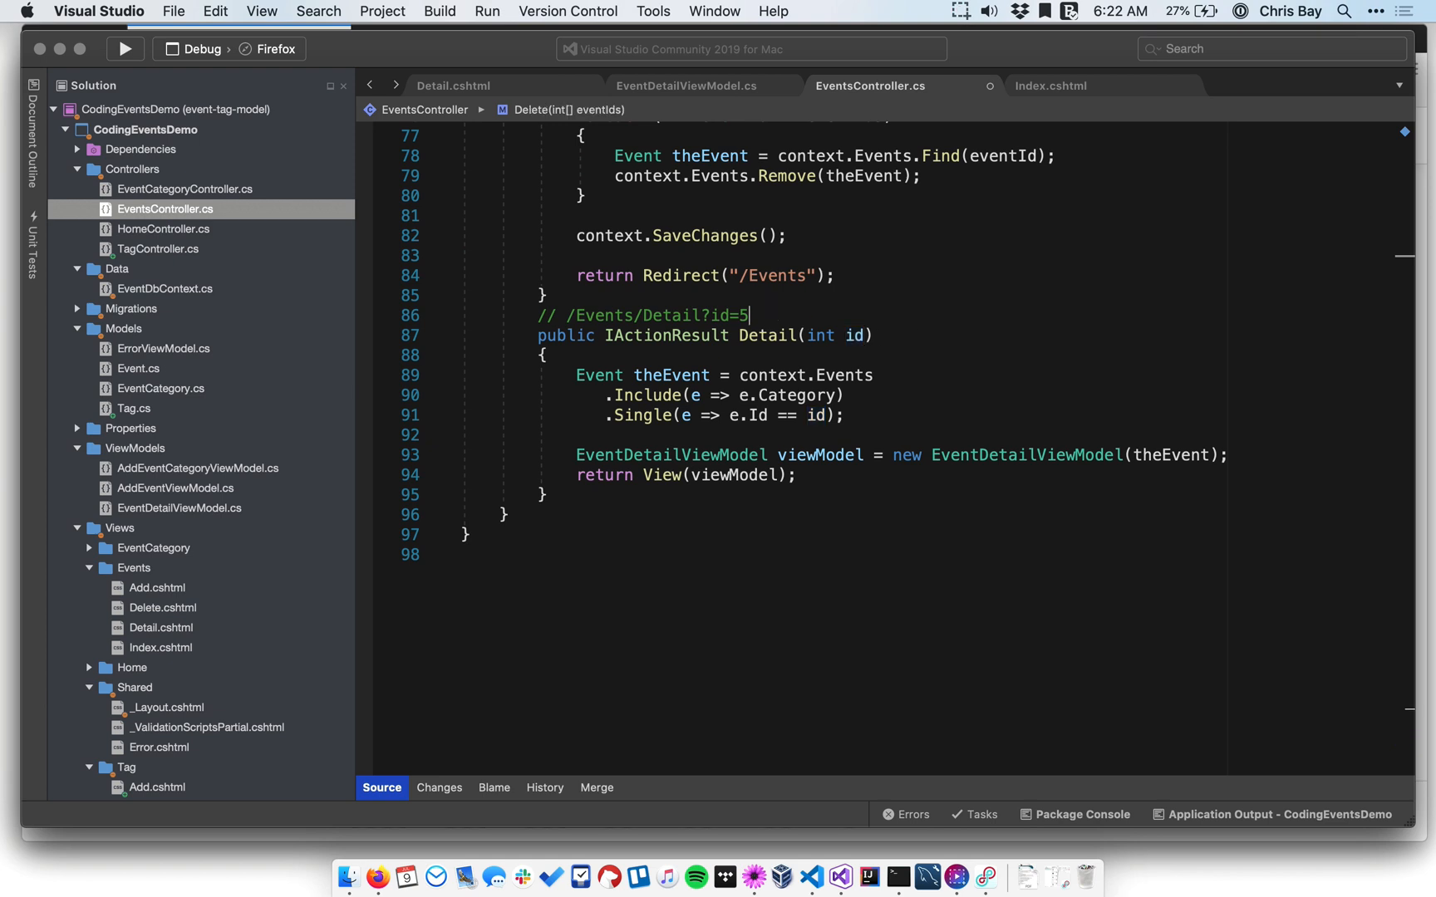
key("Backspace")
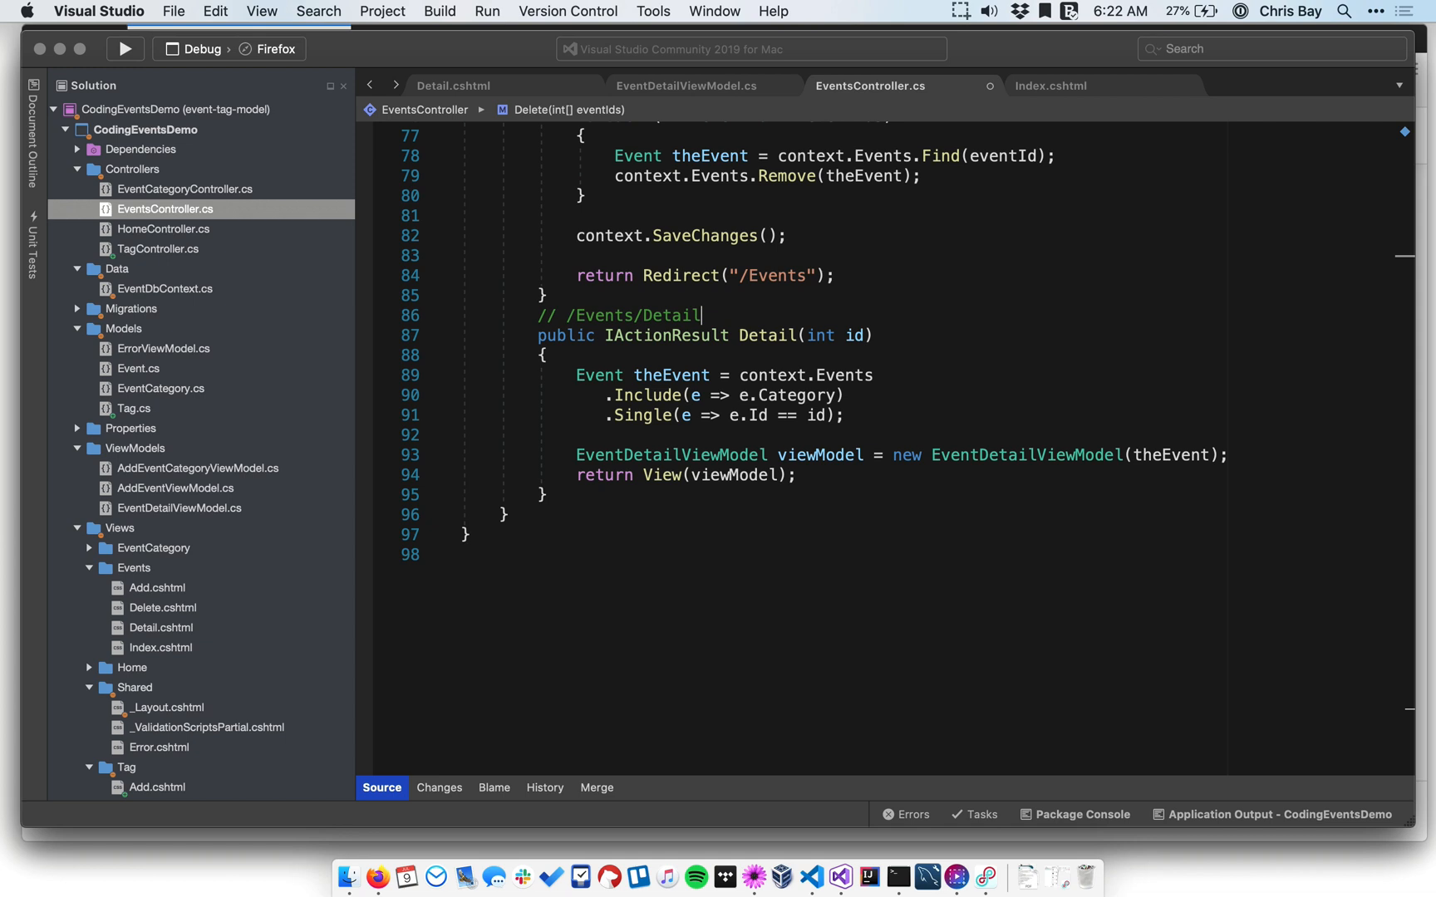
type("/5")
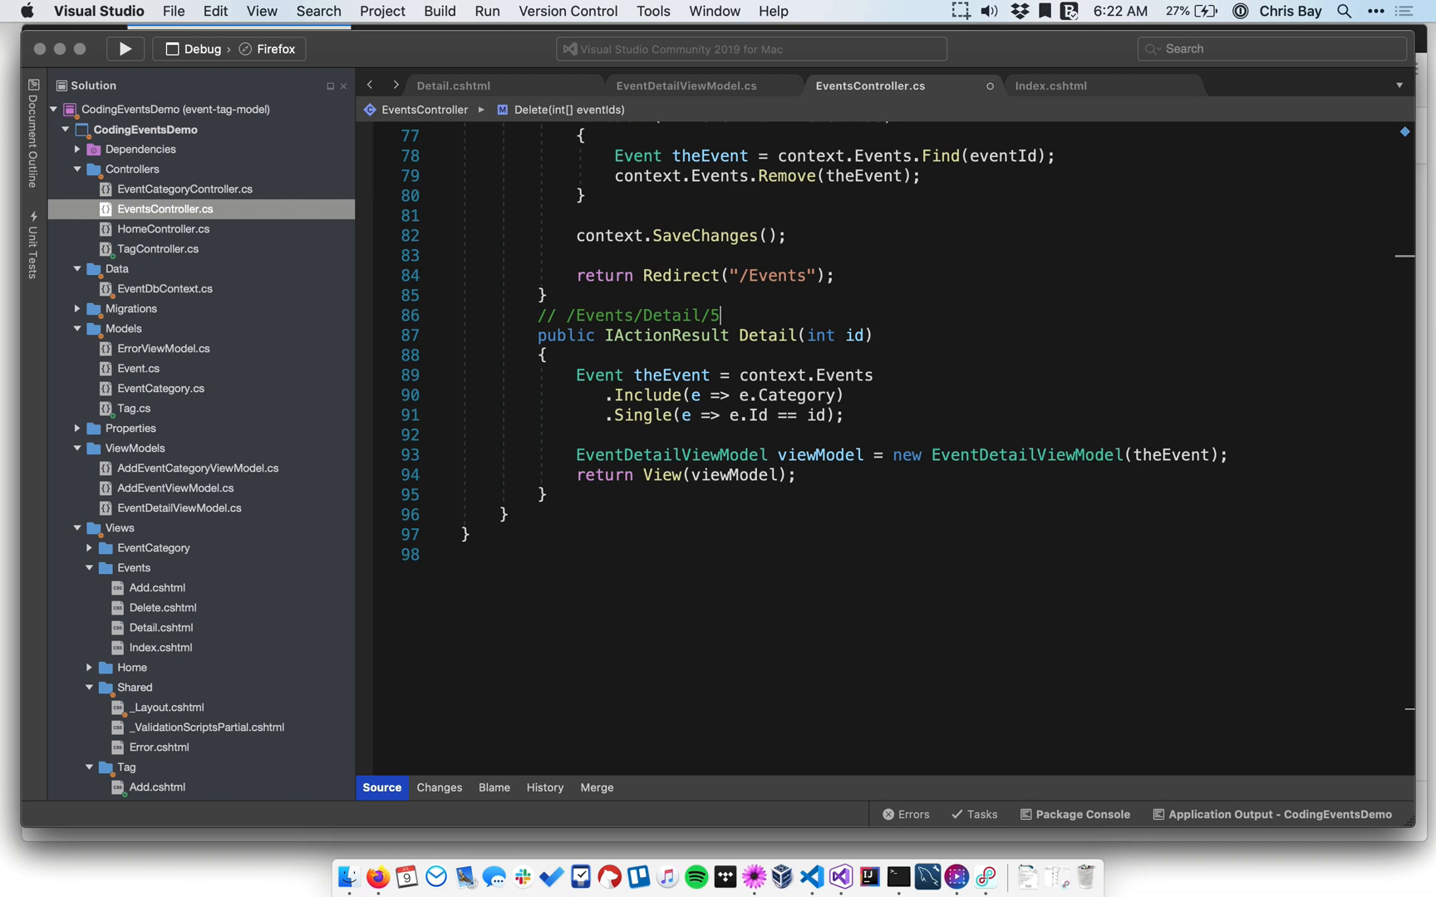
key("Backspace")
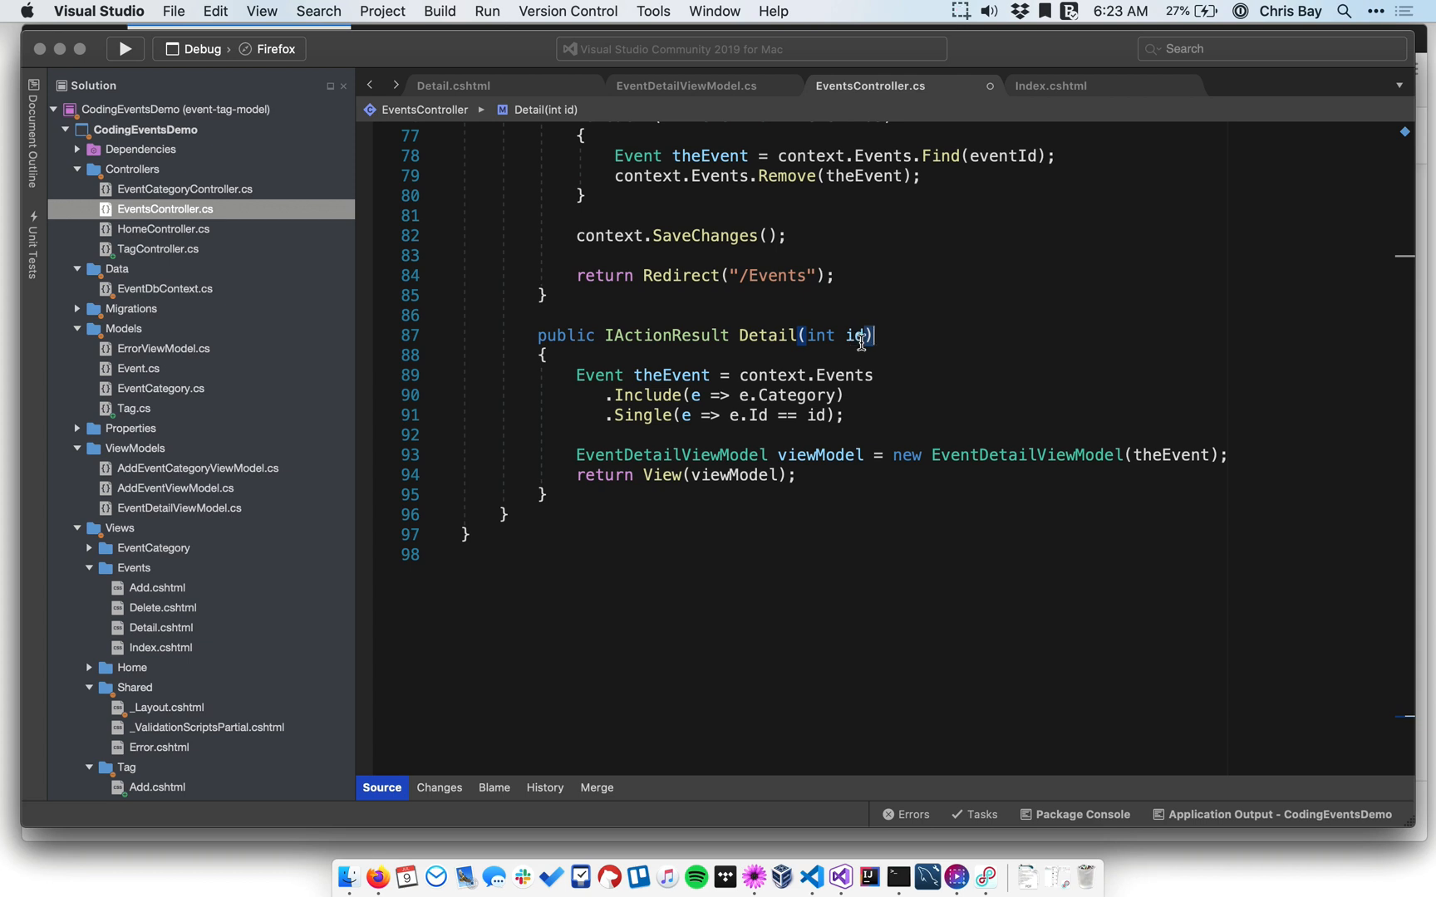
mouse_move(849, 419)
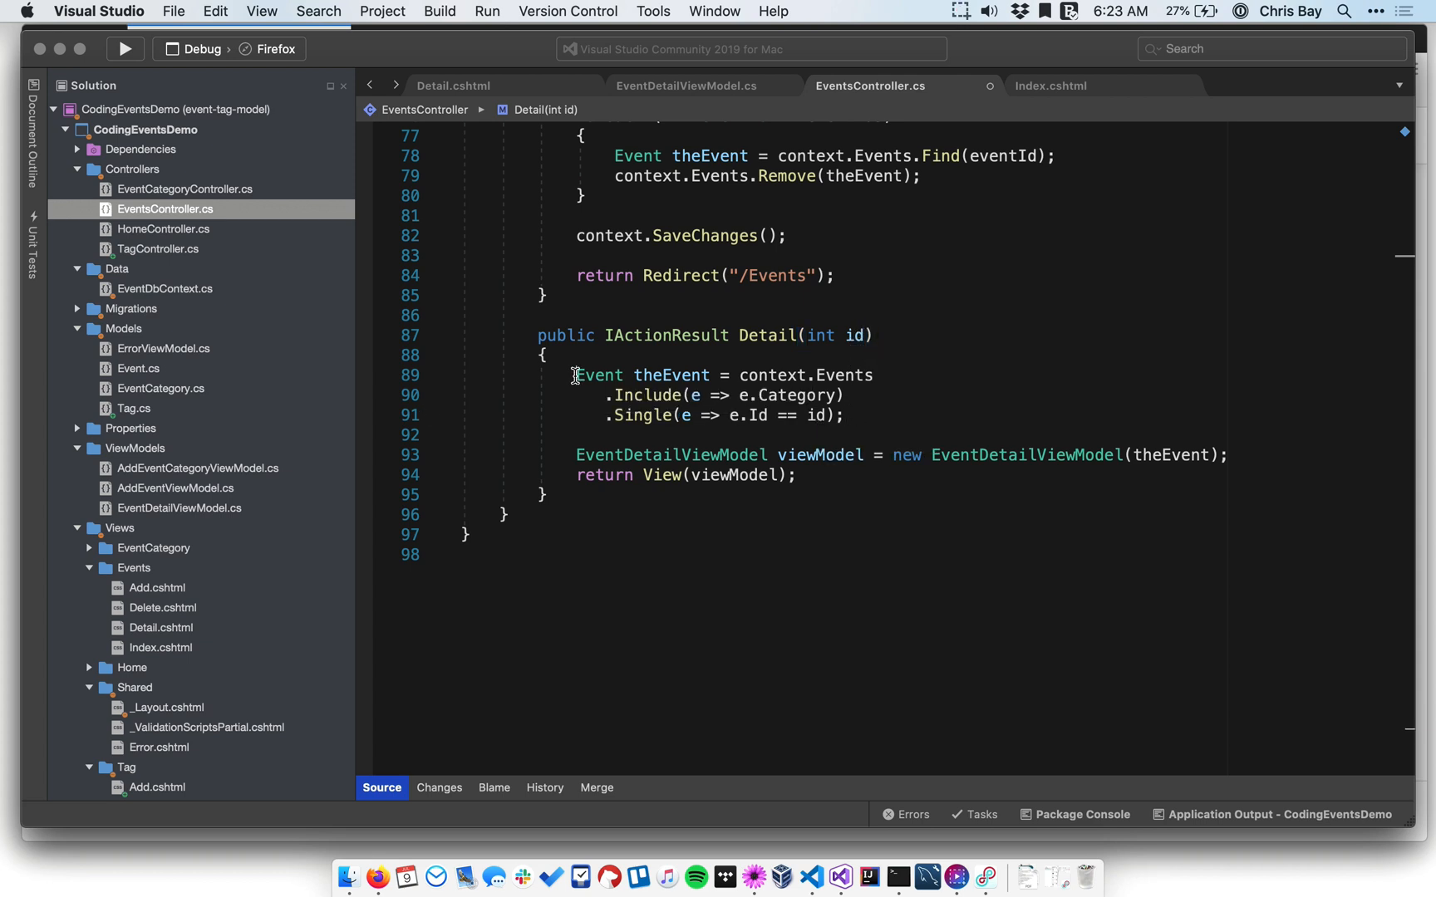
left_click_drag(577, 374, 842, 416)
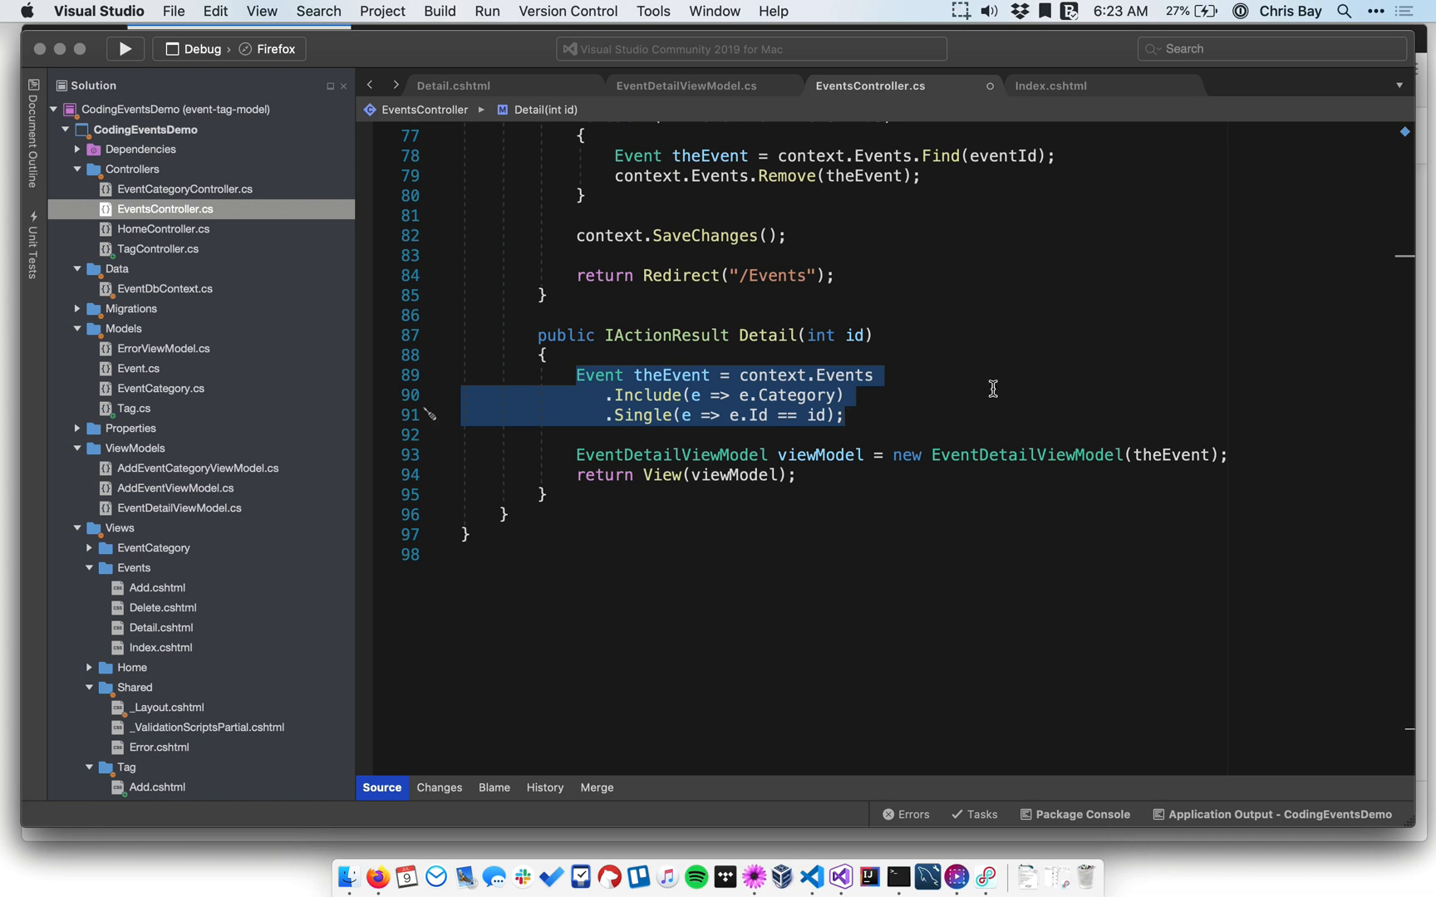
left_click(844, 416)
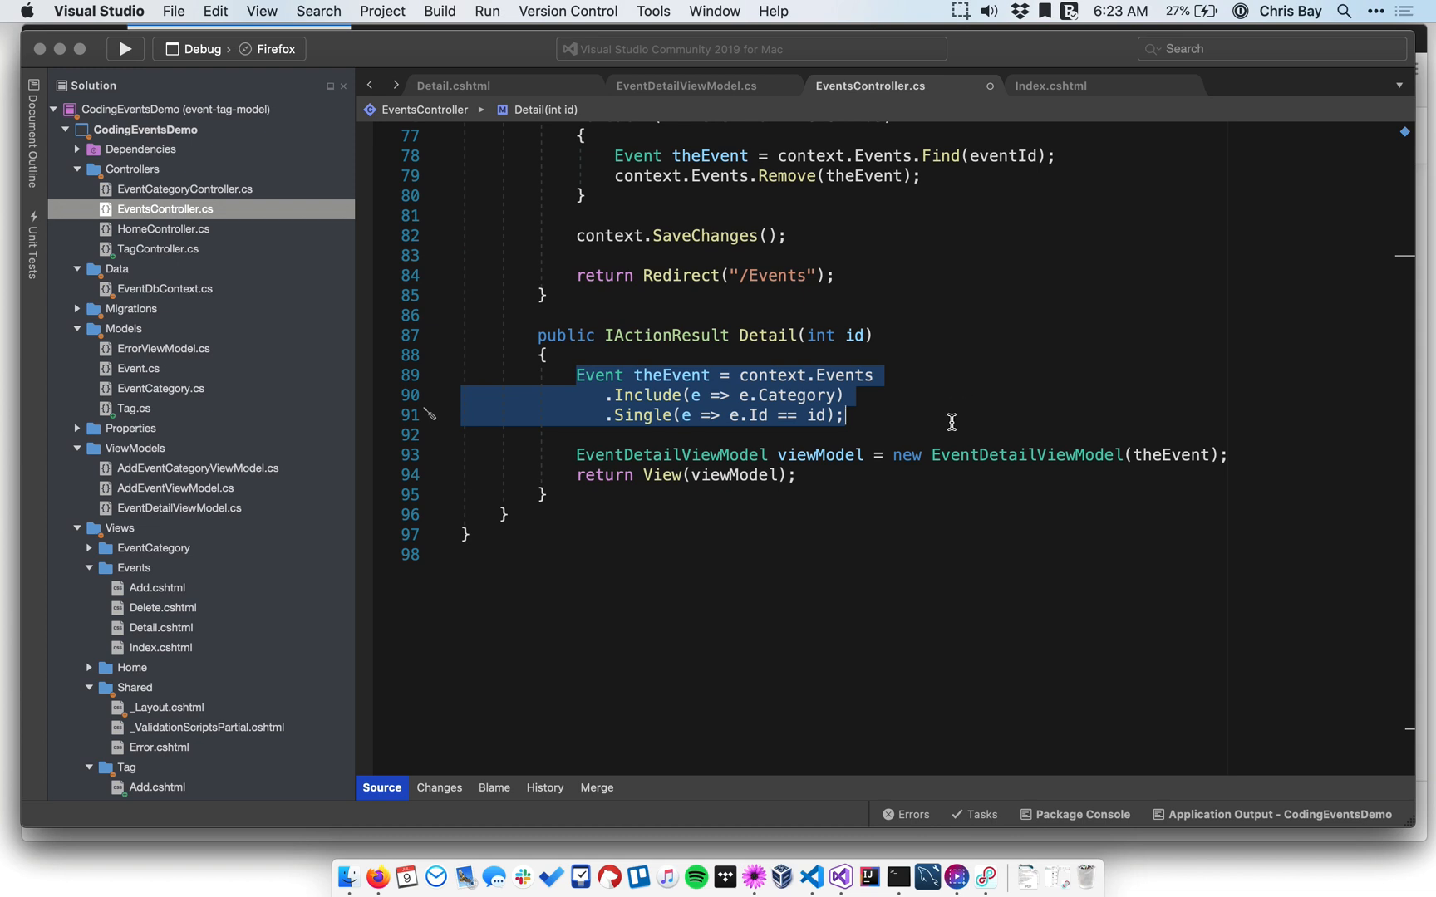
left_click(734, 416)
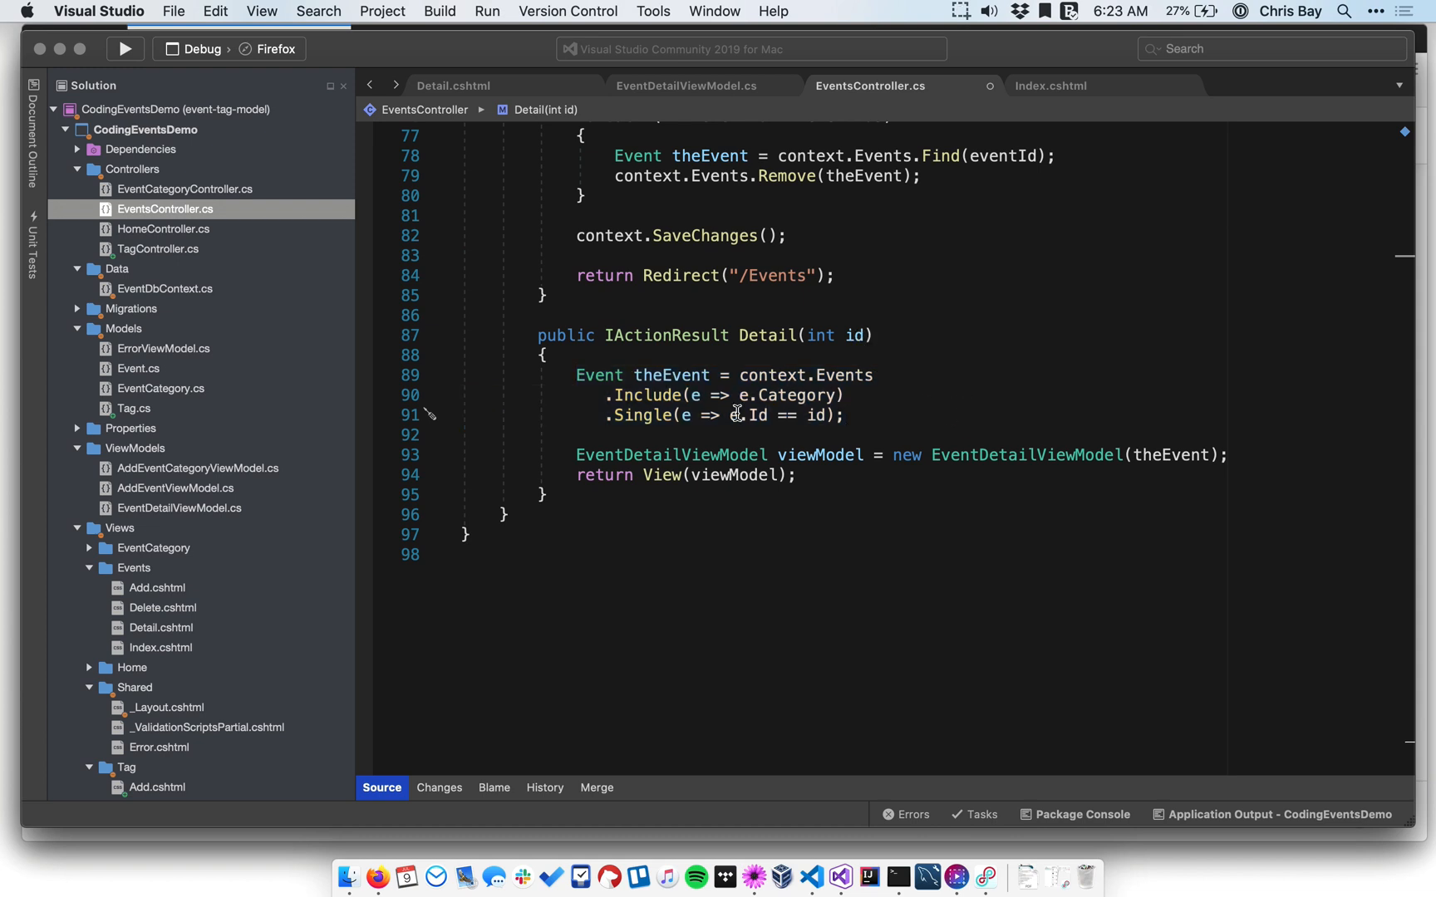
double_click(843, 373)
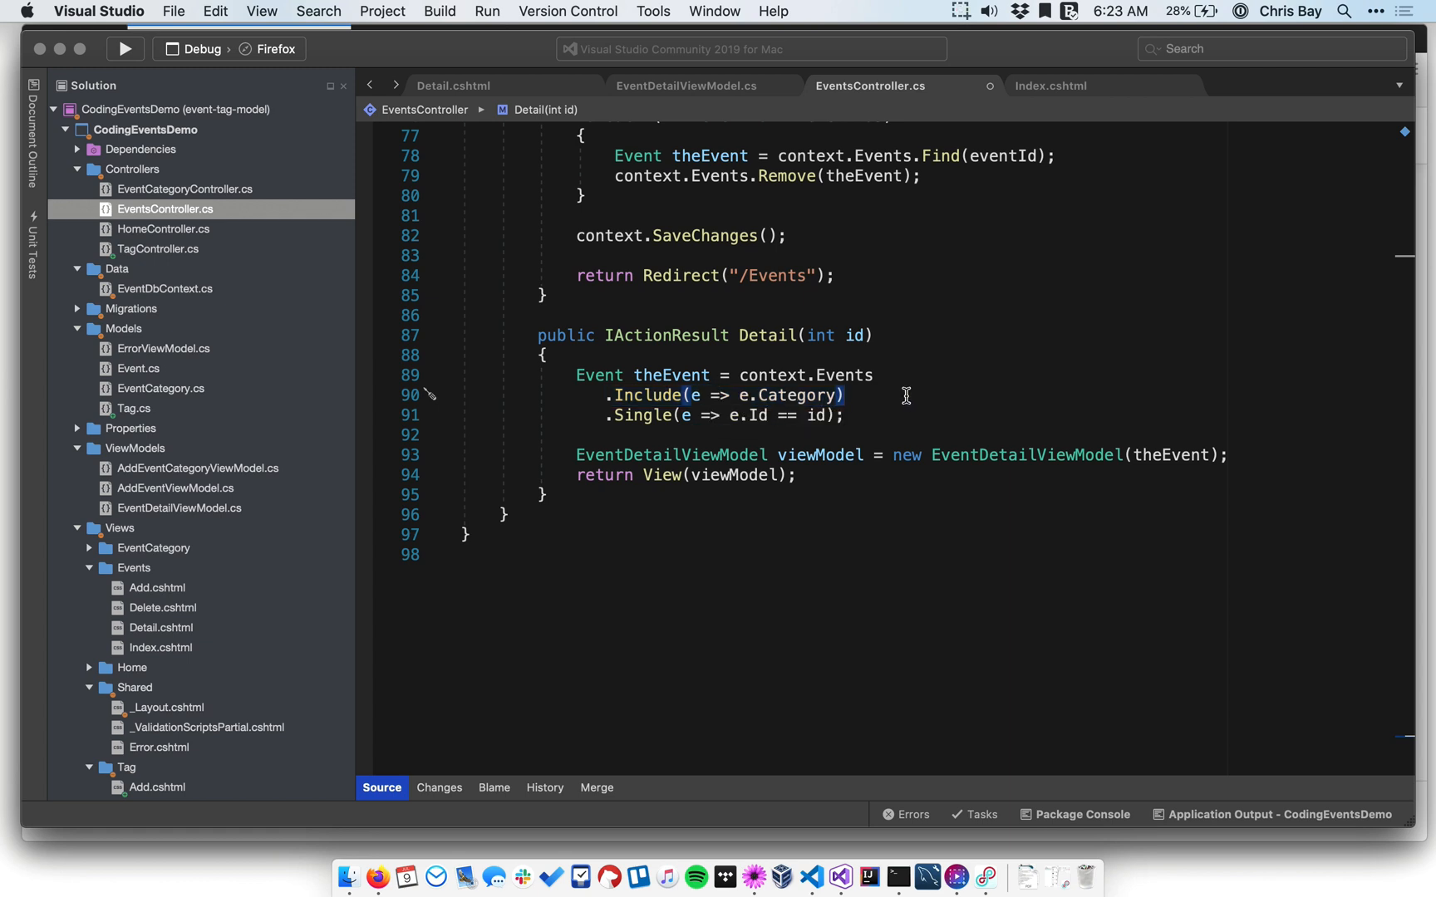
mouse_move(643, 415)
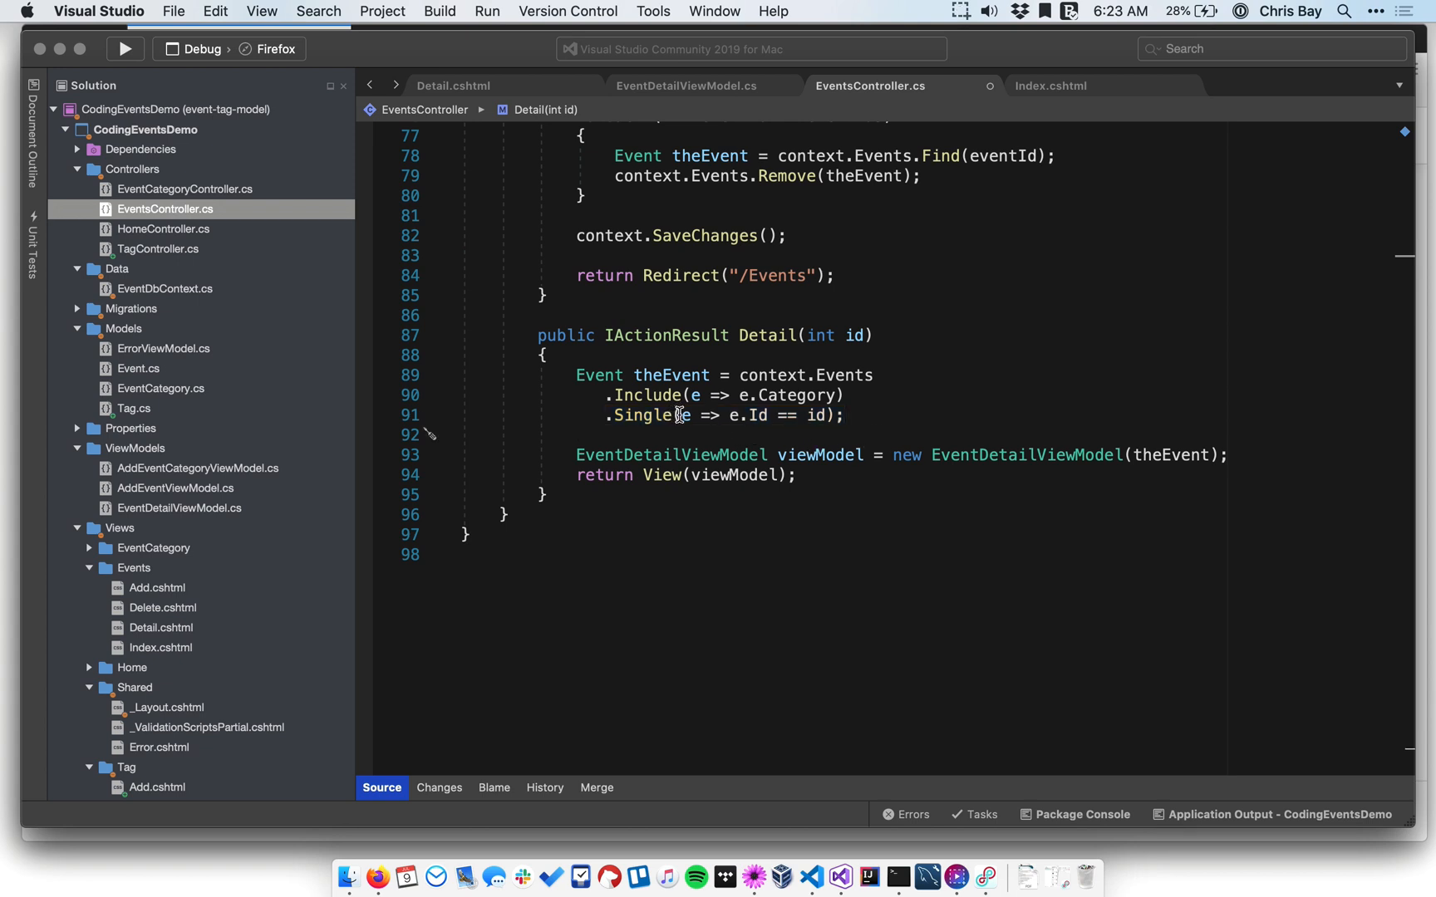
mouse_move(716, 415)
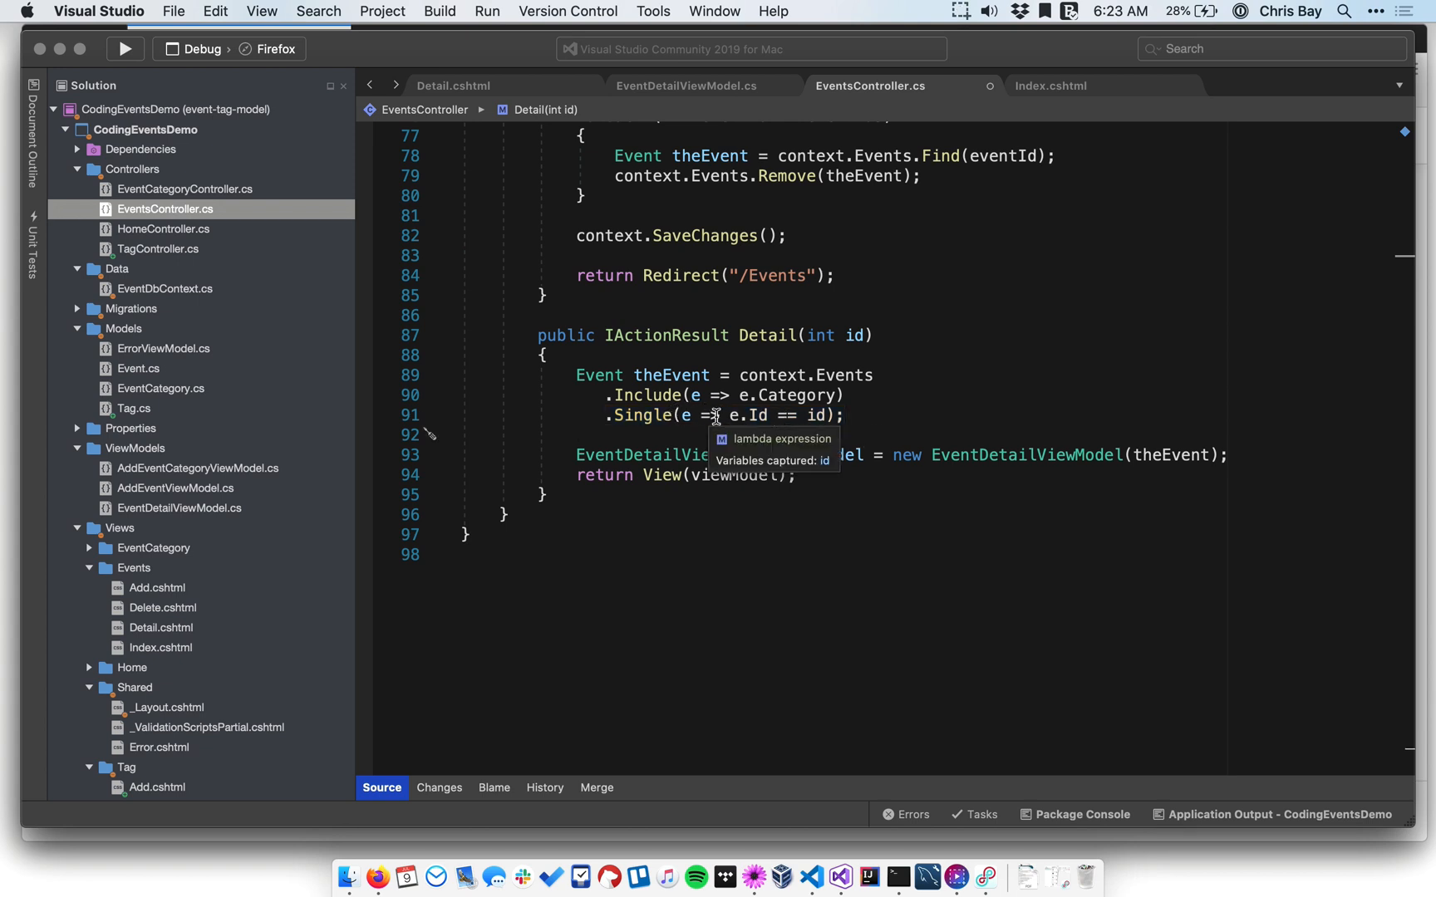
mouse_move(732, 421)
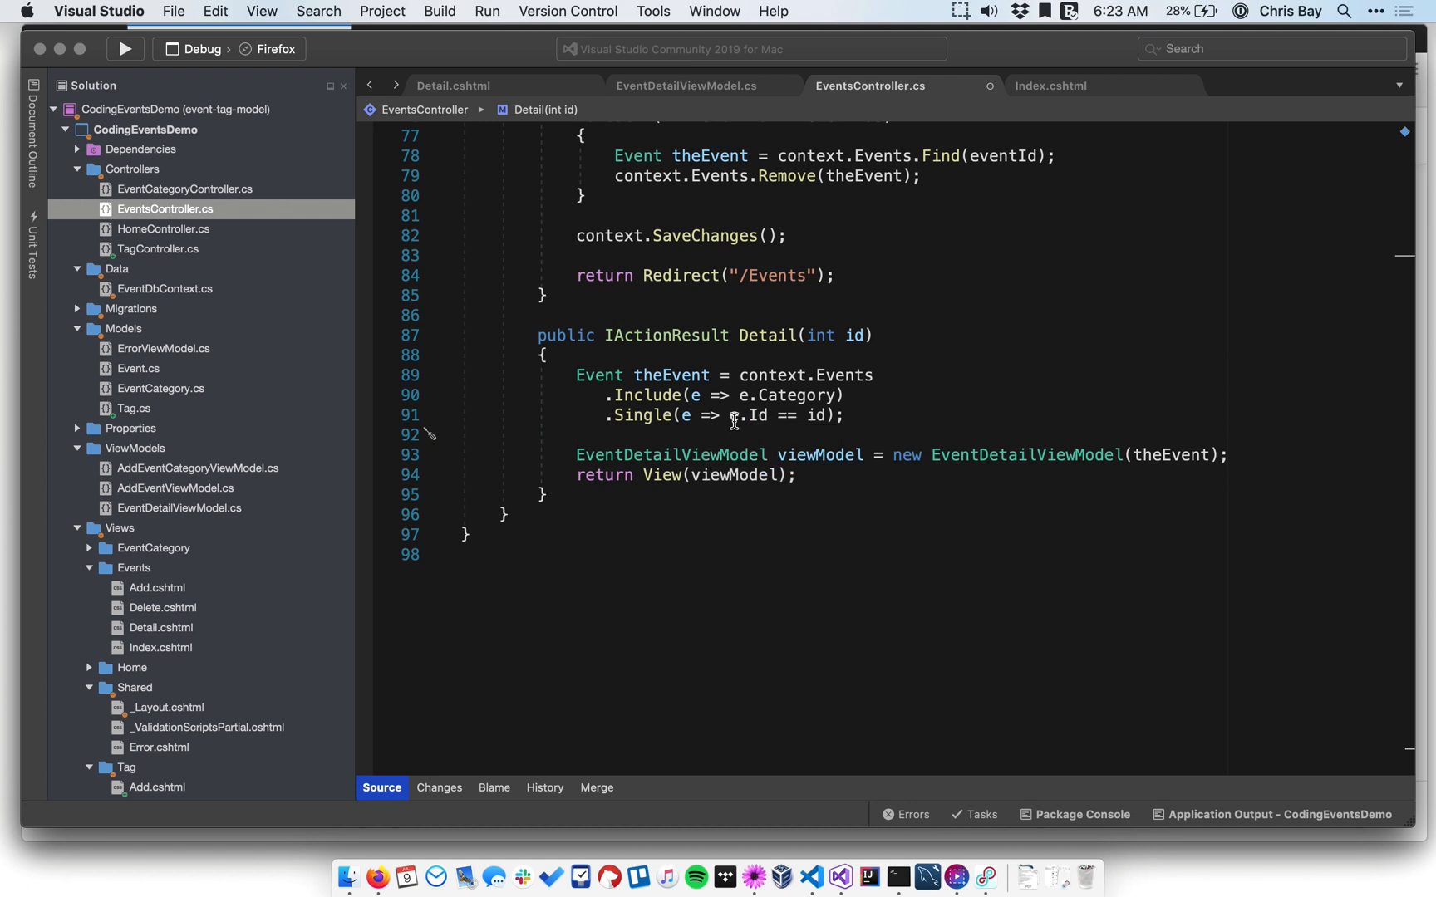
mouse_move(740, 416)
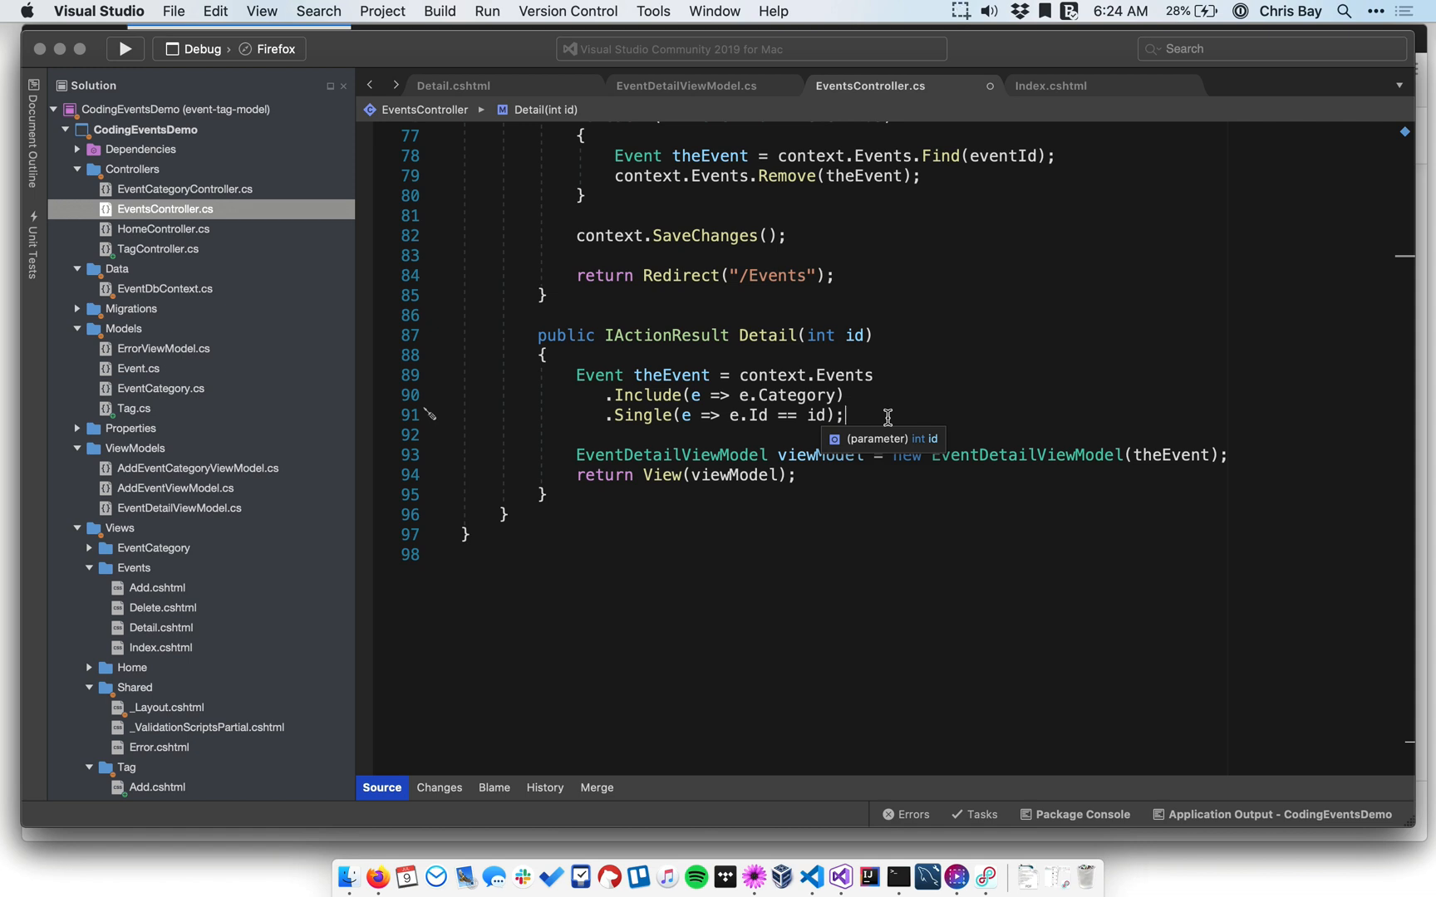
mouse_move(936, 156)
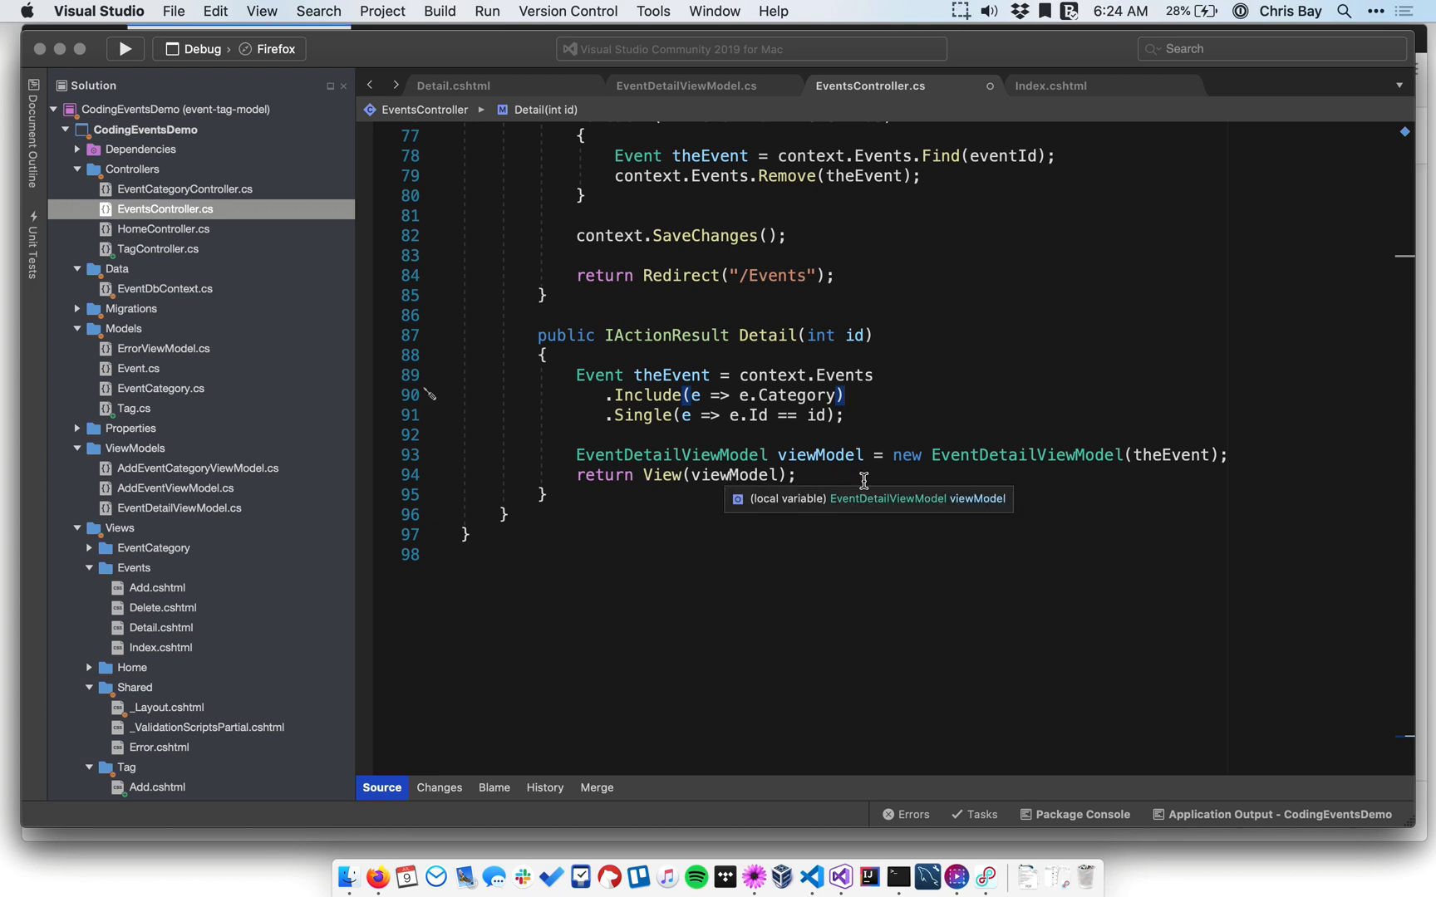
Show the EventDetailViewModel.cs class with its constructor copying event fields including CategoryName.
left_click(687, 85)
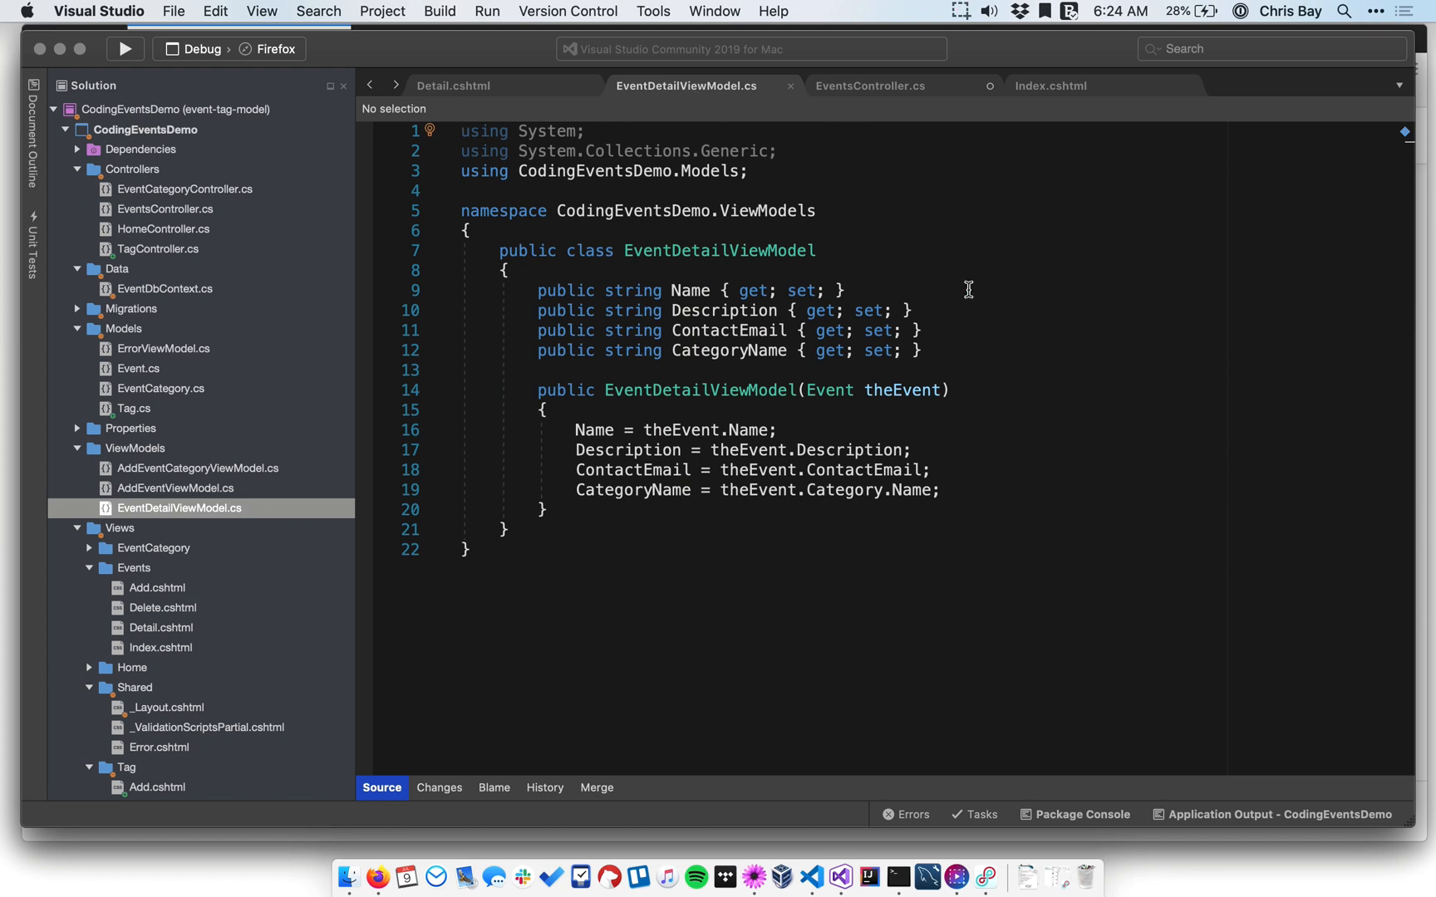
mouse_move(992, 294)
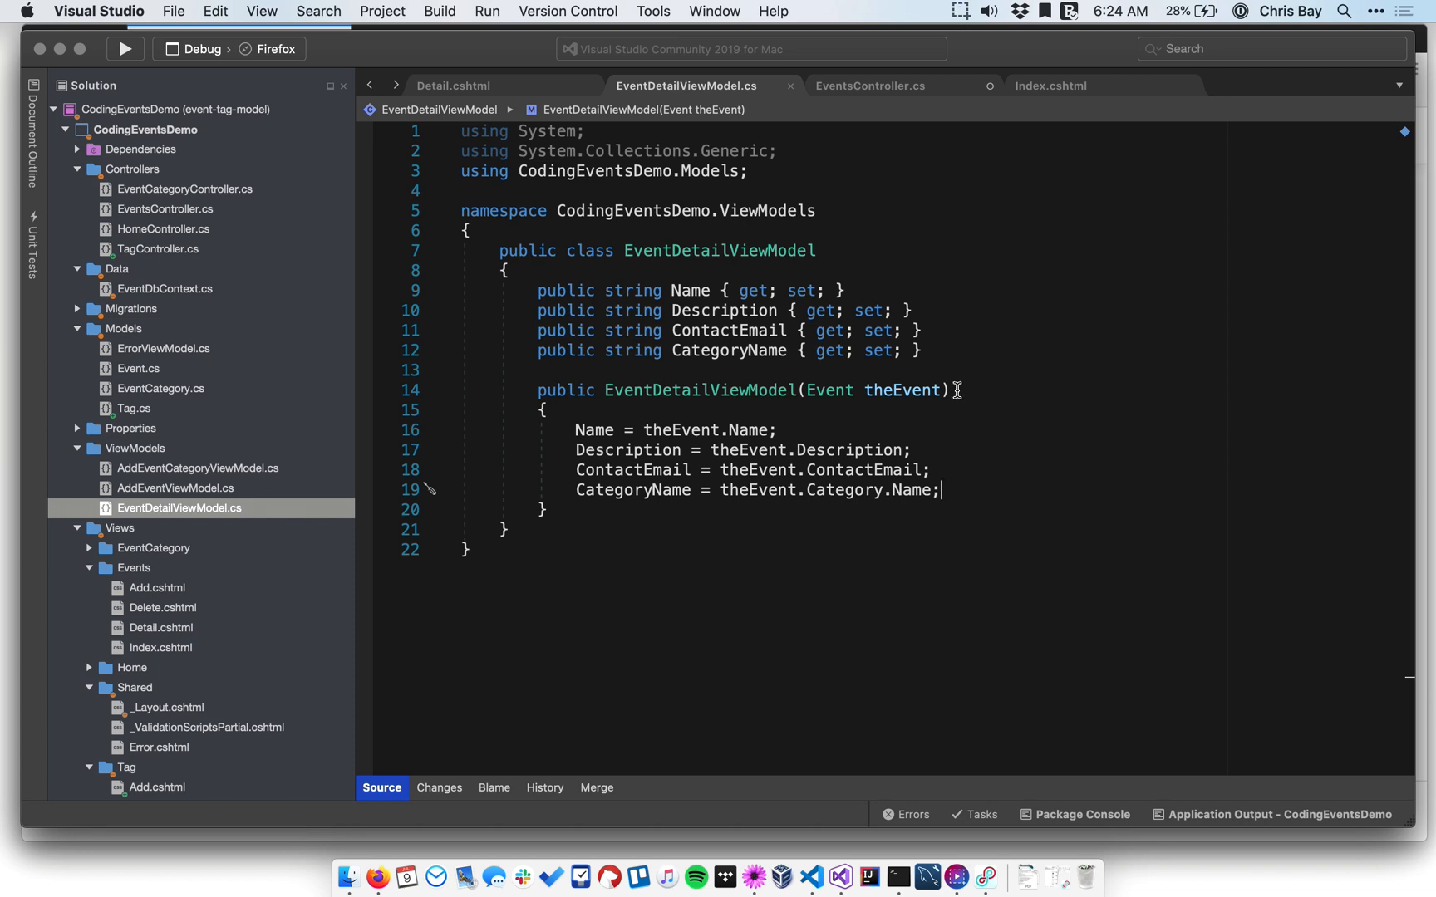
mouse_move(683, 417)
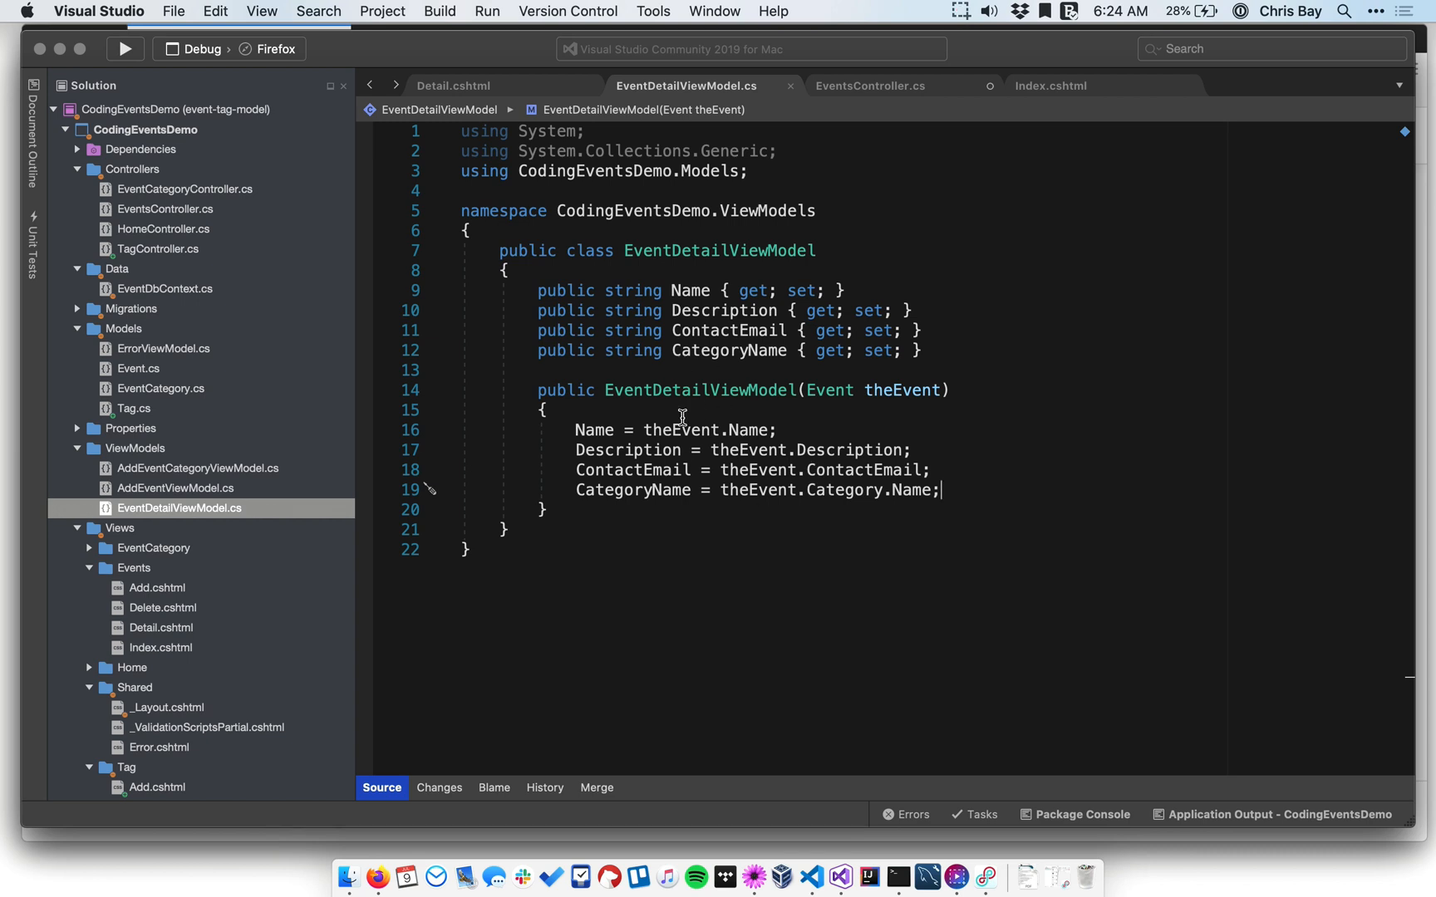
mouse_move(711, 182)
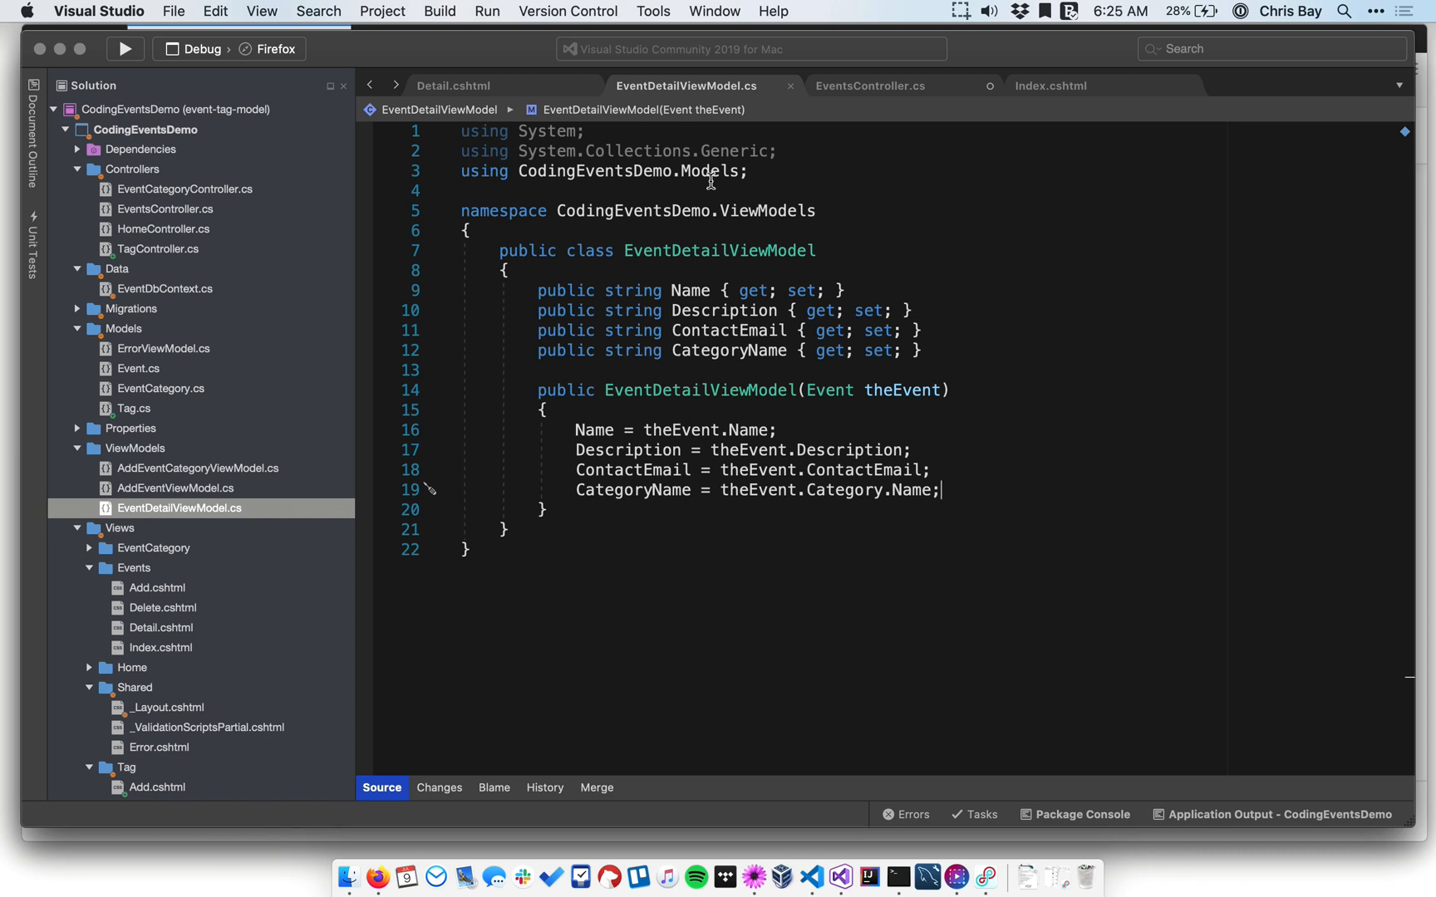
Show the Detail.cshtml Razor template with Name, Description, Contact Email and Category rows.
left_click(454, 84)
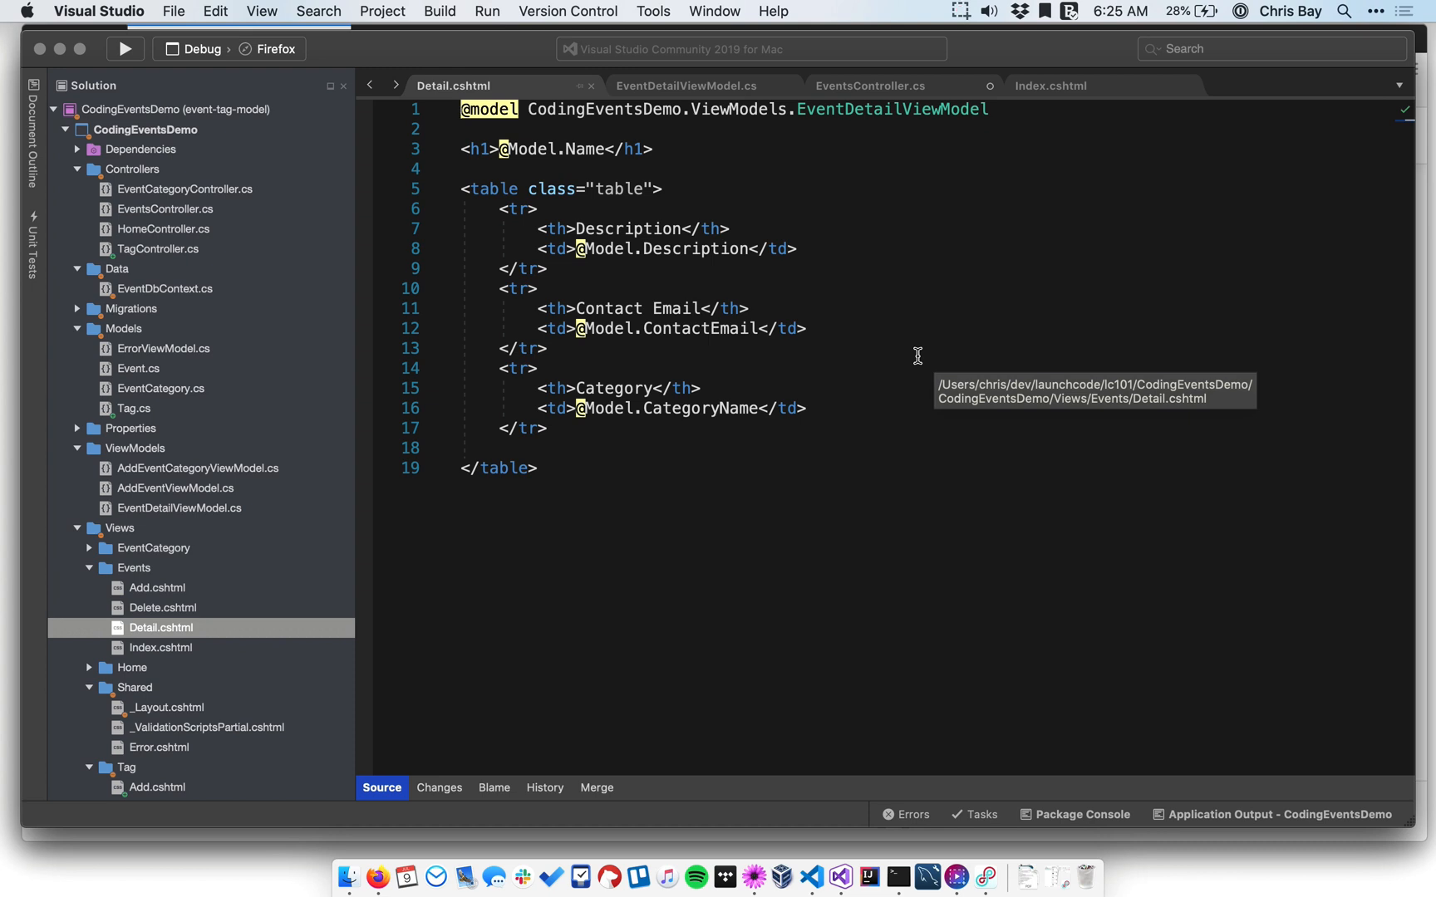
mouse_move(809, 427)
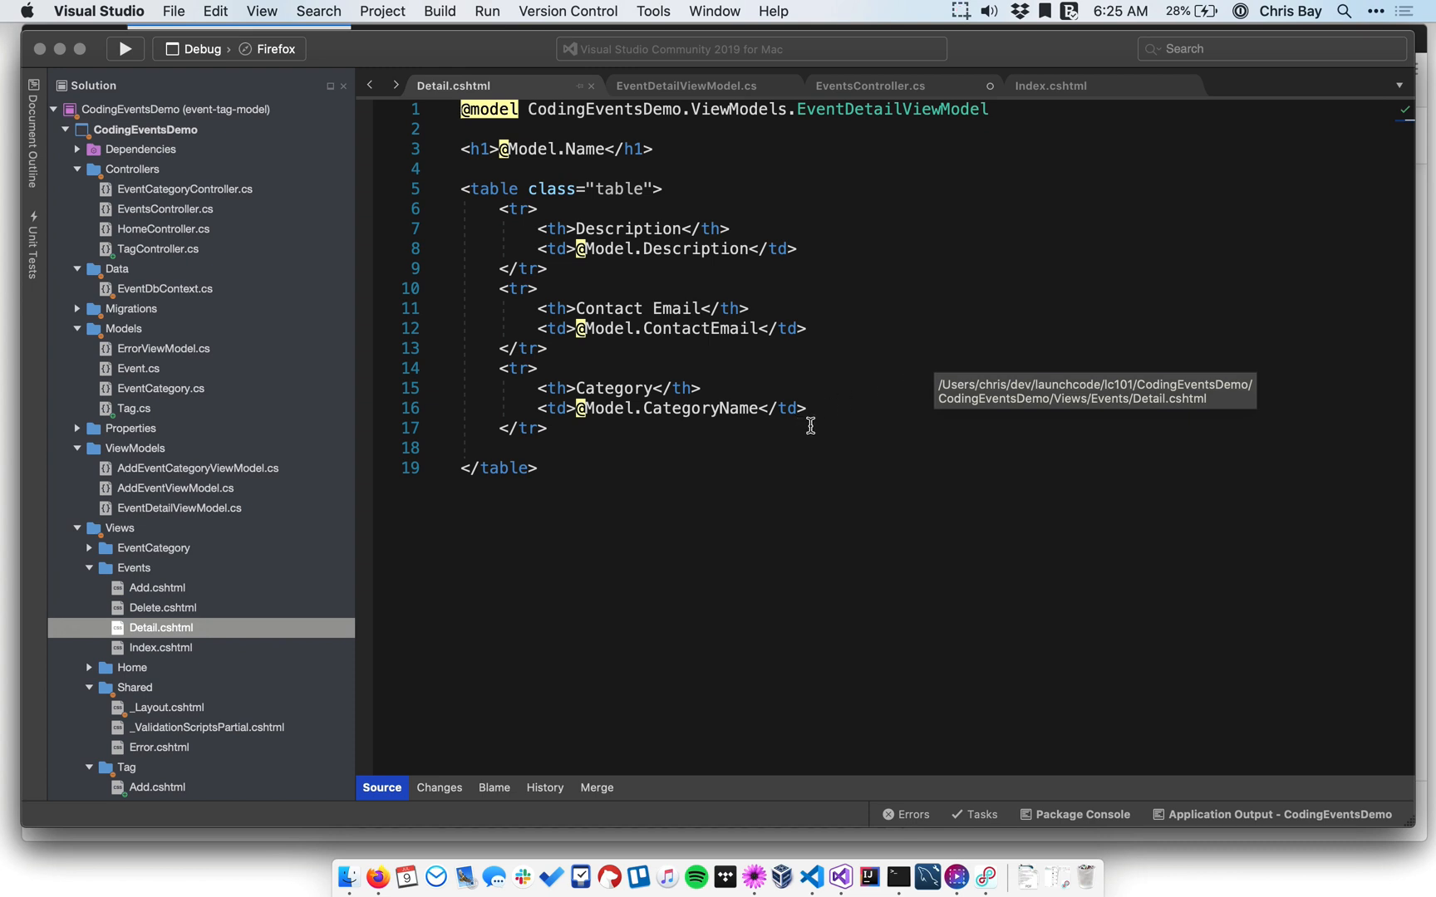
mouse_move(844, 433)
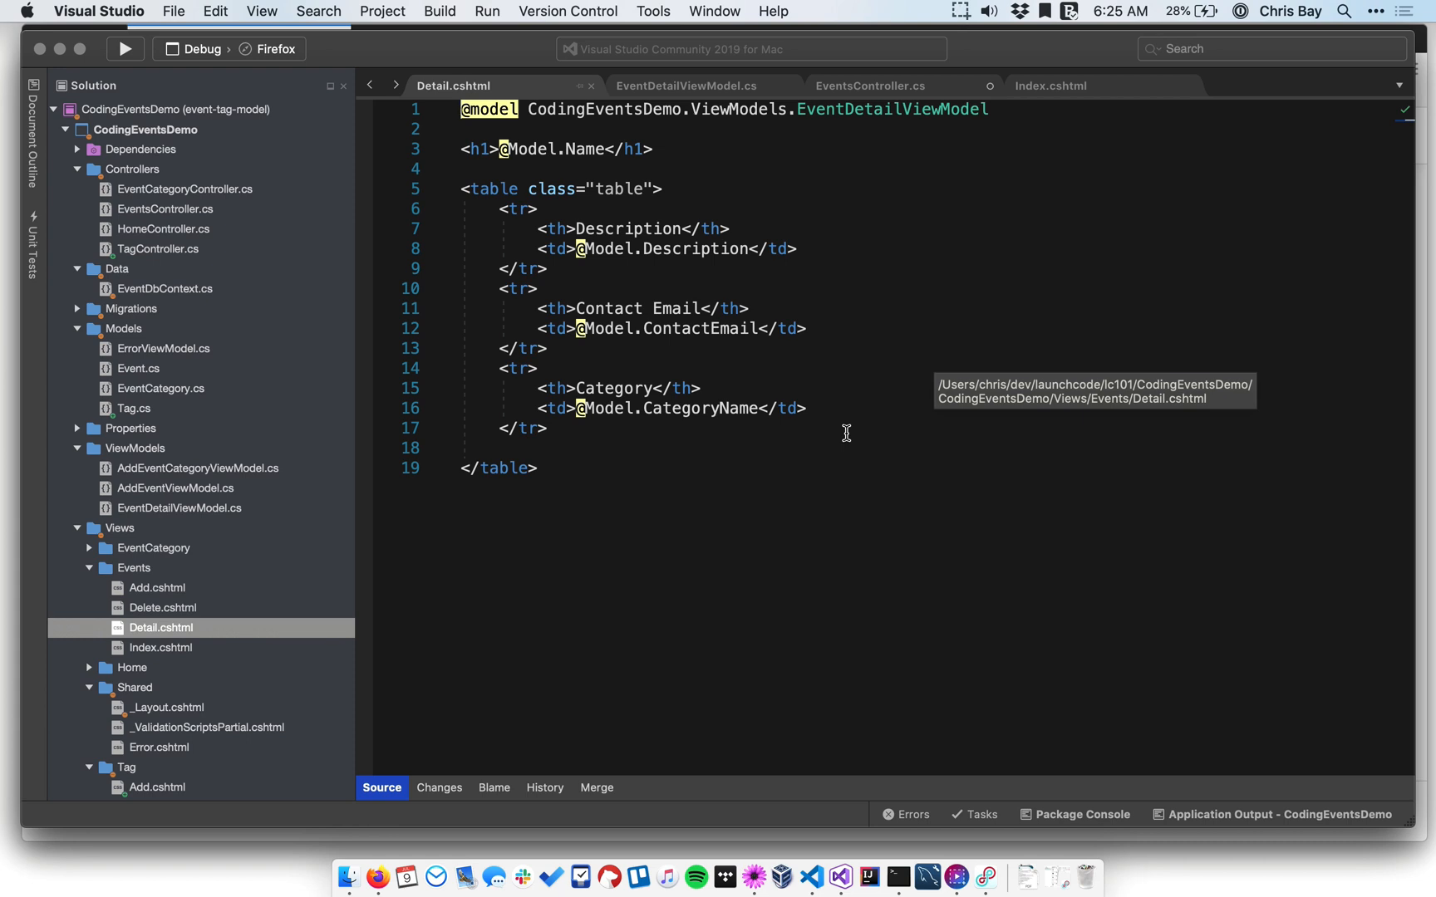
mouse_move(854, 432)
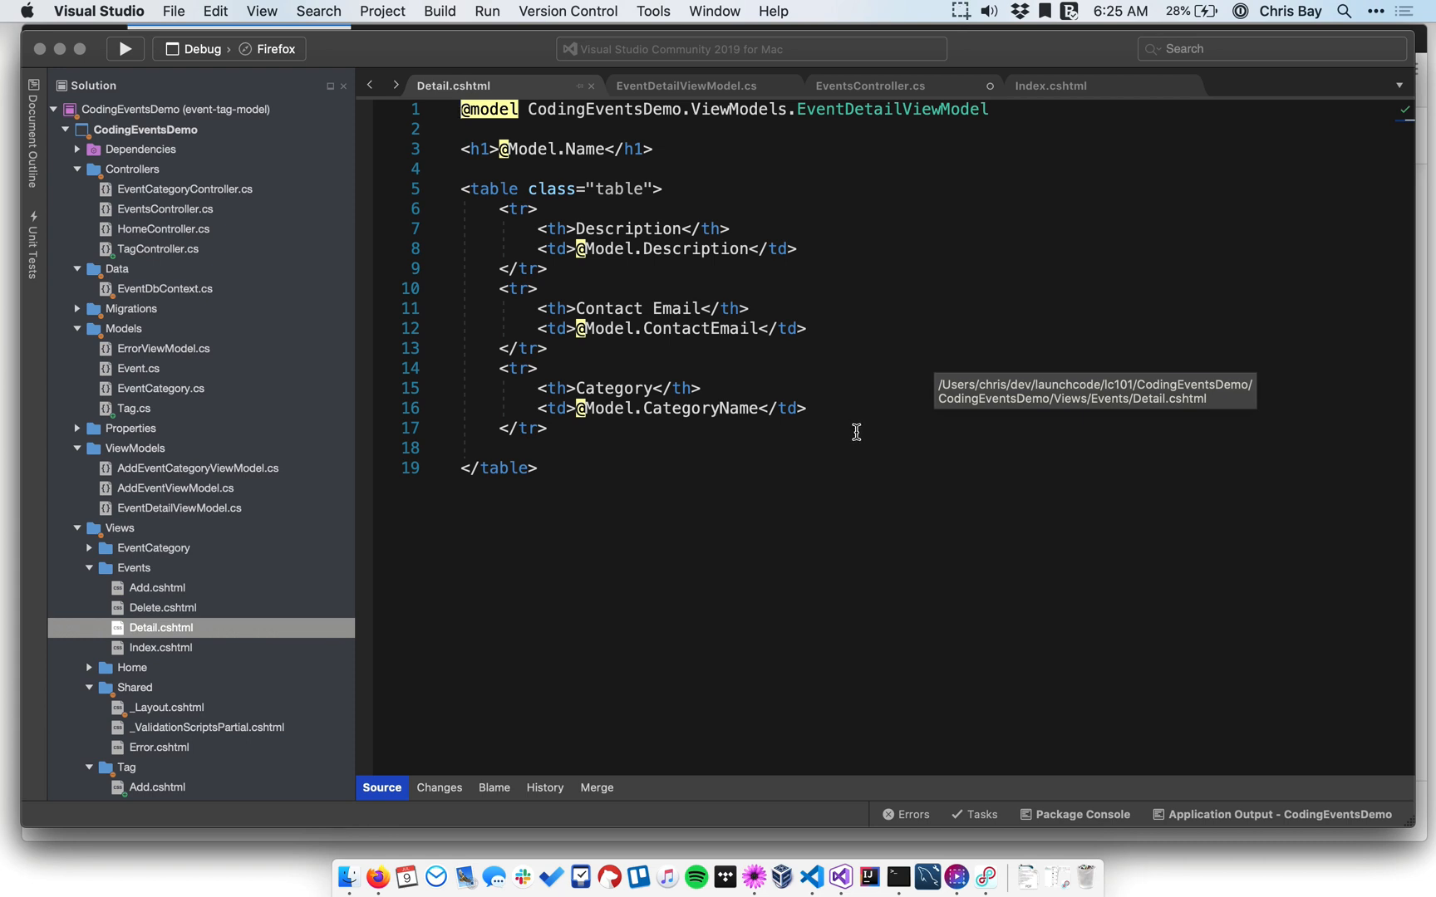